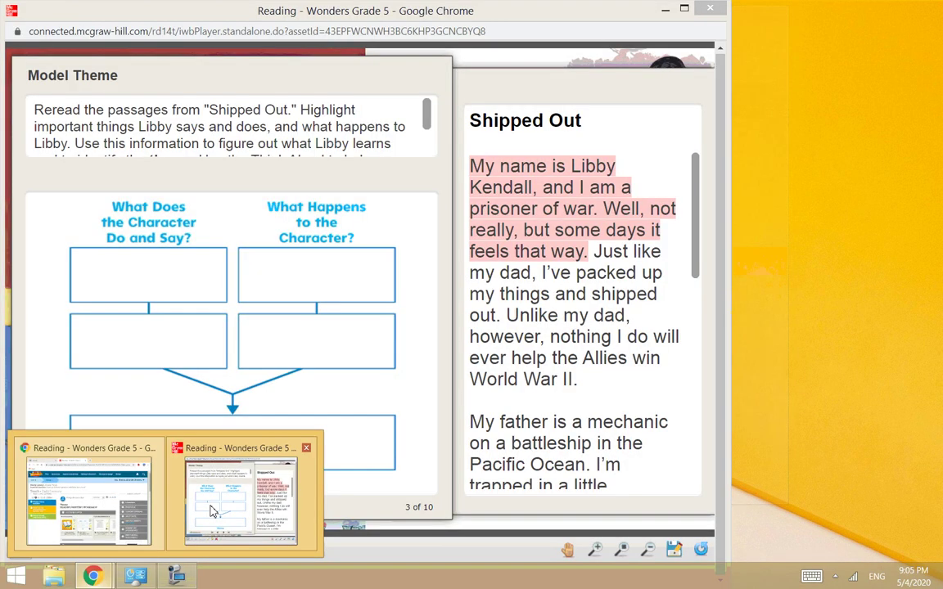
Step: Switch to the Wonders window showing the Unit 6 Week 1 Teach Daily Lessons page
click(85, 499)
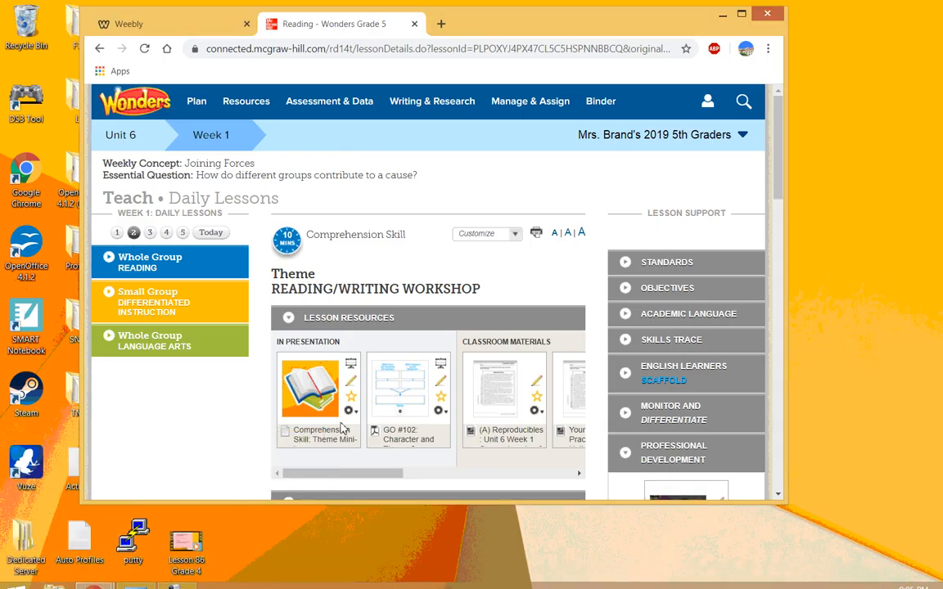
Step: Launch the Comprehension Skill: Theme mini-lesson for 'Shipped Out' on screen 1 of 10
click(310, 390)
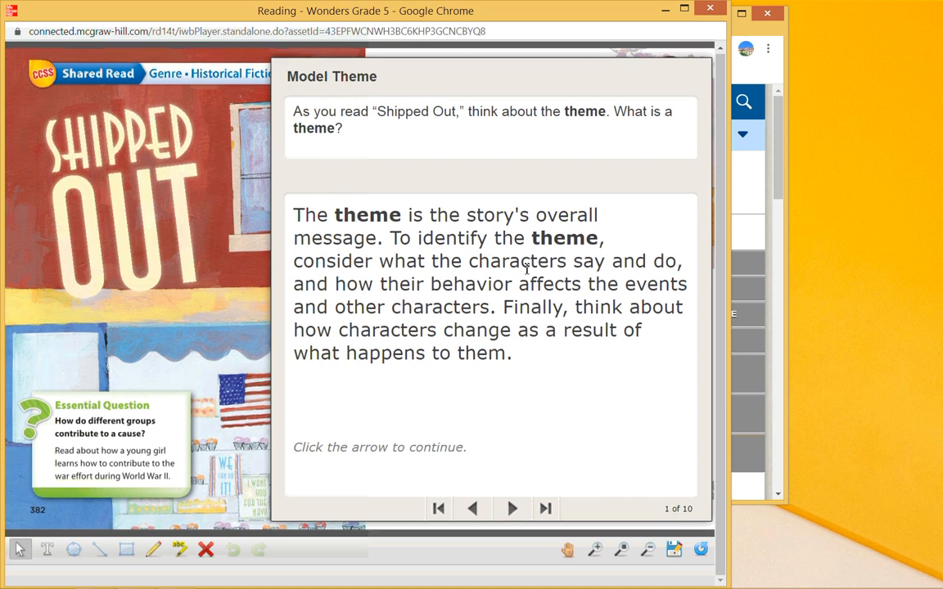
mouse_move(496, 292)
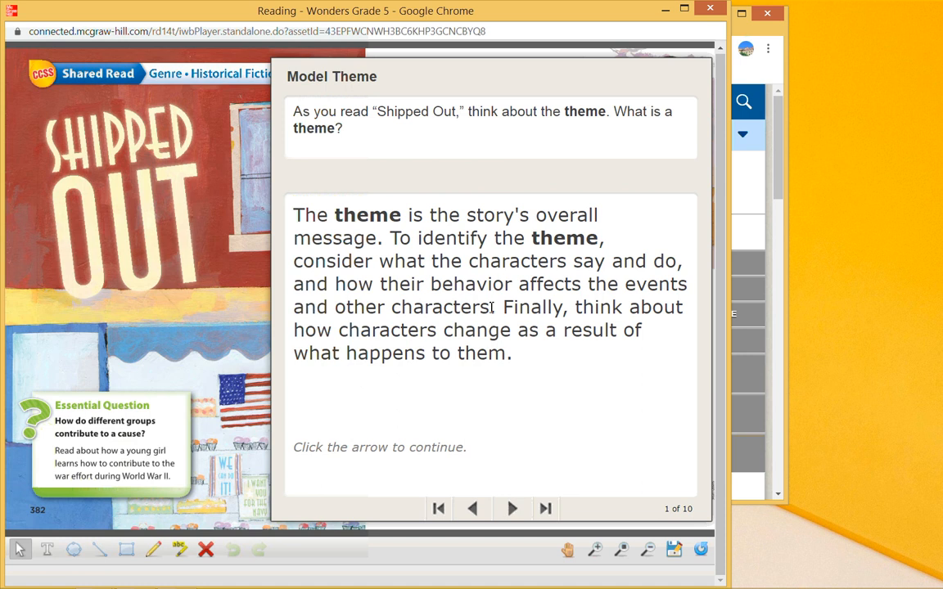
mouse_move(478, 385)
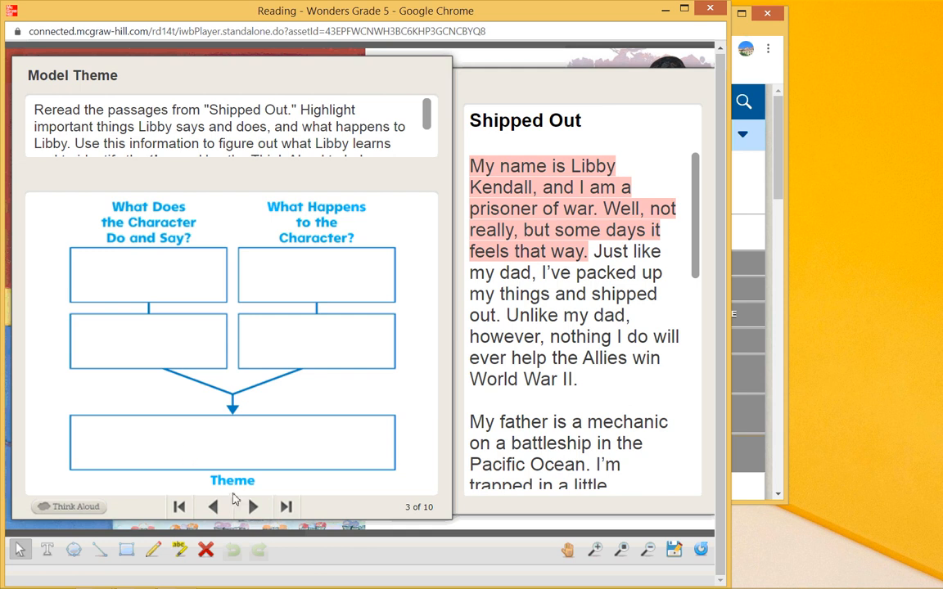
mouse_move(187, 464)
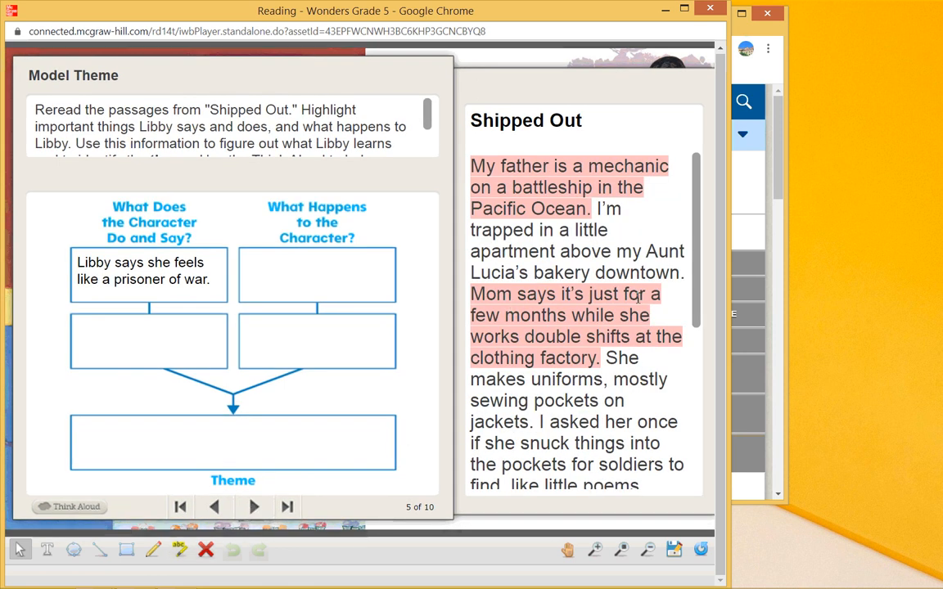
mouse_move(671, 356)
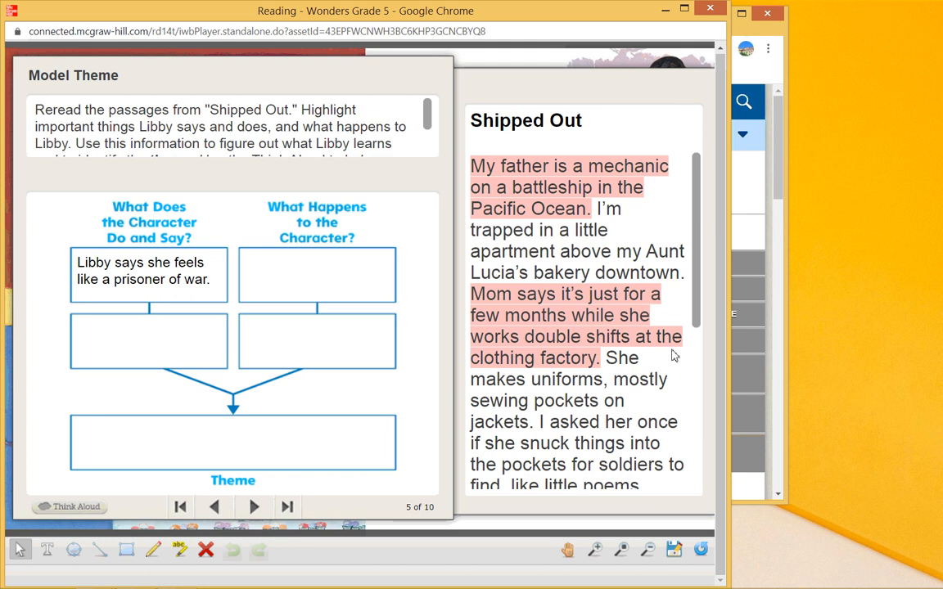
mouse_move(259, 520)
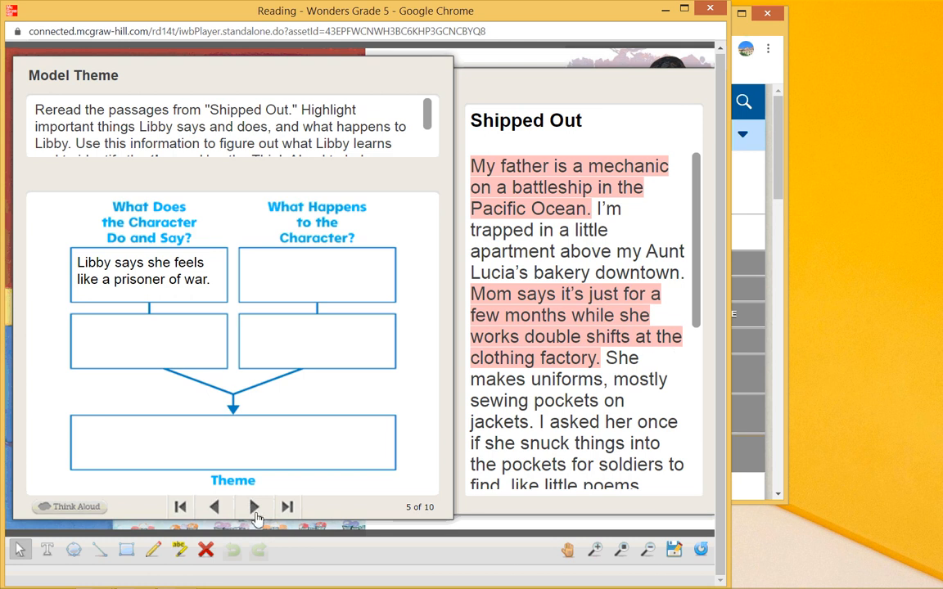
Step: Advance Model Theme to screen 7 of 10 and read the highlighted passage about Libby's contributions
click(254, 508)
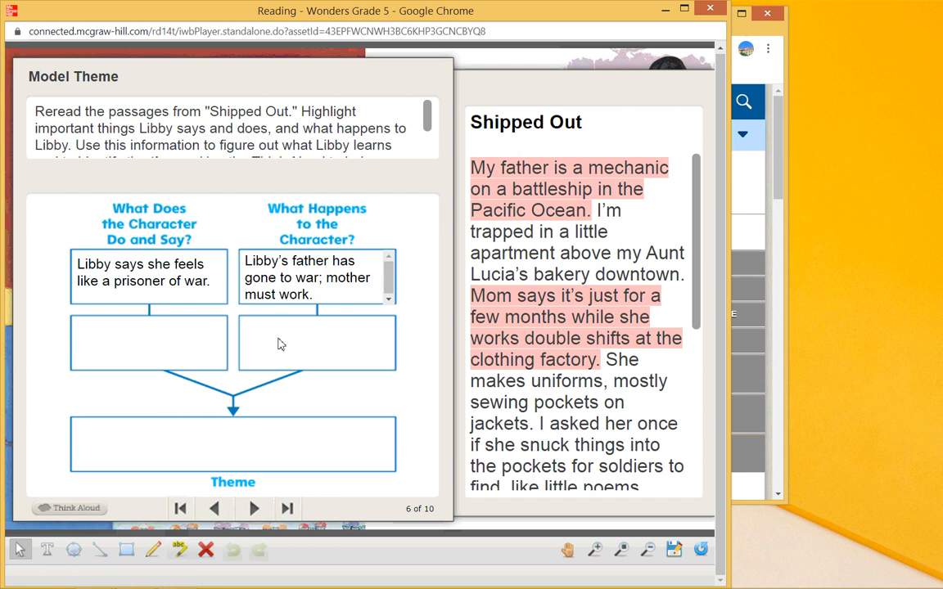
click(252, 508)
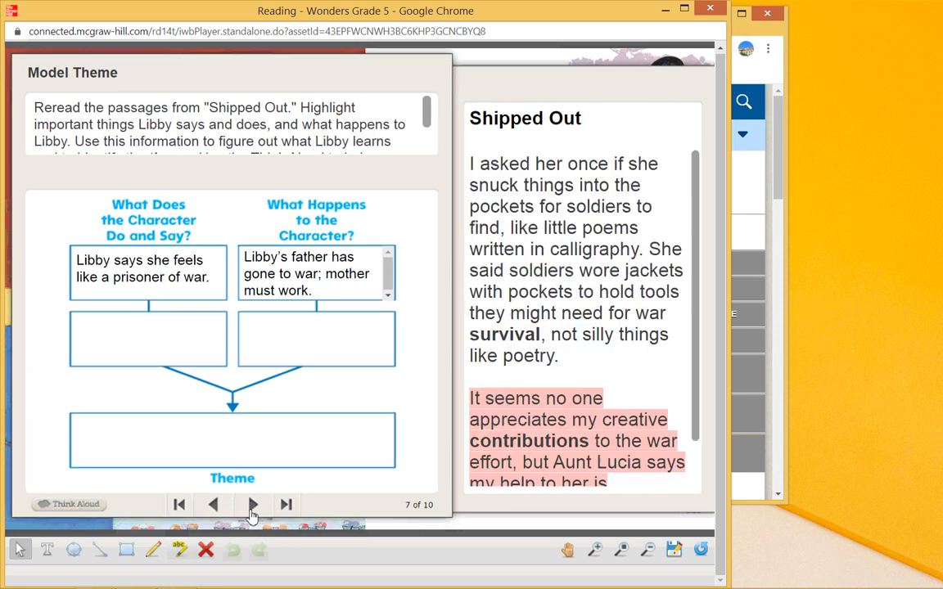
scroll(down, 3)
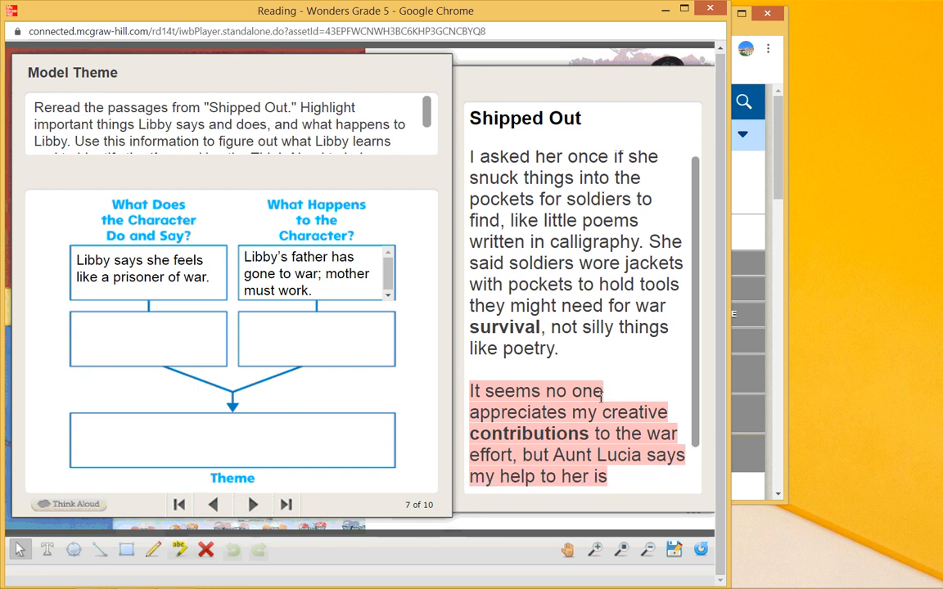
scroll(down, 3)
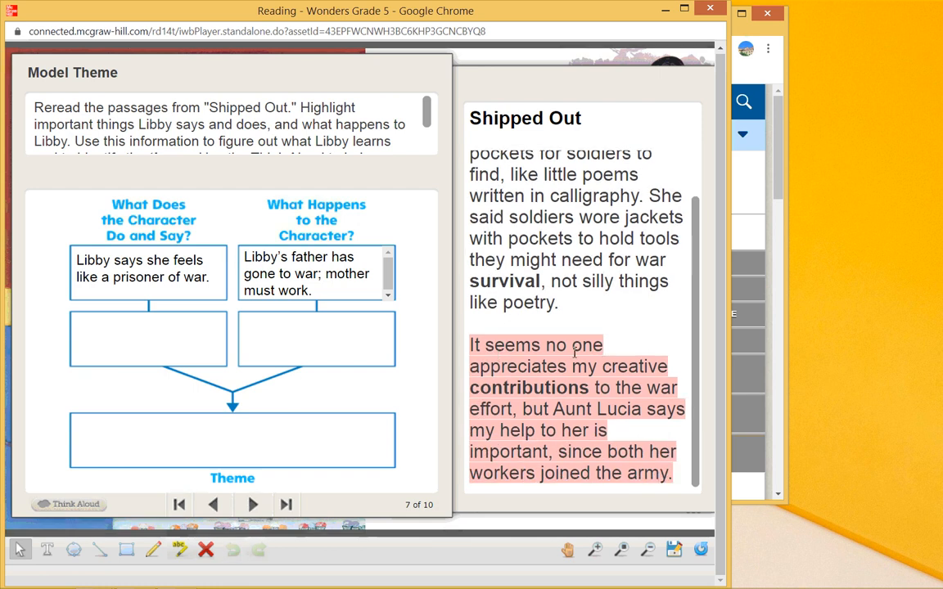
mouse_move(498, 400)
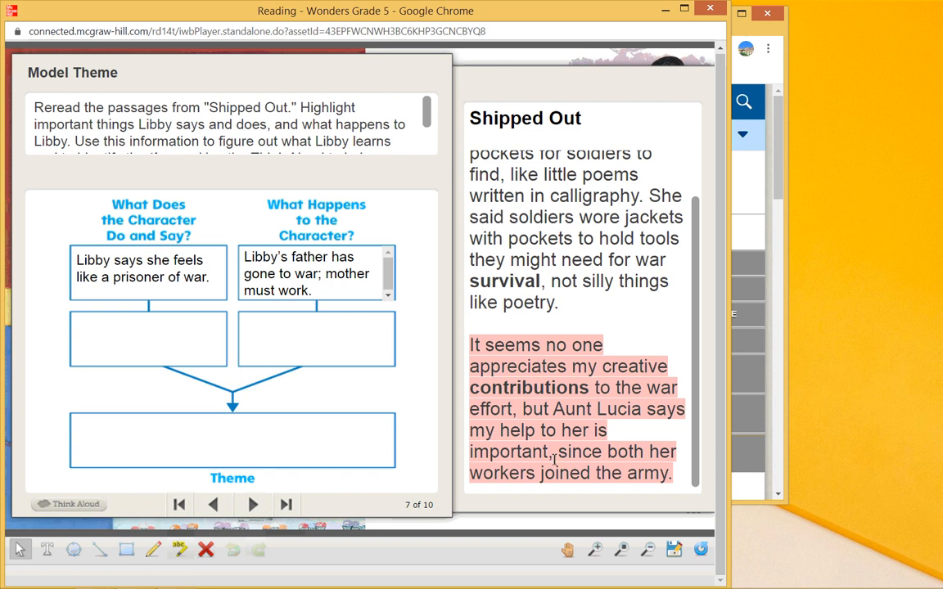
mouse_move(268, 504)
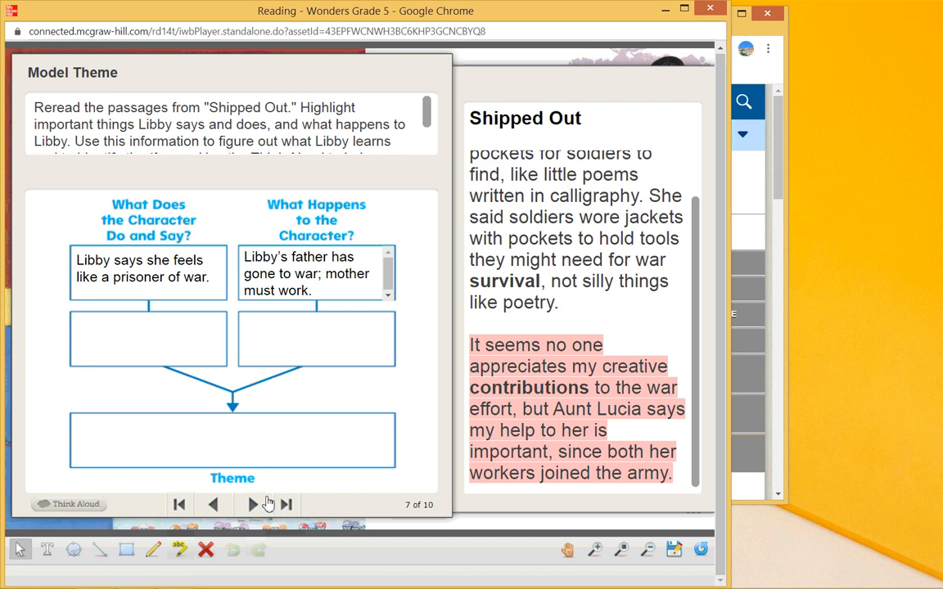
mouse_move(249, 509)
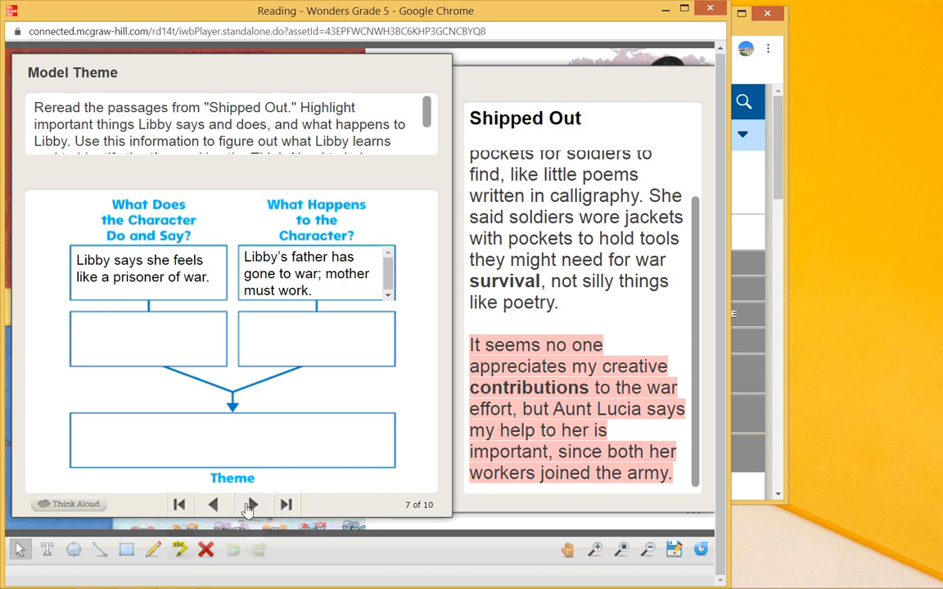
Step: Advance to screen 9 of 10, adding Libby's unappreciated ideas and Aunt Lucia needing help
click(252, 504)
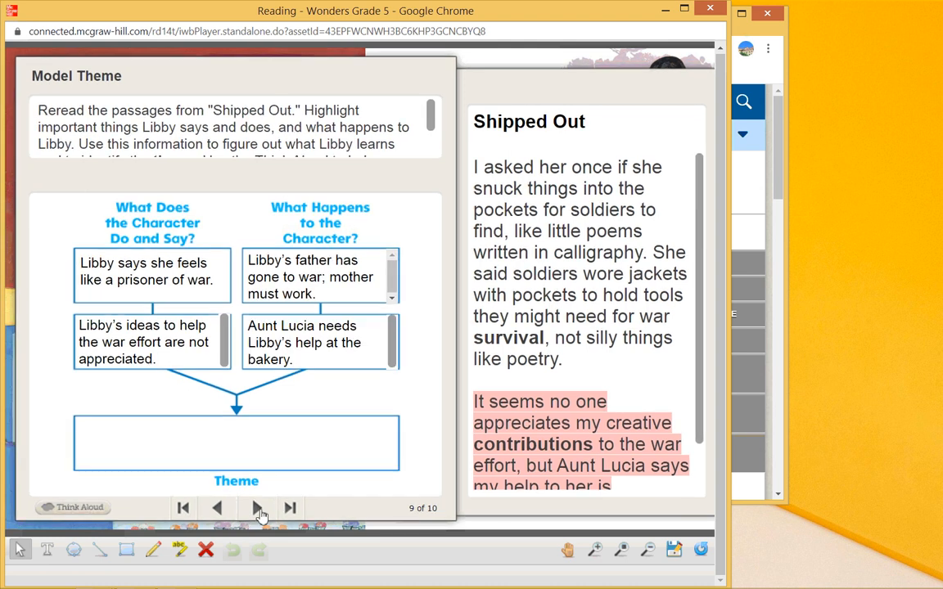
mouse_move(360, 380)
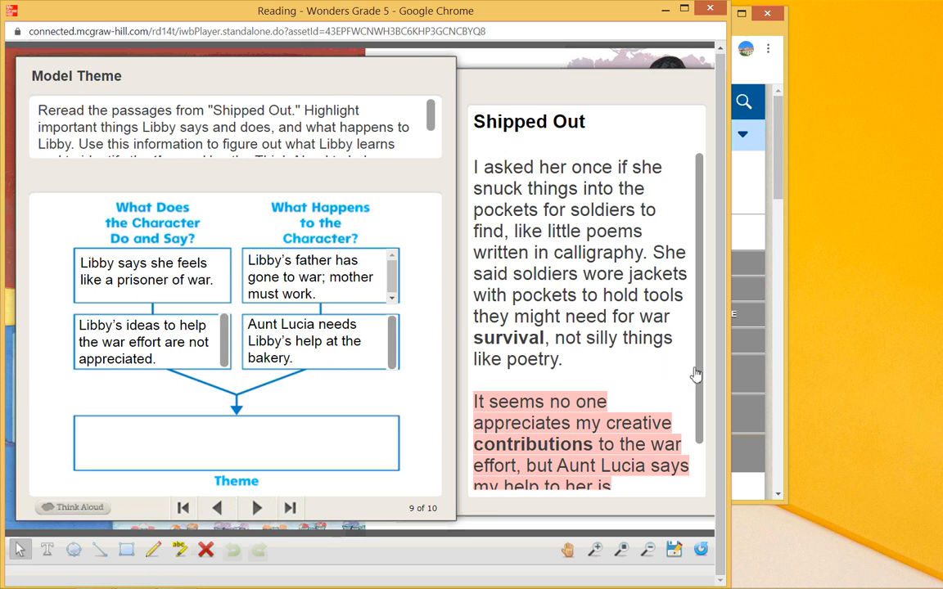
scroll(down, 3)
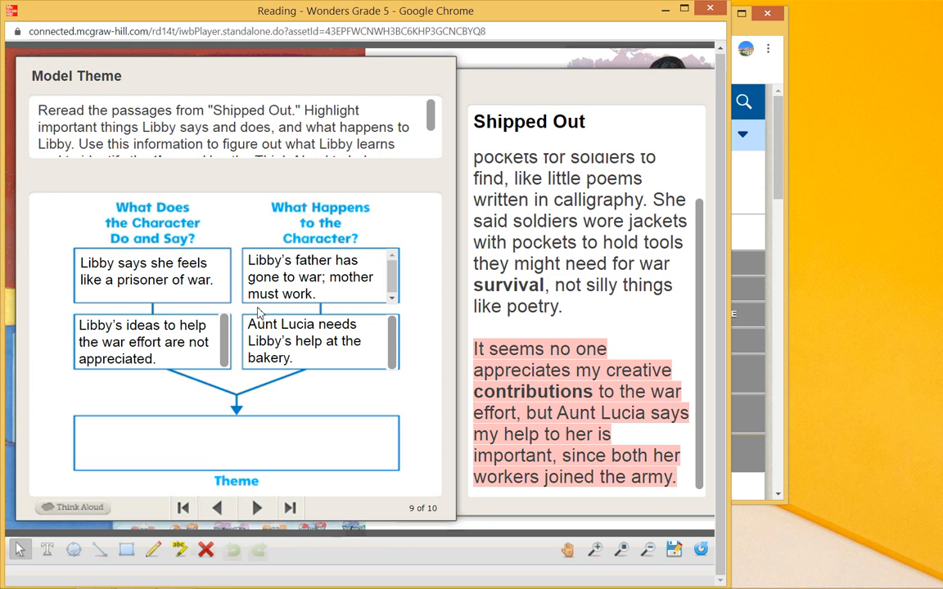
mouse_move(255, 507)
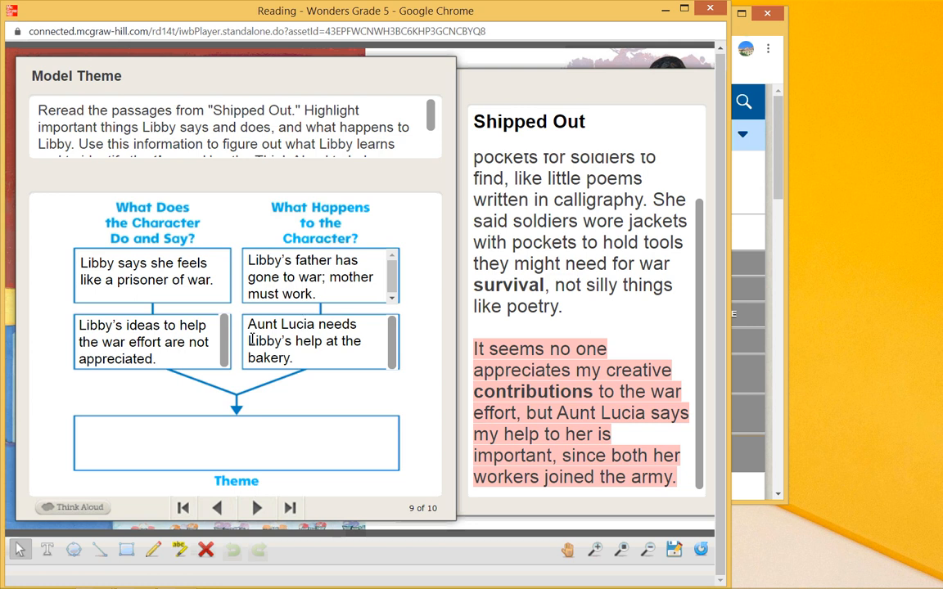
mouse_move(255, 380)
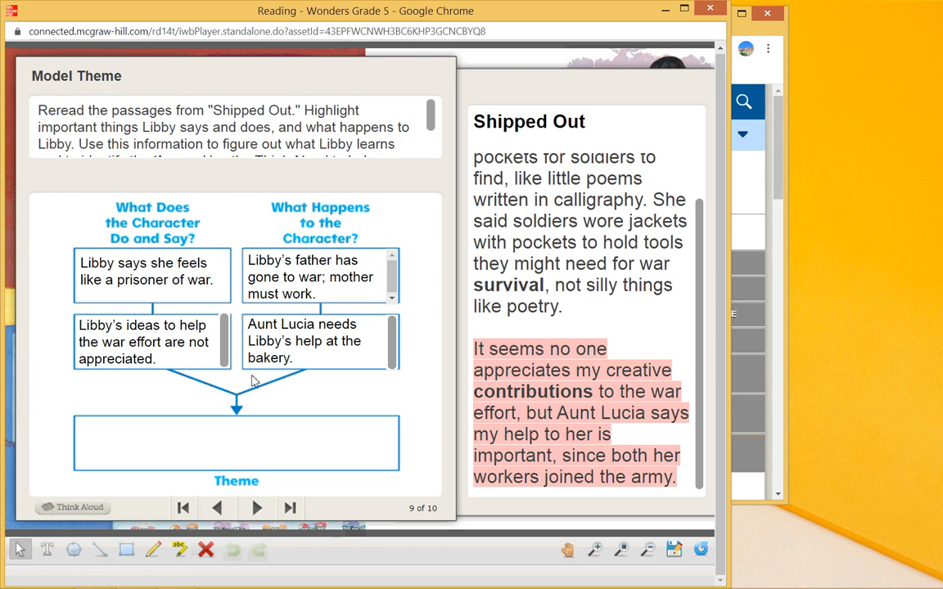
mouse_move(309, 339)
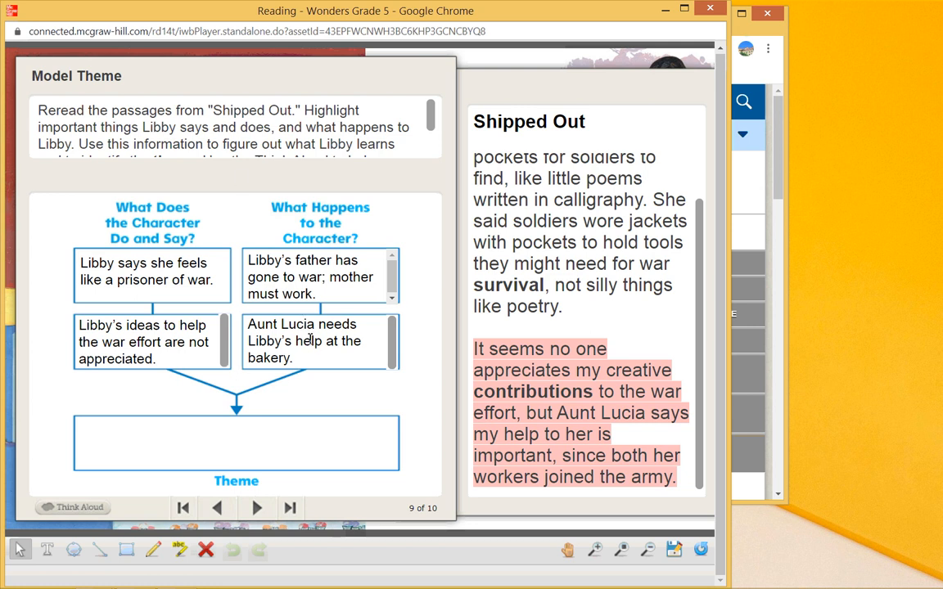
mouse_move(245, 487)
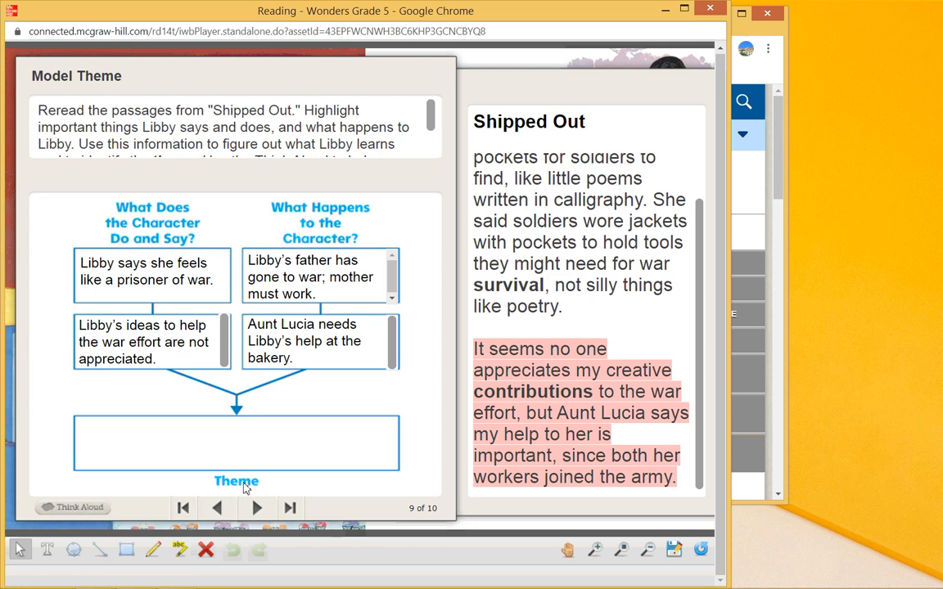
Step: Reach screen 10 of 10 stating the theme: Libby realizes she is making contributions too
click(255, 508)
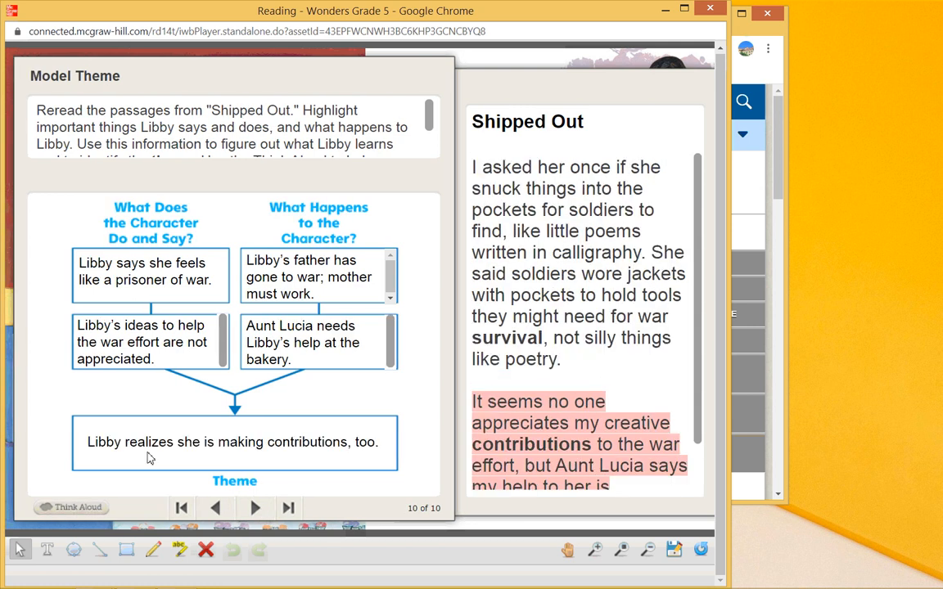
mouse_move(309, 425)
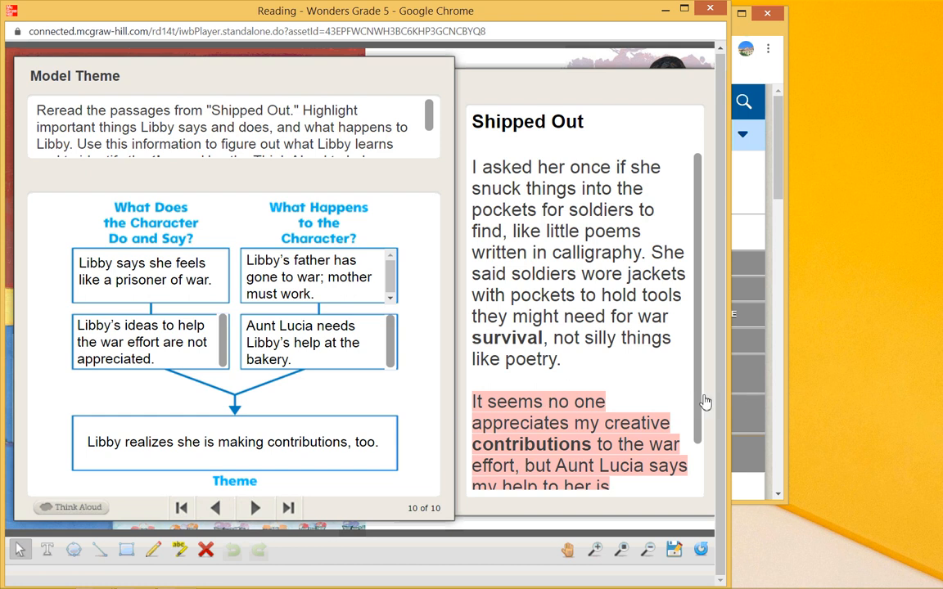
scroll(down, 3)
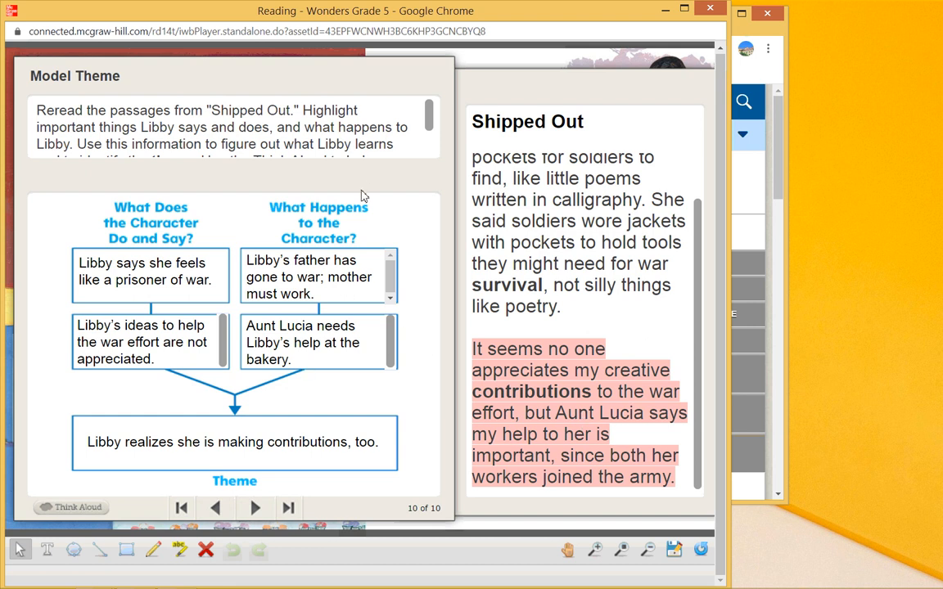
mouse_move(383, 85)
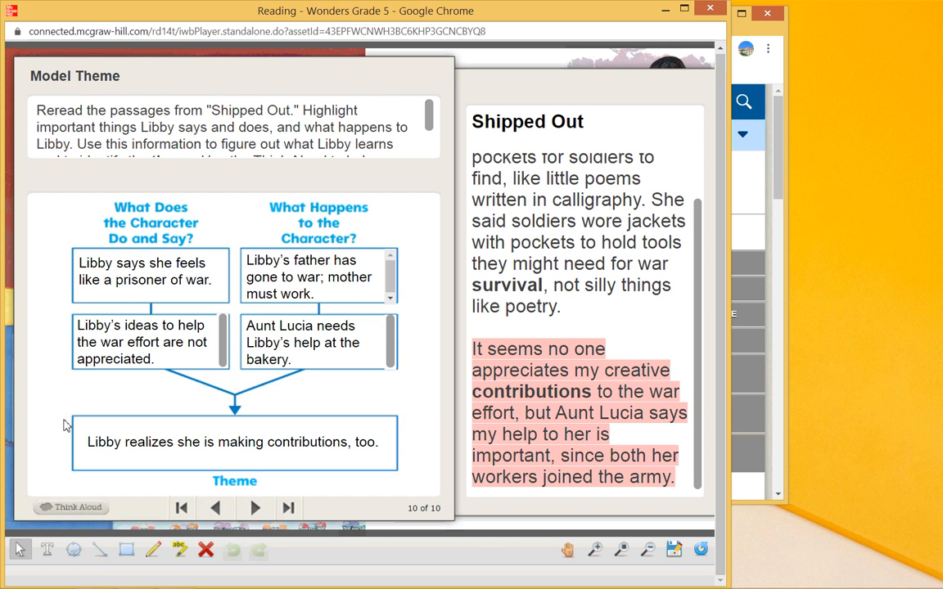
mouse_move(80, 293)
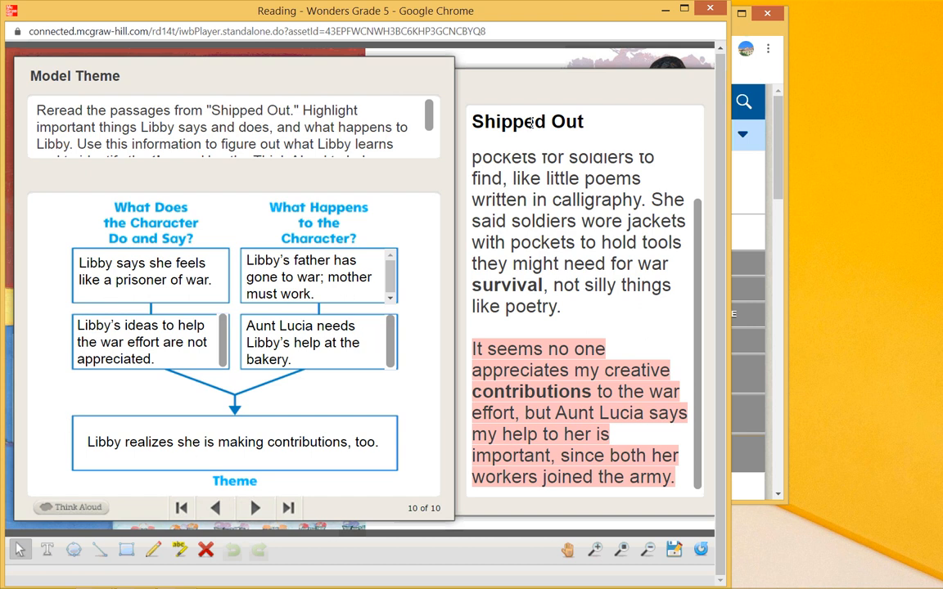
mouse_move(711, 10)
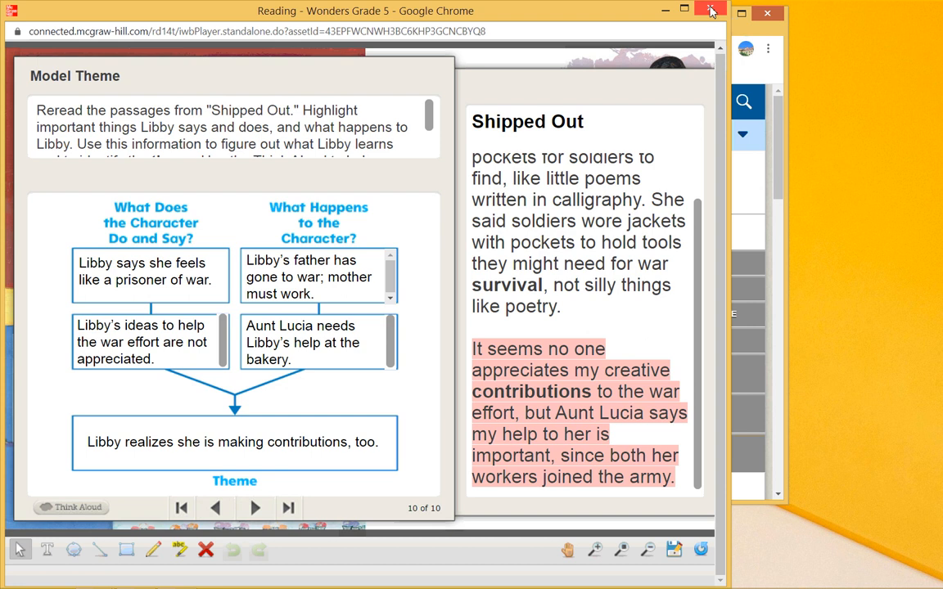
Step: Close the ebook and open the Day 2 Comprehension Strategy Summarize lesson from the Weekly Planner
click(710, 10)
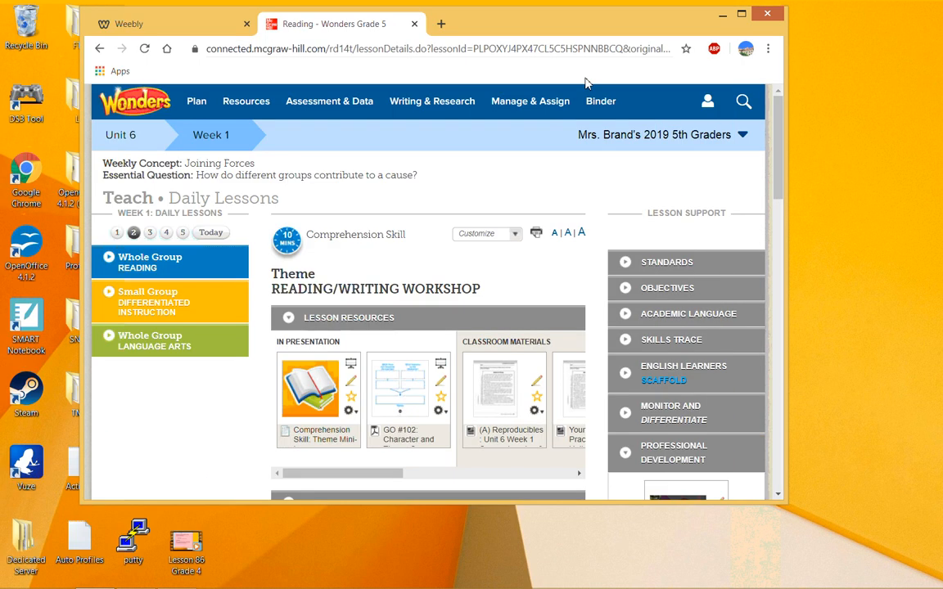
mouse_move(305, 489)
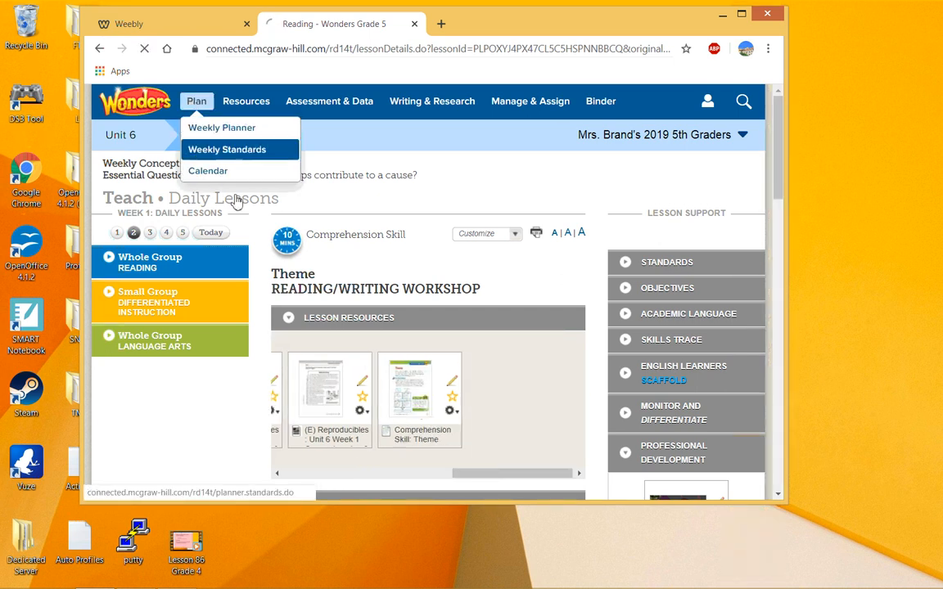
click(226, 149)
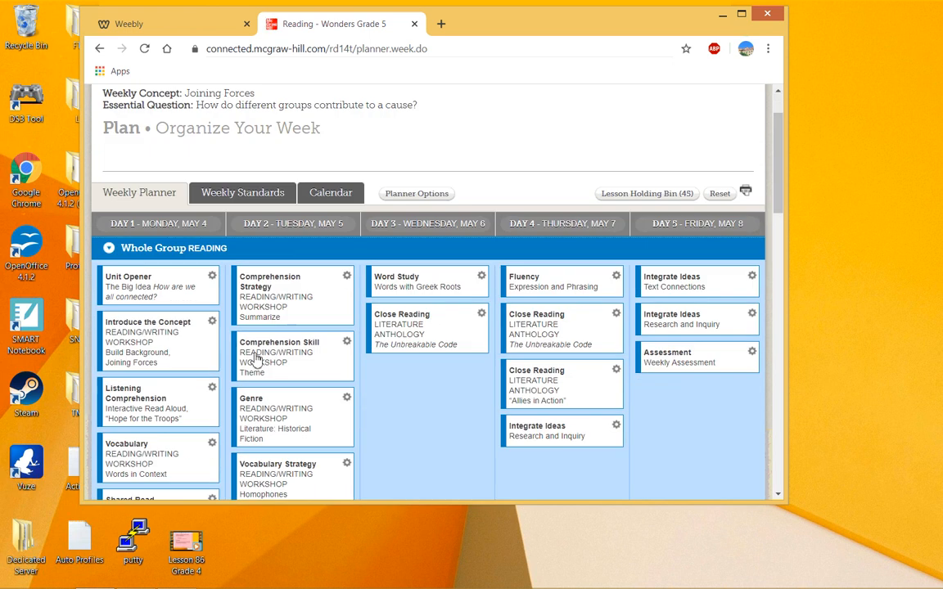
click(278, 296)
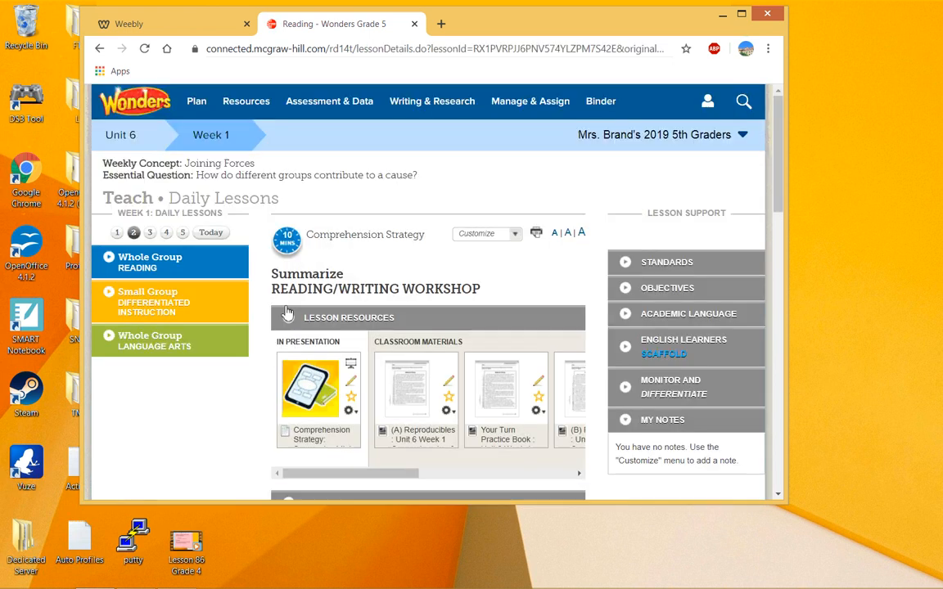
Step: Launch the Model Summarize presentation for 'Shipped Out' on screen 1 of 11
click(309, 389)
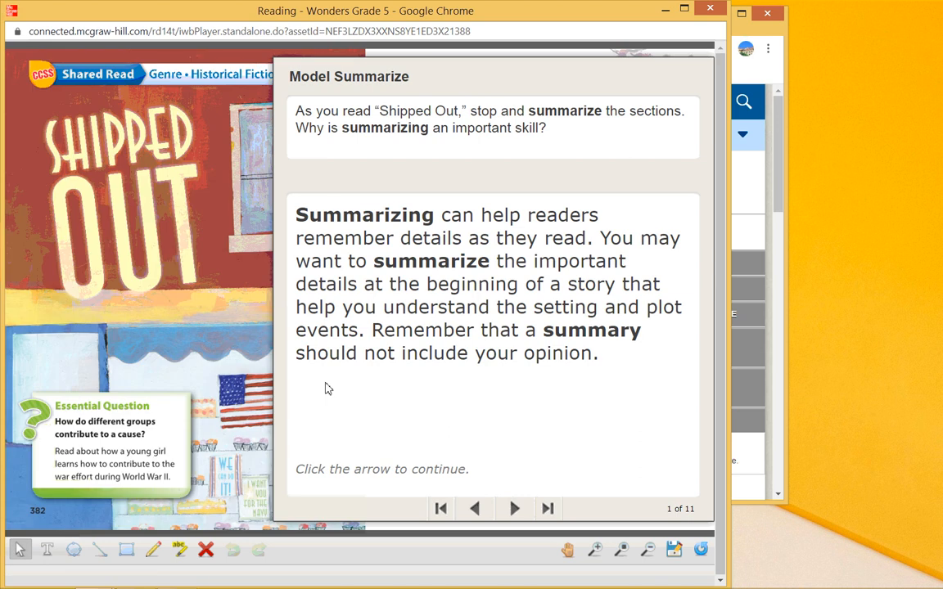
mouse_move(567, 296)
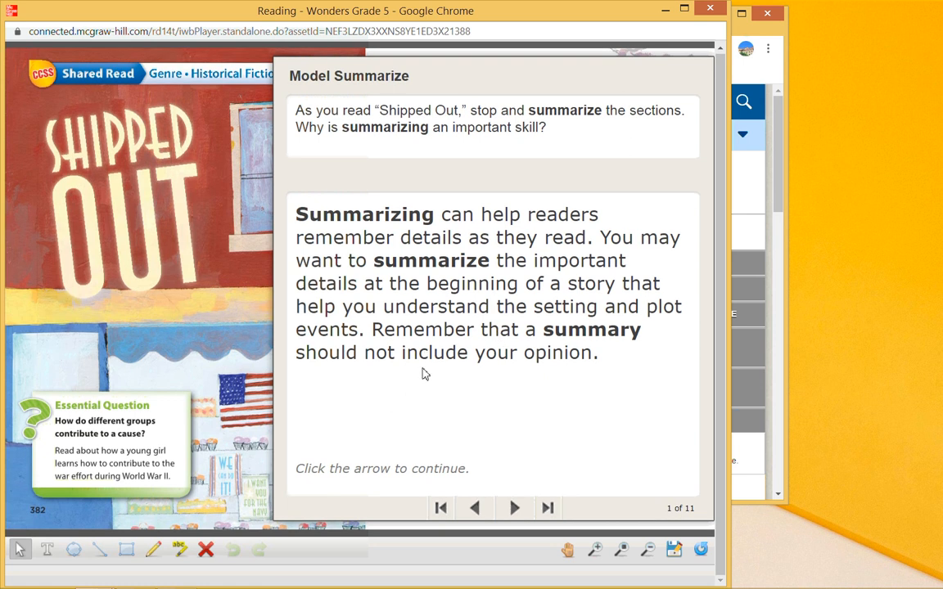
mouse_move(516, 511)
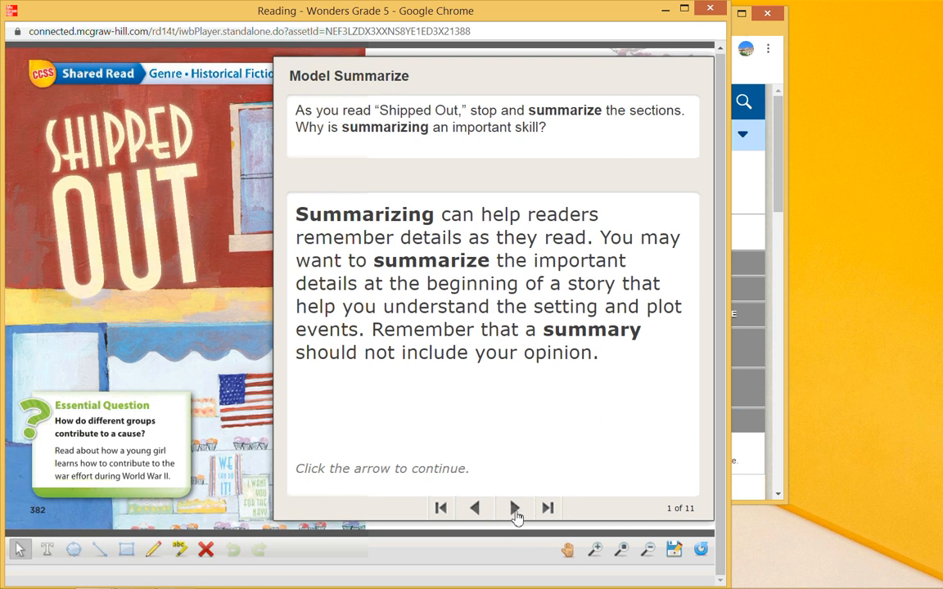
Step: Advance Model Summarize through the first two highlighted passages and their summary sentences
click(514, 507)
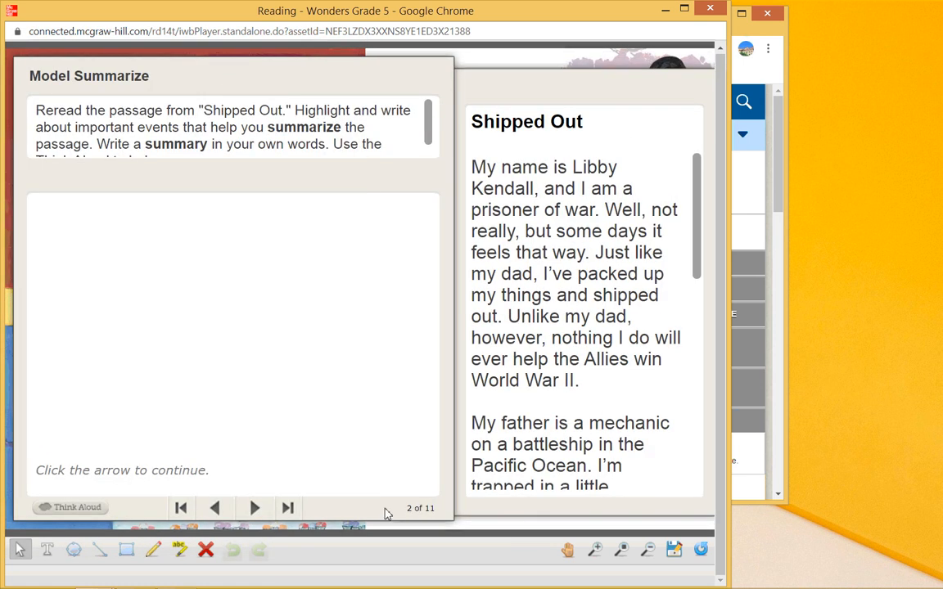
click(255, 508)
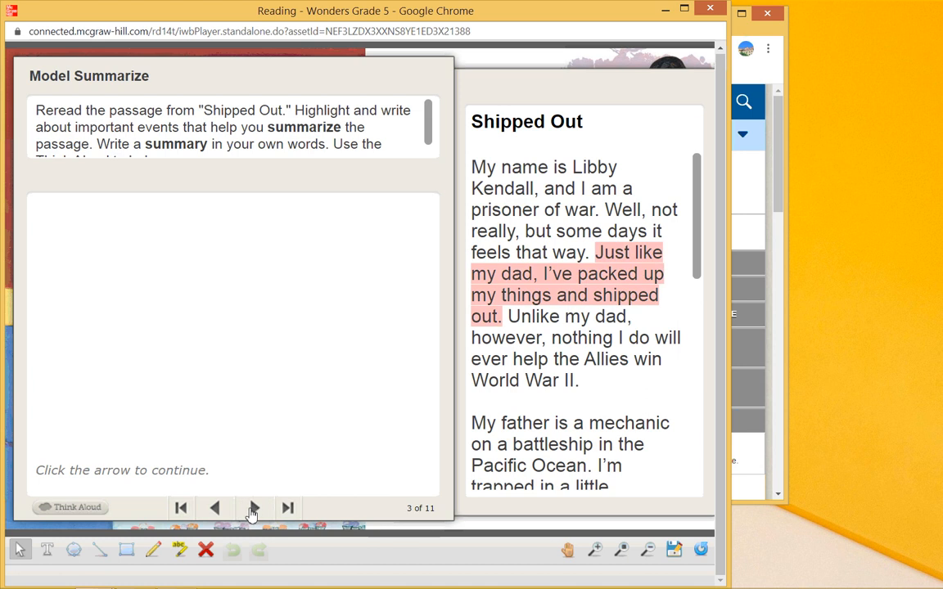
mouse_move(584, 294)
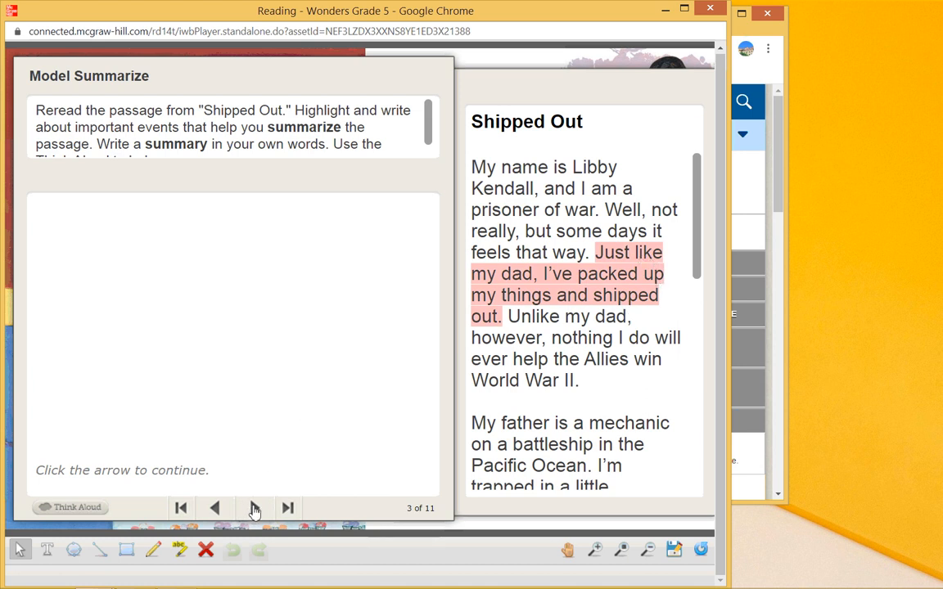
click(254, 508)
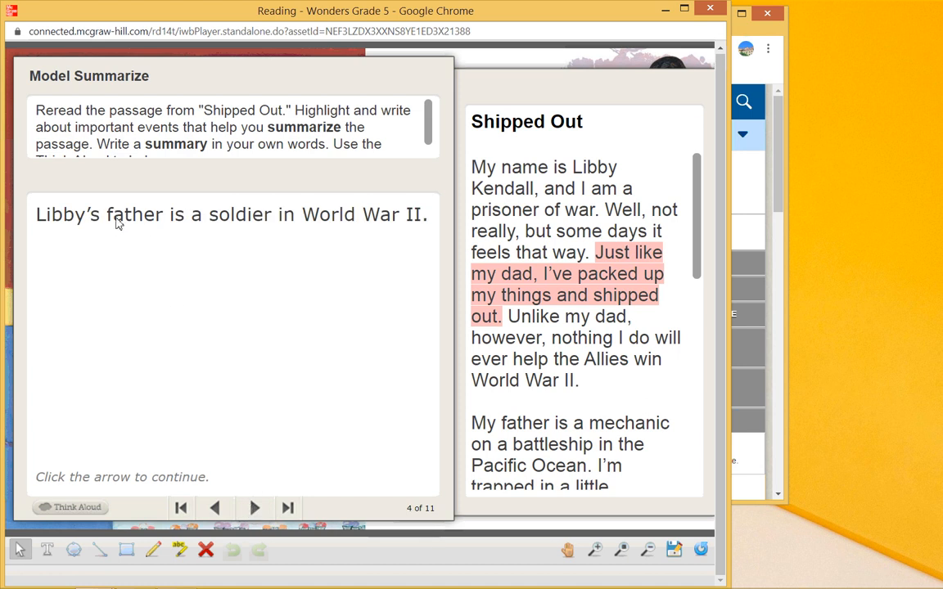
mouse_move(301, 228)
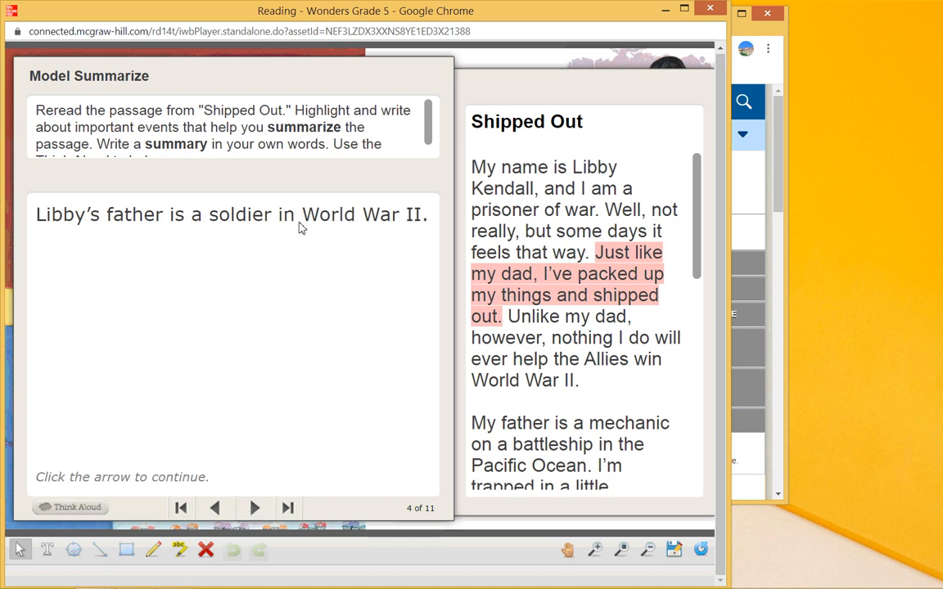
mouse_move(594, 266)
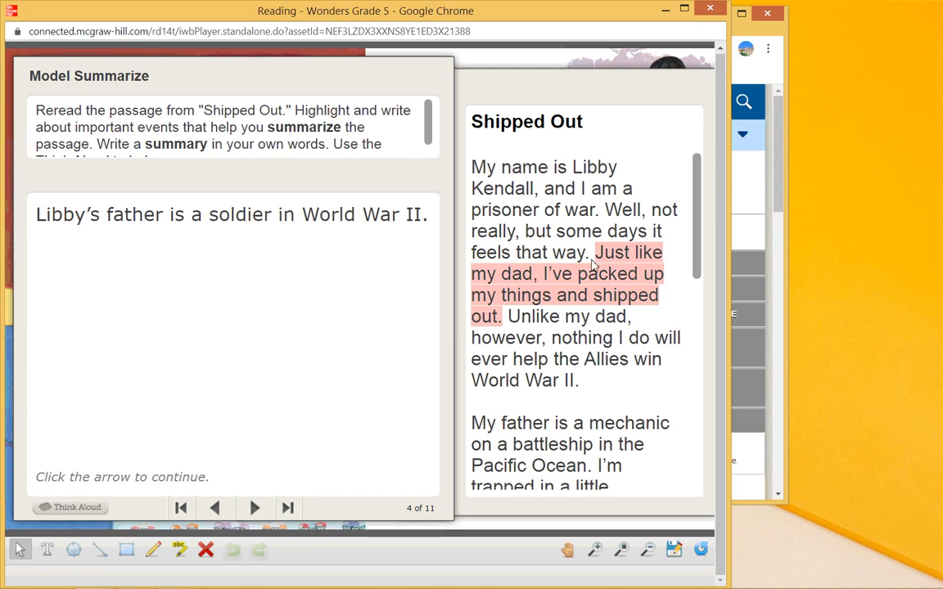
mouse_move(572, 321)
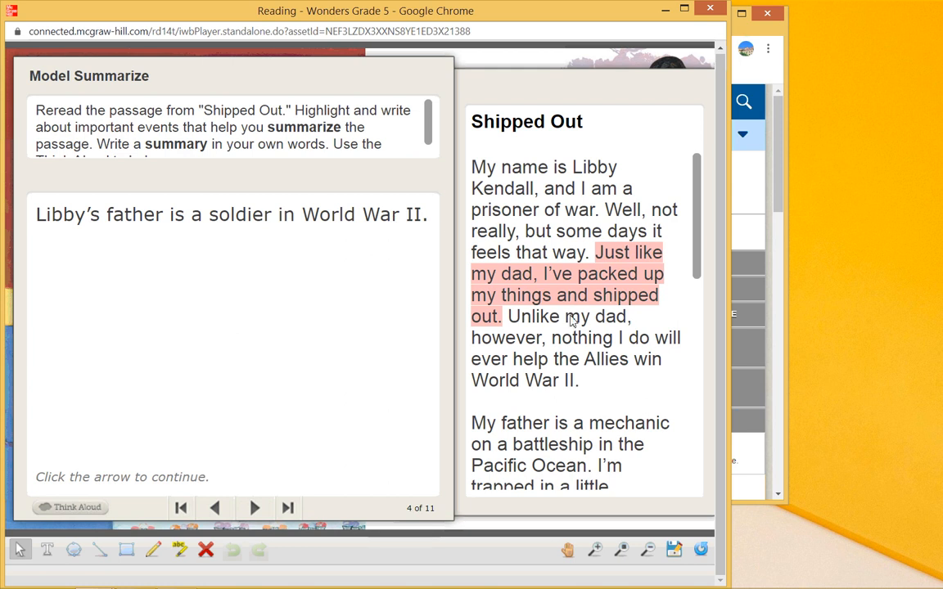
mouse_move(546, 280)
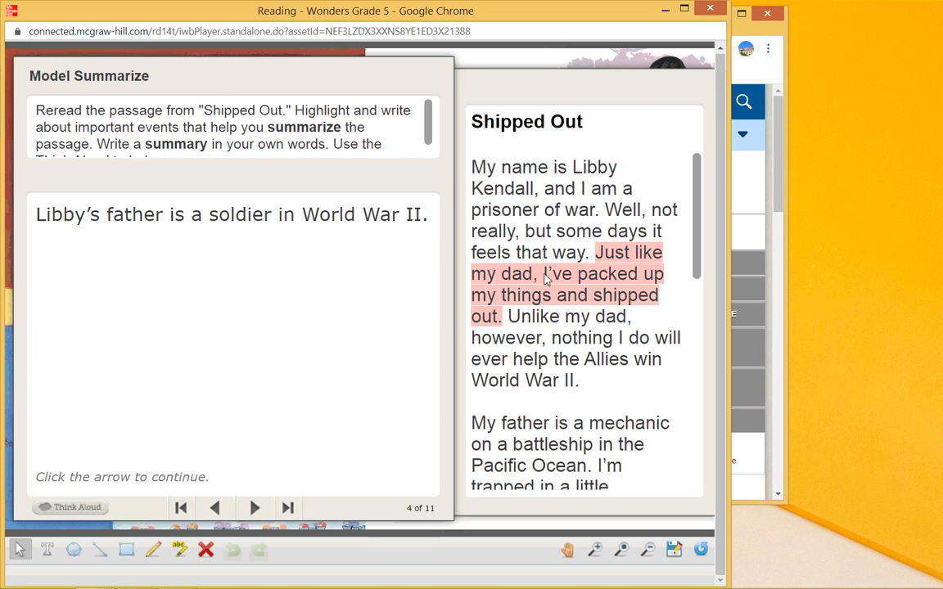
mouse_move(561, 182)
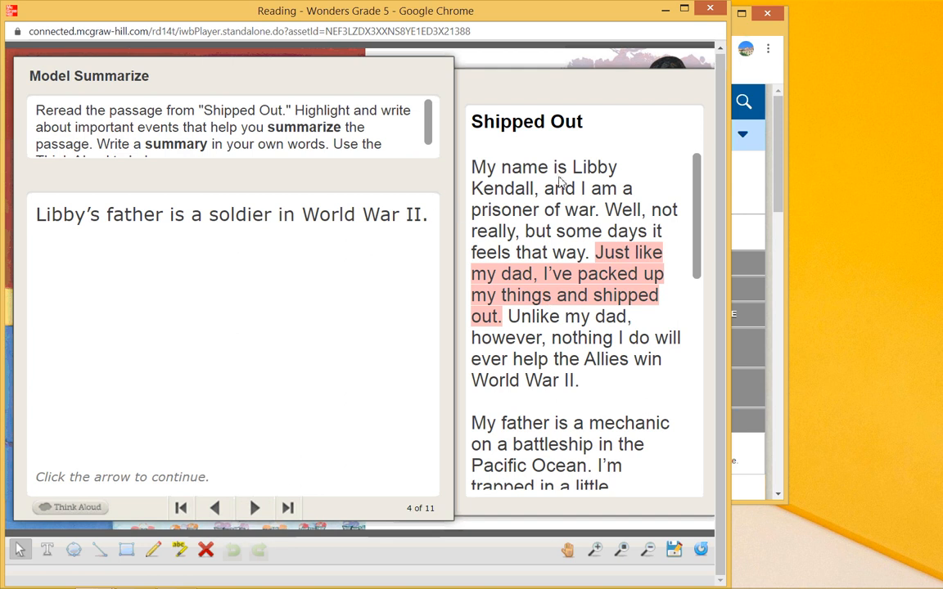
mouse_move(663, 235)
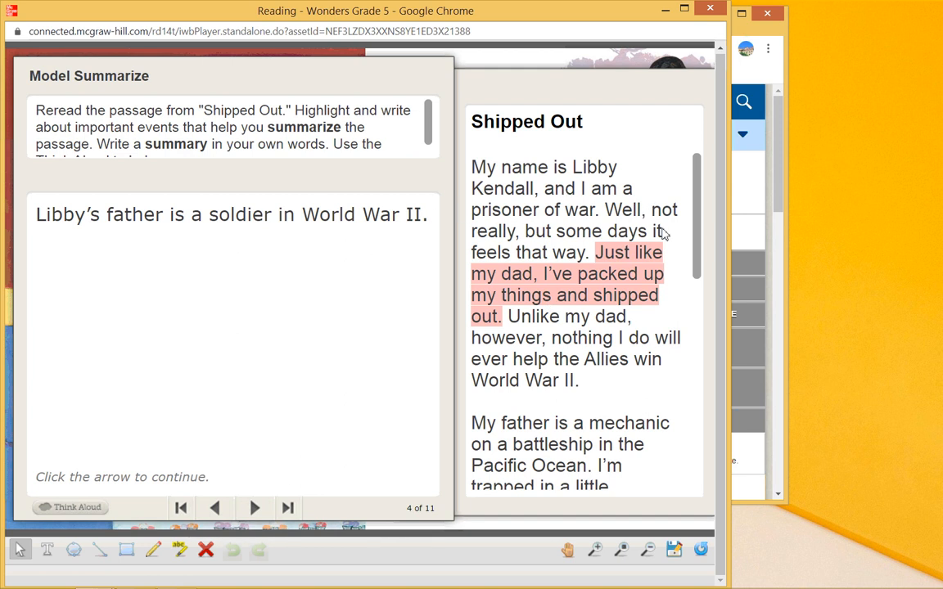
mouse_move(534, 296)
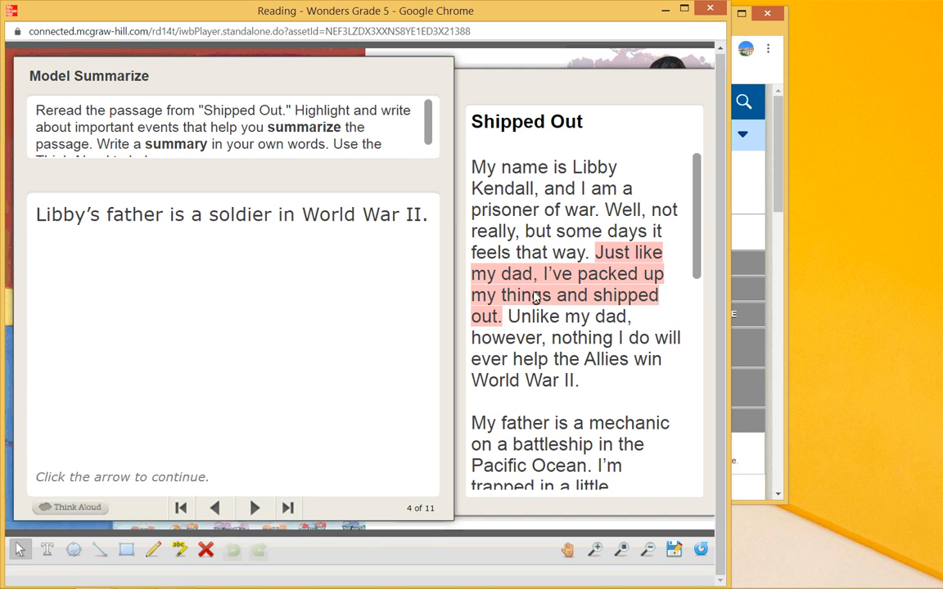
mouse_move(629, 357)
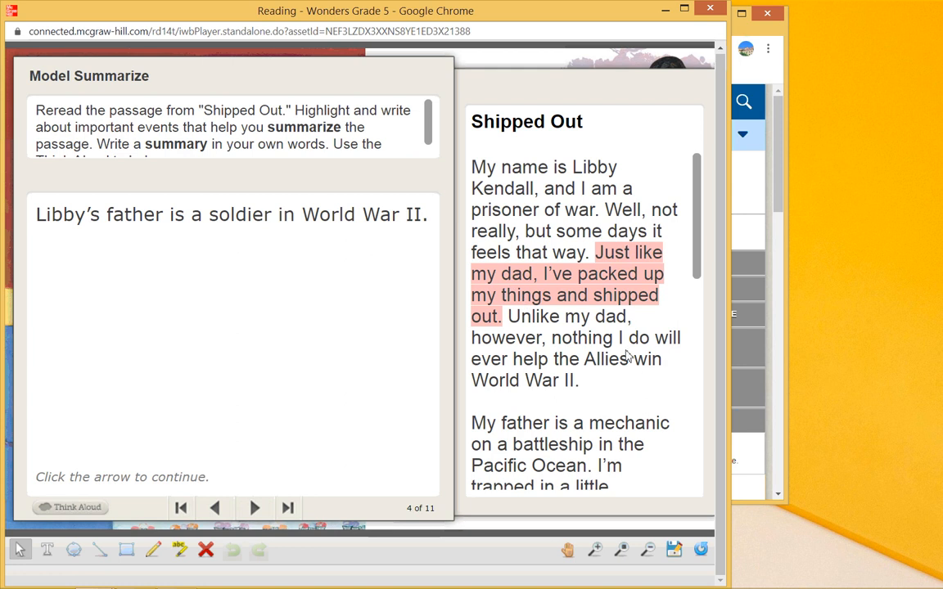
mouse_move(425, 391)
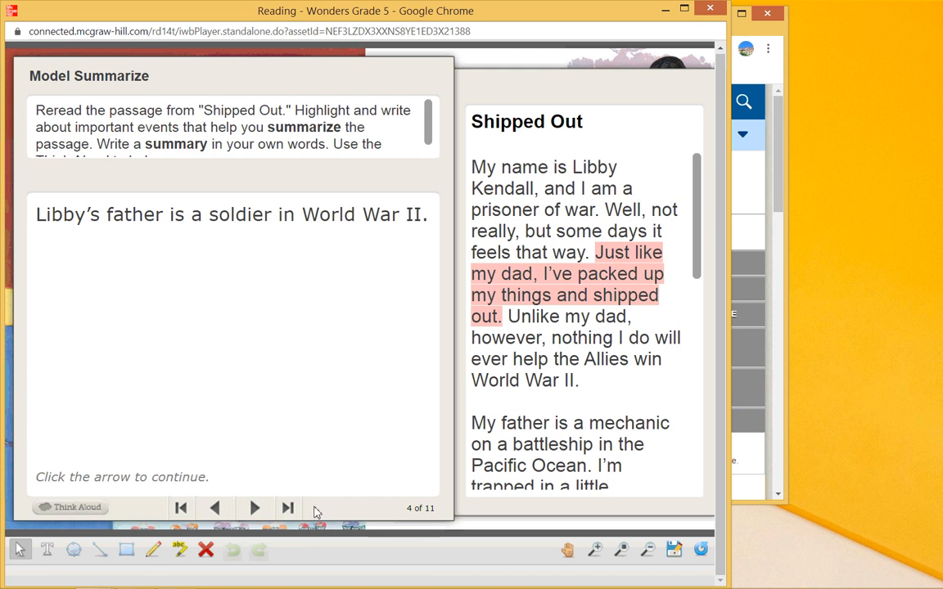
click(255, 508)
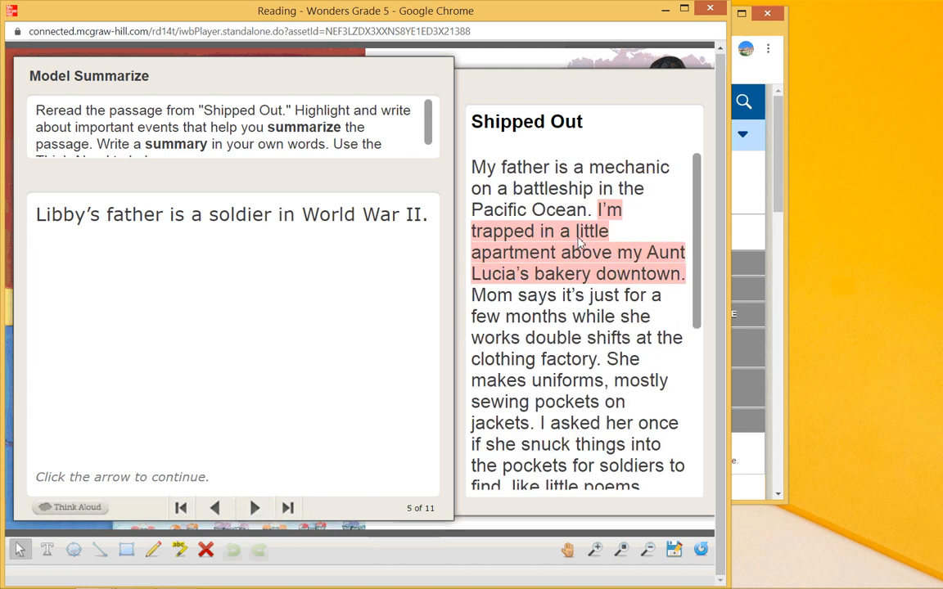
mouse_move(669, 292)
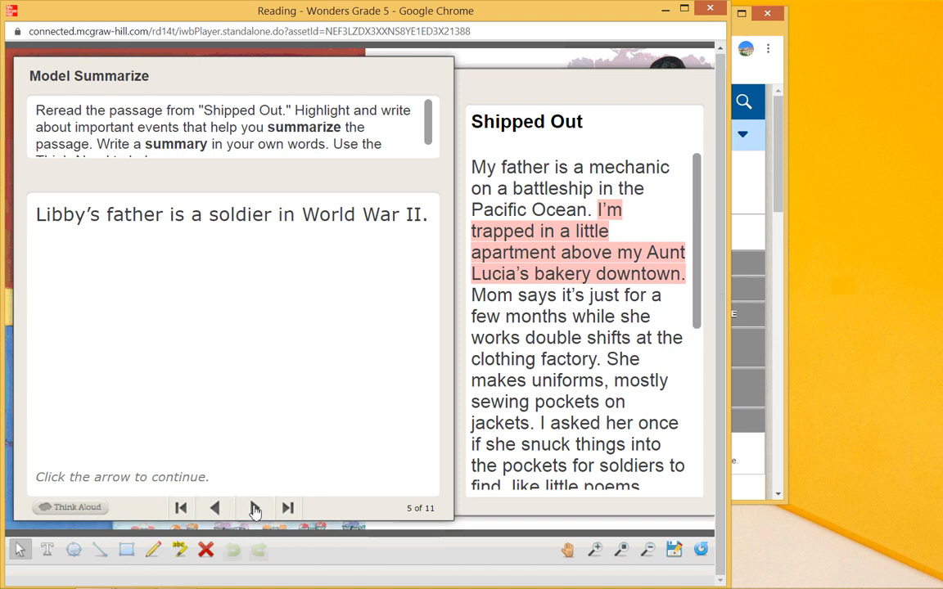
click(255, 508)
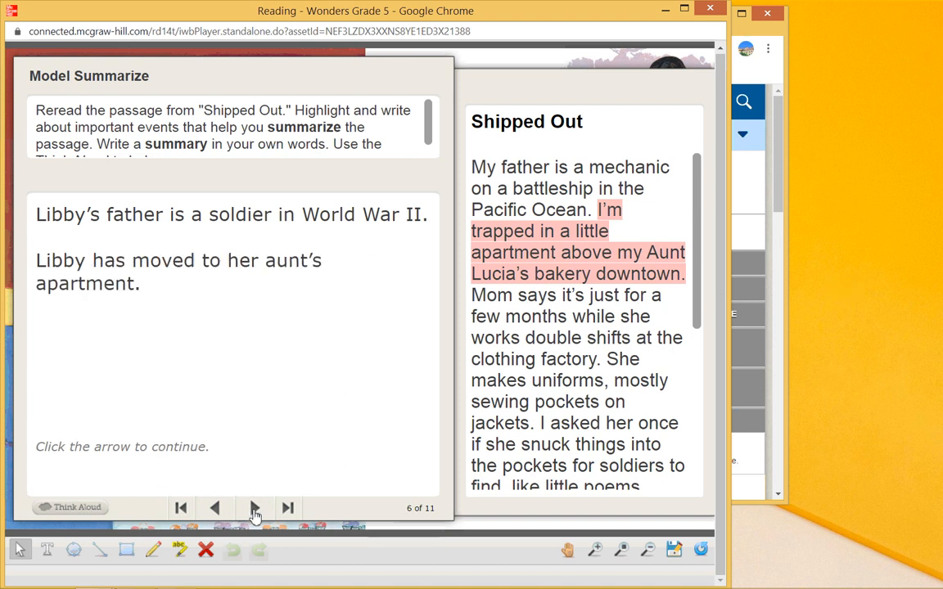
mouse_move(319, 285)
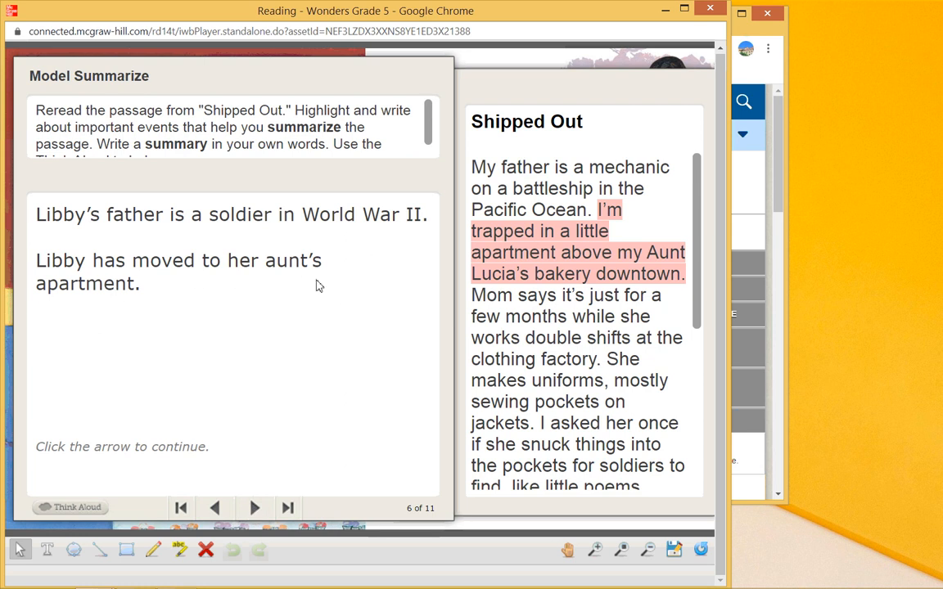
mouse_move(501, 308)
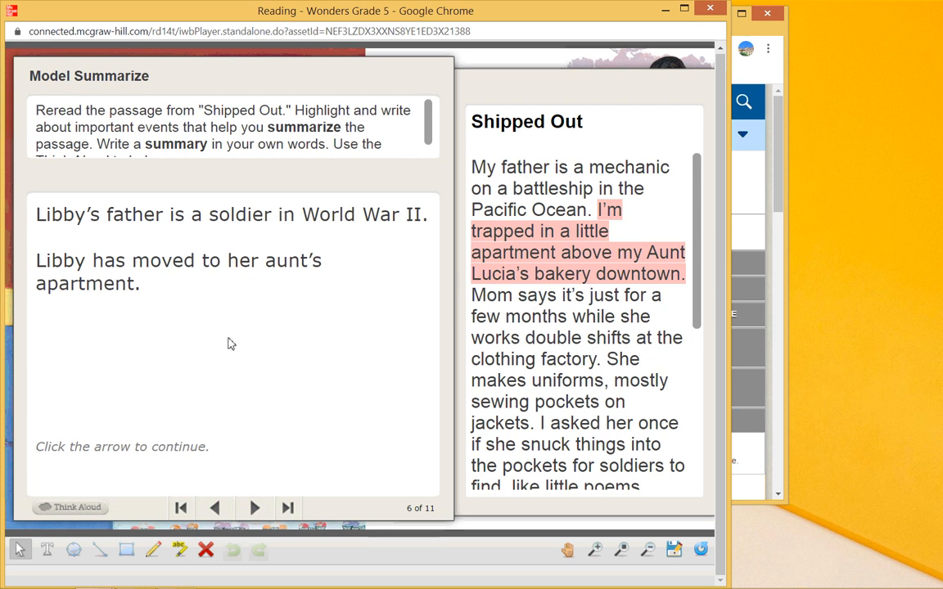
Step: Continue to screen 10 of 11, adding points about Libby and her aunt valuing her efforts
click(254, 507)
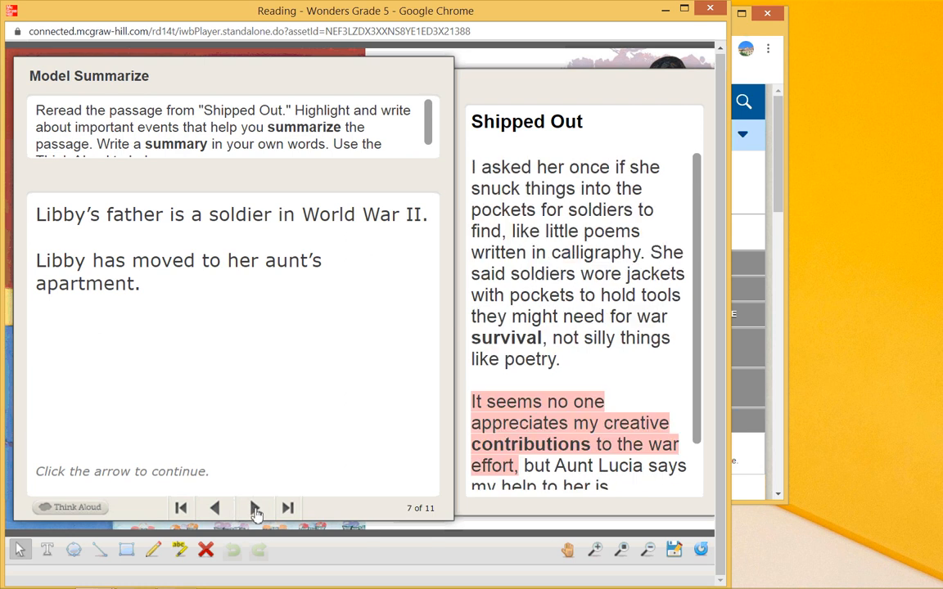
mouse_move(497, 462)
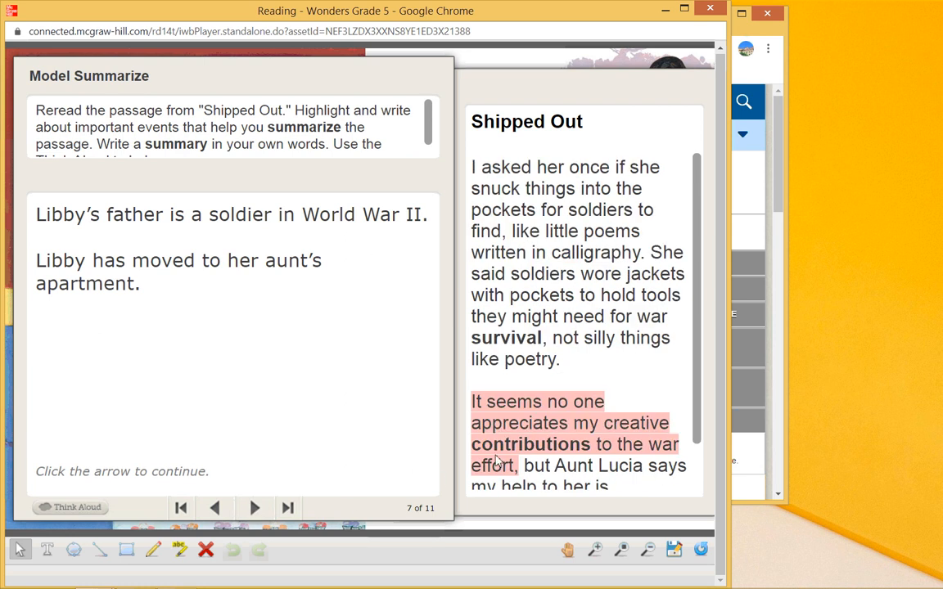
mouse_move(260, 520)
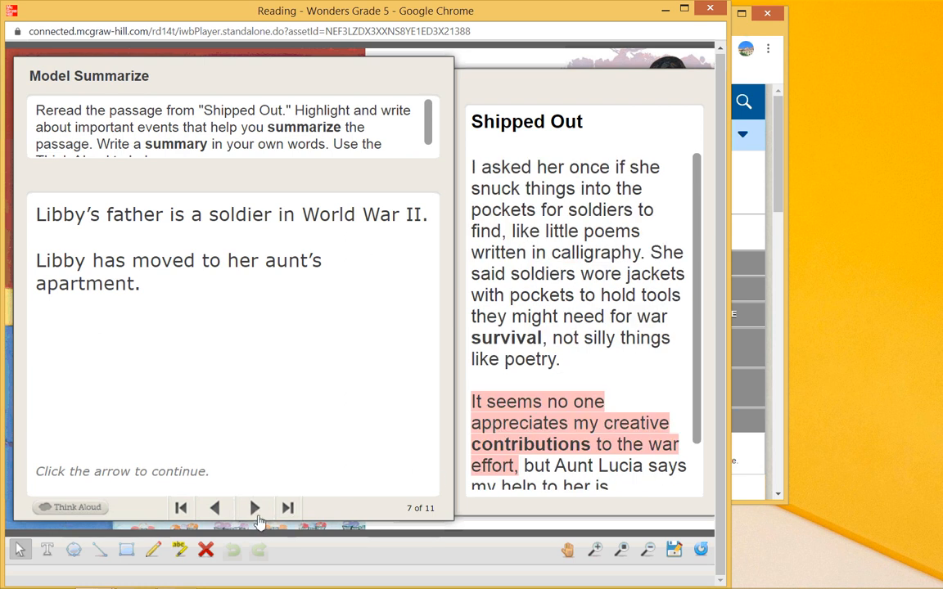
click(256, 508)
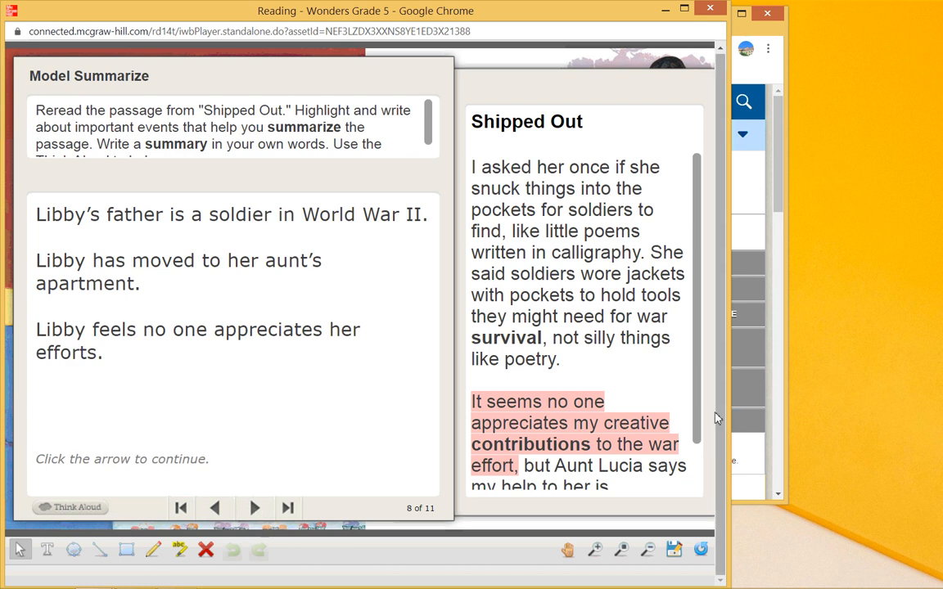
click(256, 507)
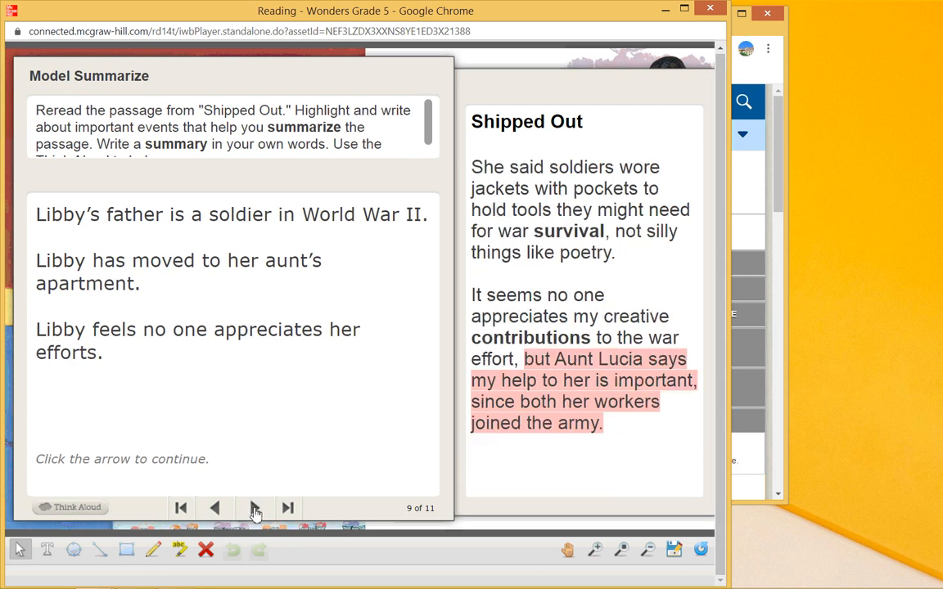
mouse_move(517, 389)
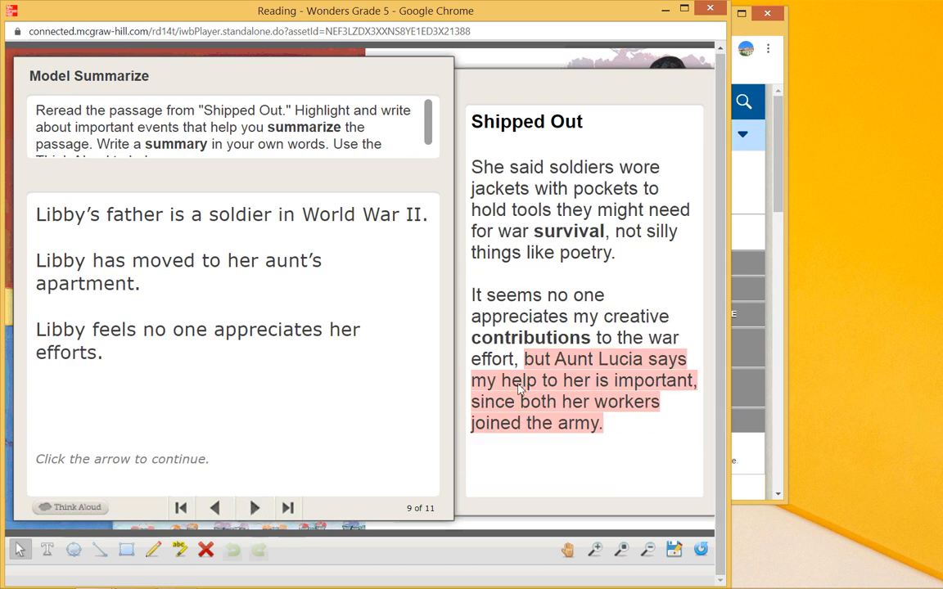
mouse_move(508, 437)
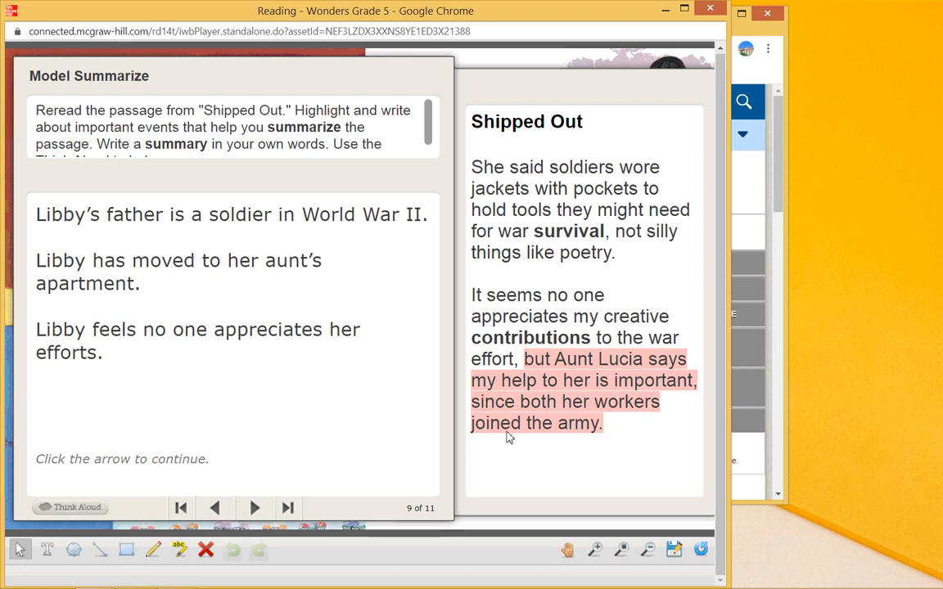
click(253, 508)
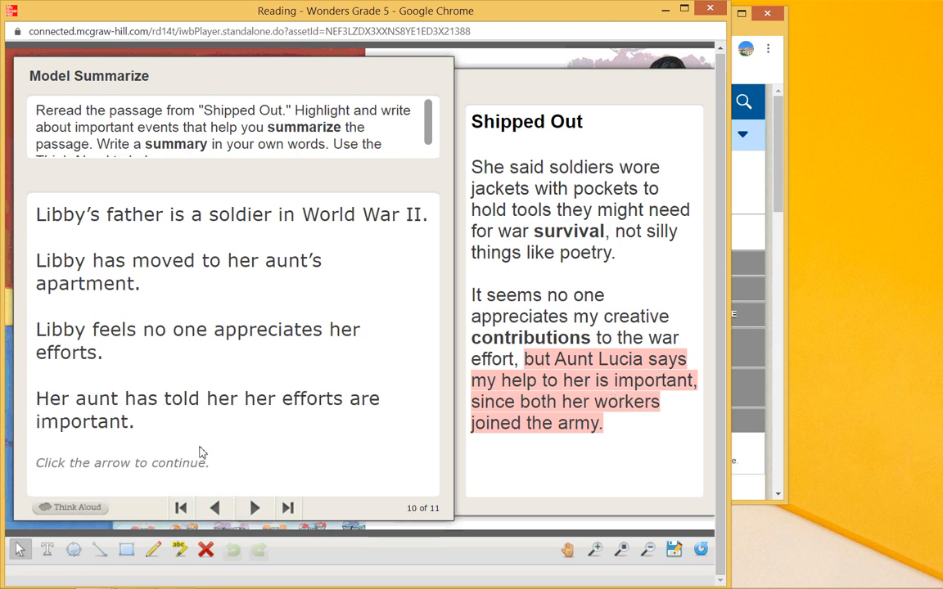
Step: Reach screen 11 of 11 and read the final summary: the war caused many changes in Libby's life
click(254, 507)
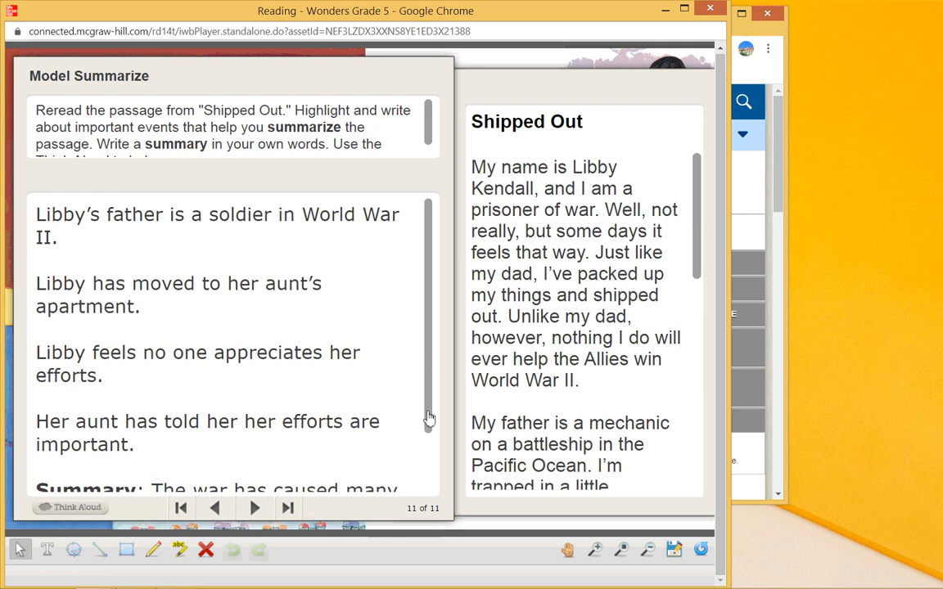
scroll(down, 3)
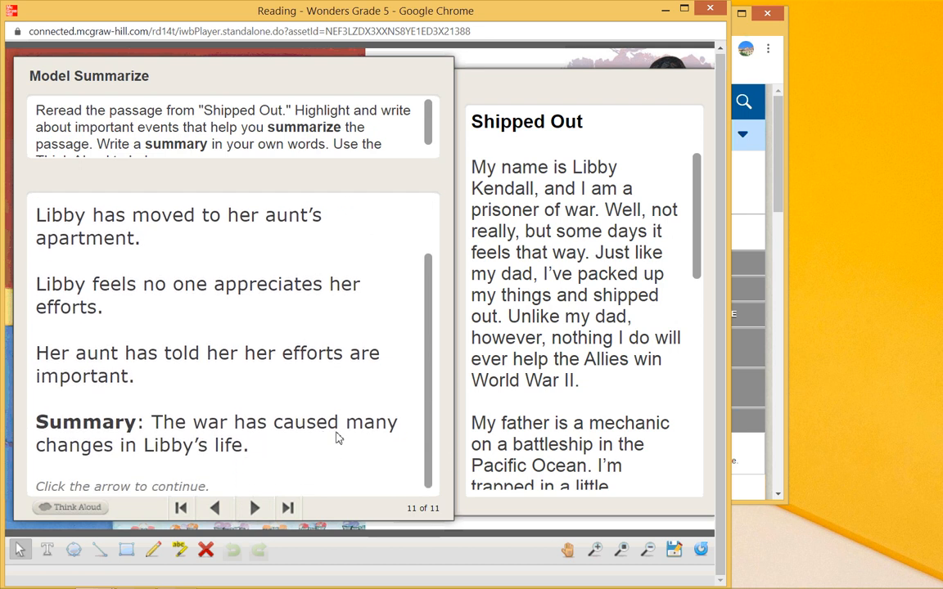
mouse_move(232, 455)
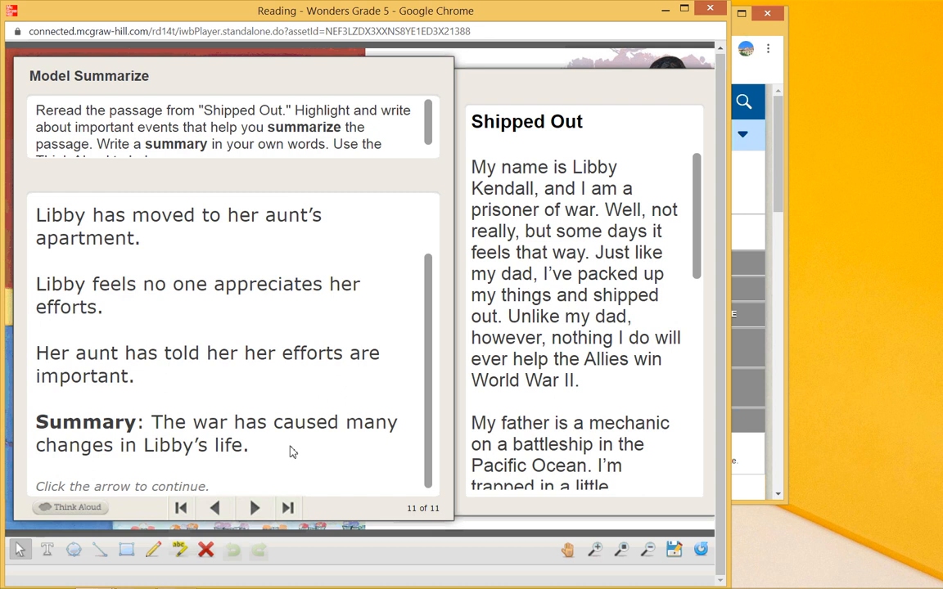
mouse_move(422, 455)
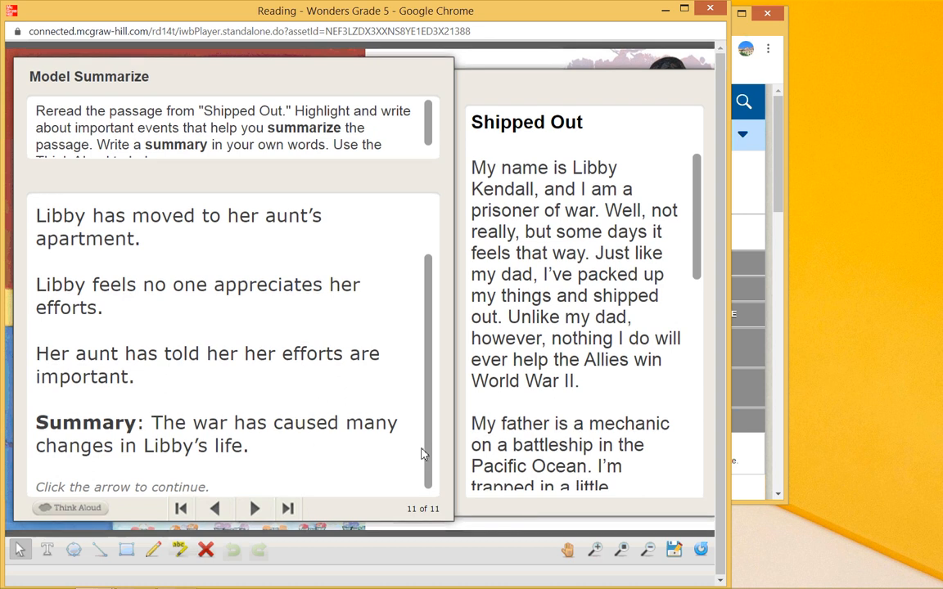
scroll(up, 3)
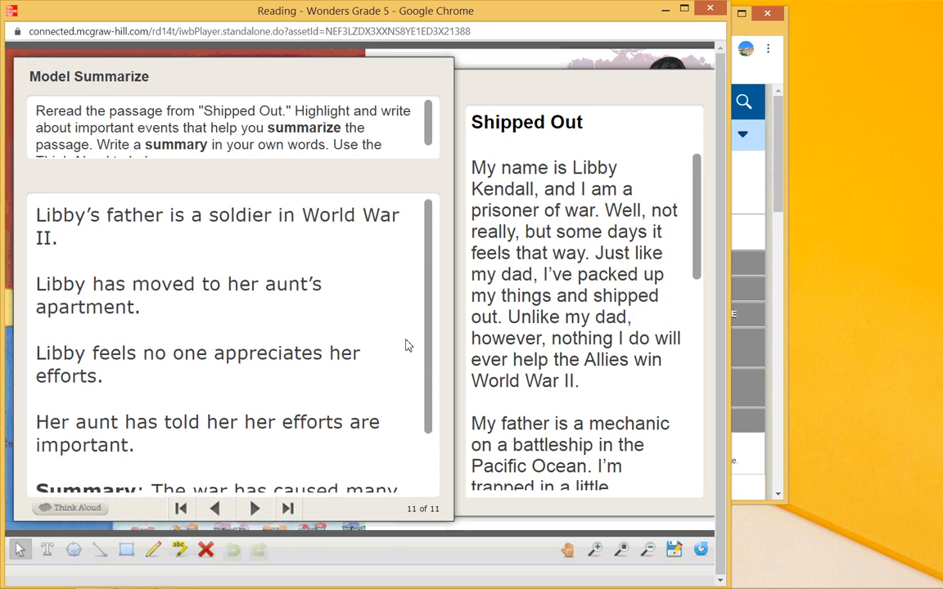
mouse_move(228, 284)
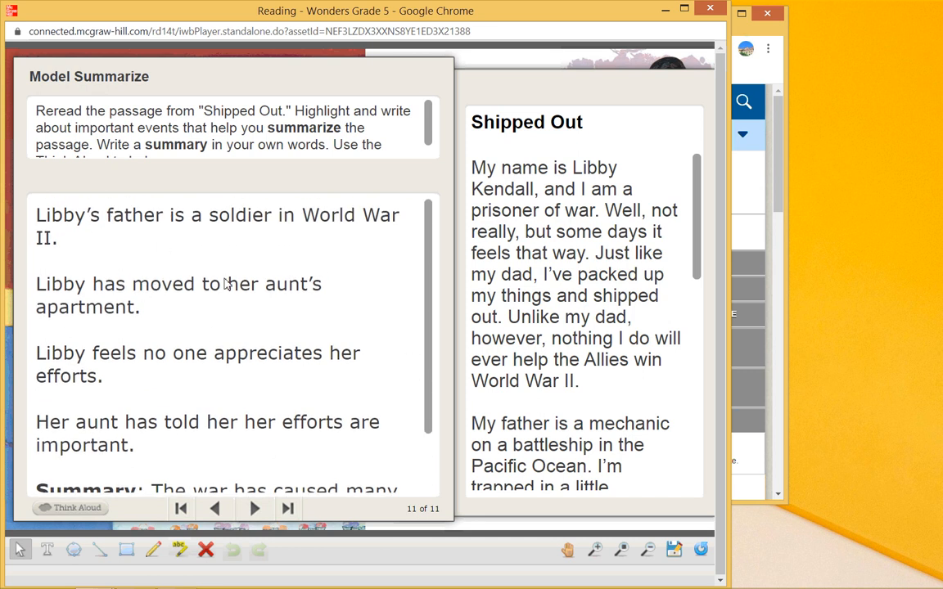
mouse_move(139, 390)
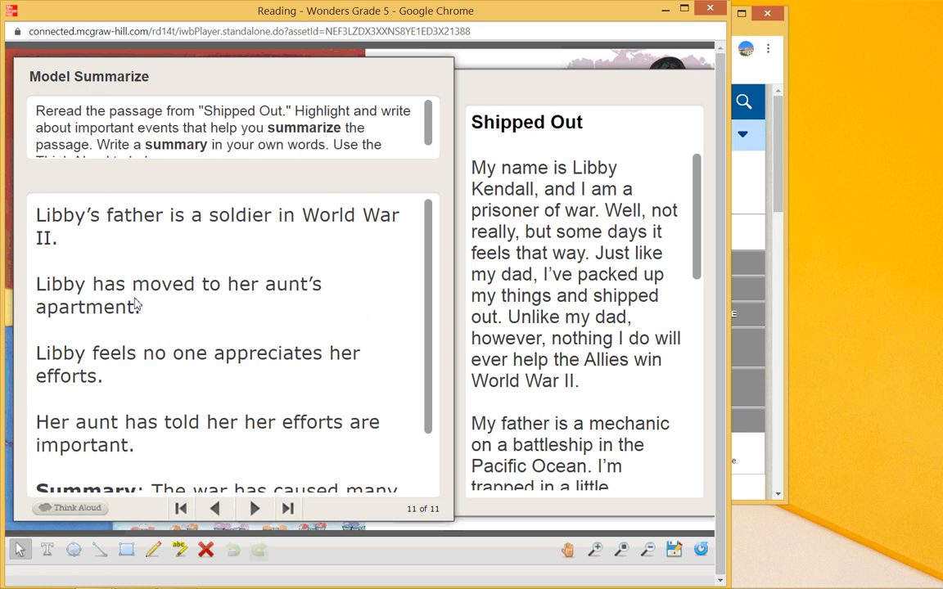
mouse_move(215, 329)
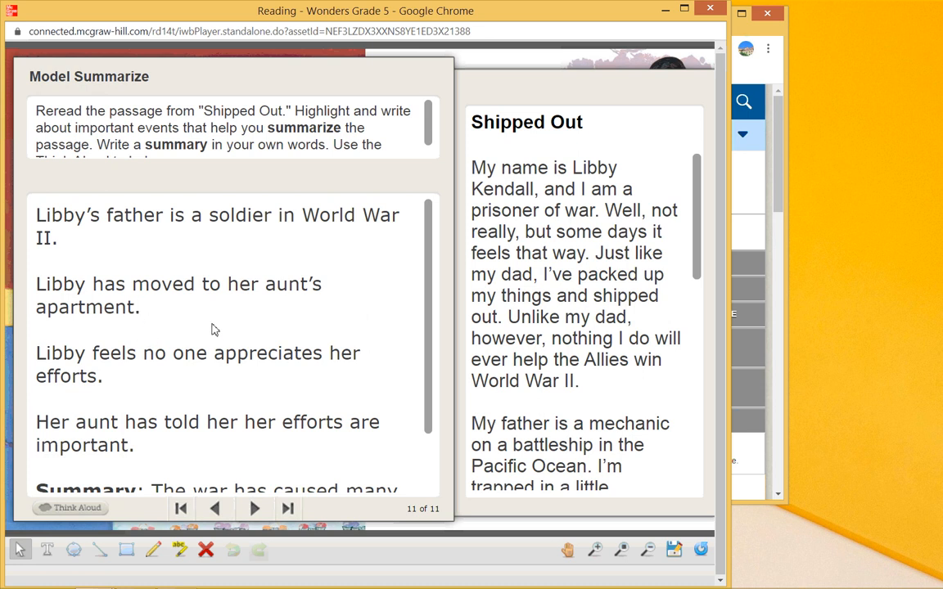
mouse_move(357, 389)
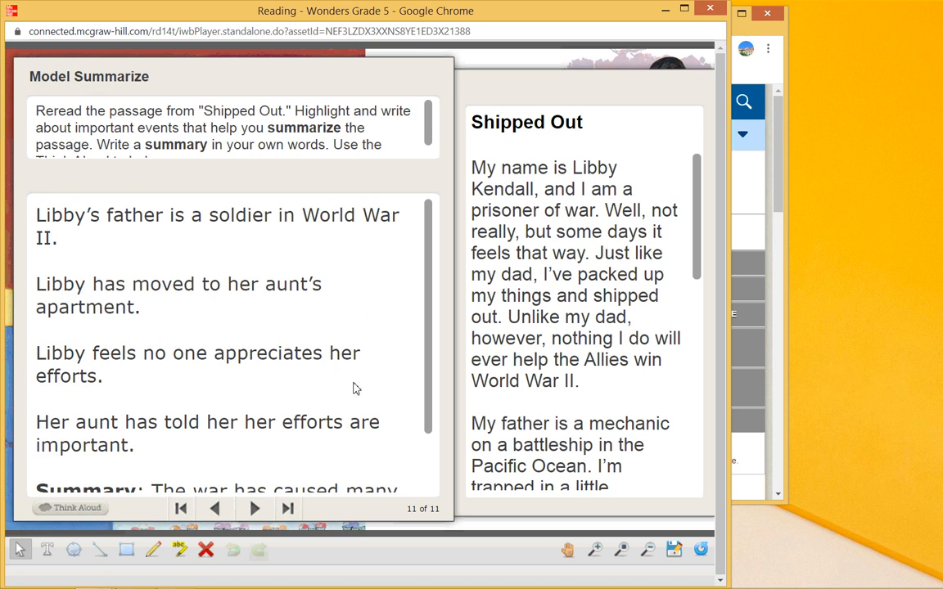
mouse_move(457, 410)
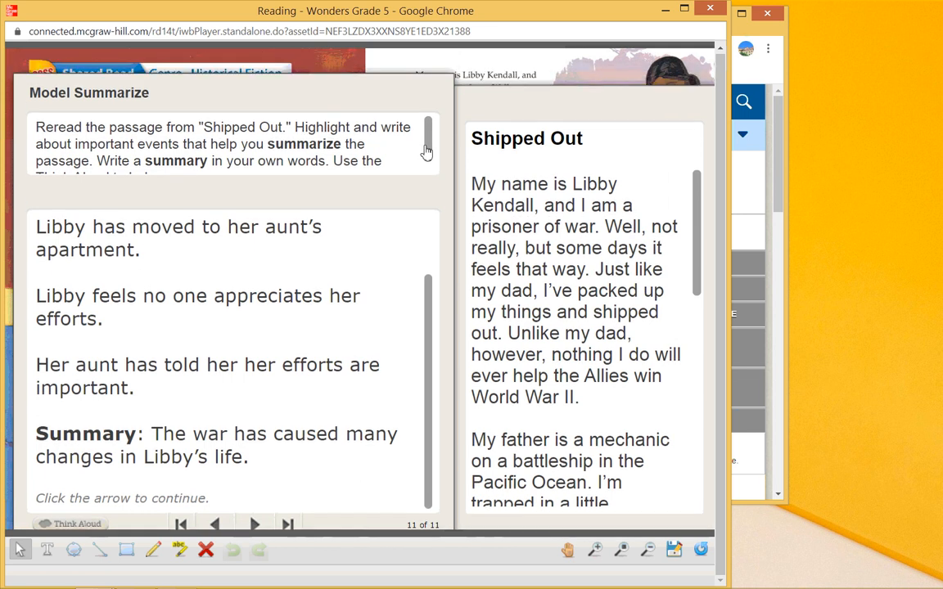
scroll(down, 3)
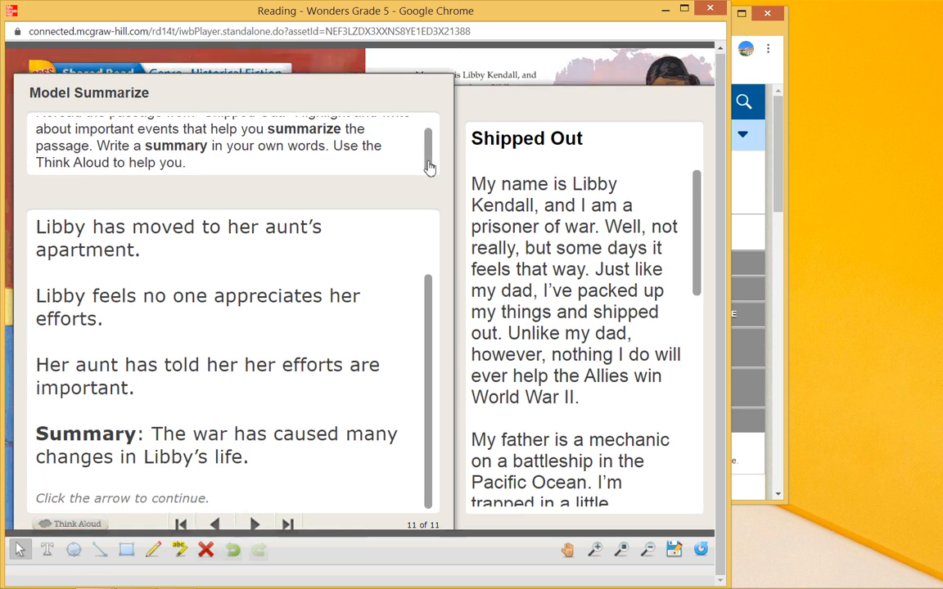
scroll(up, 3)
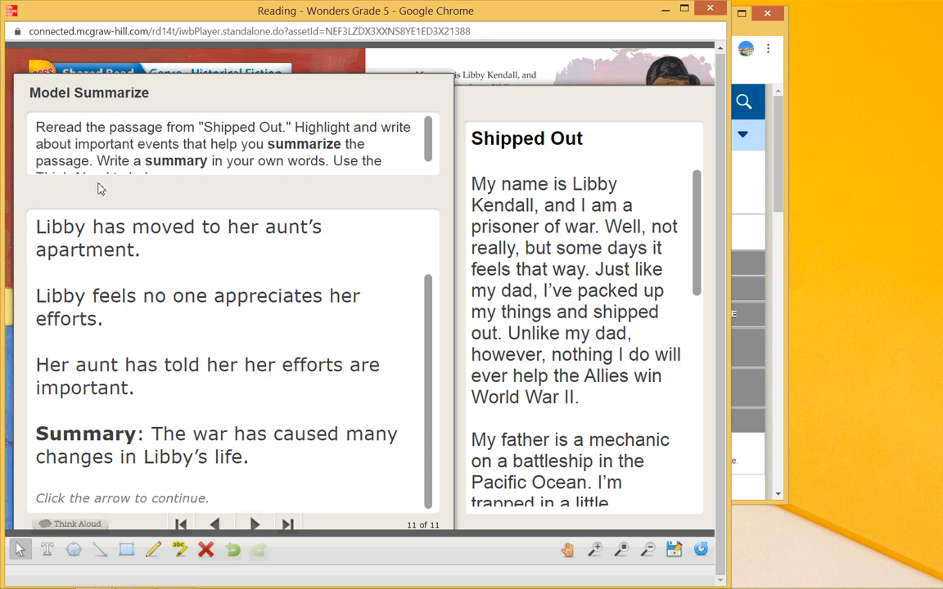
mouse_move(368, 146)
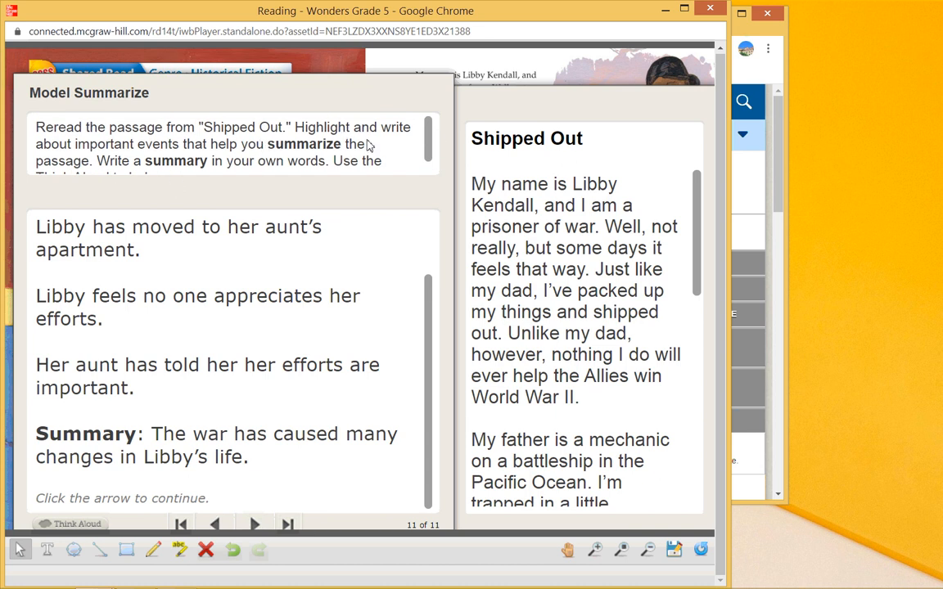
mouse_move(355, 183)
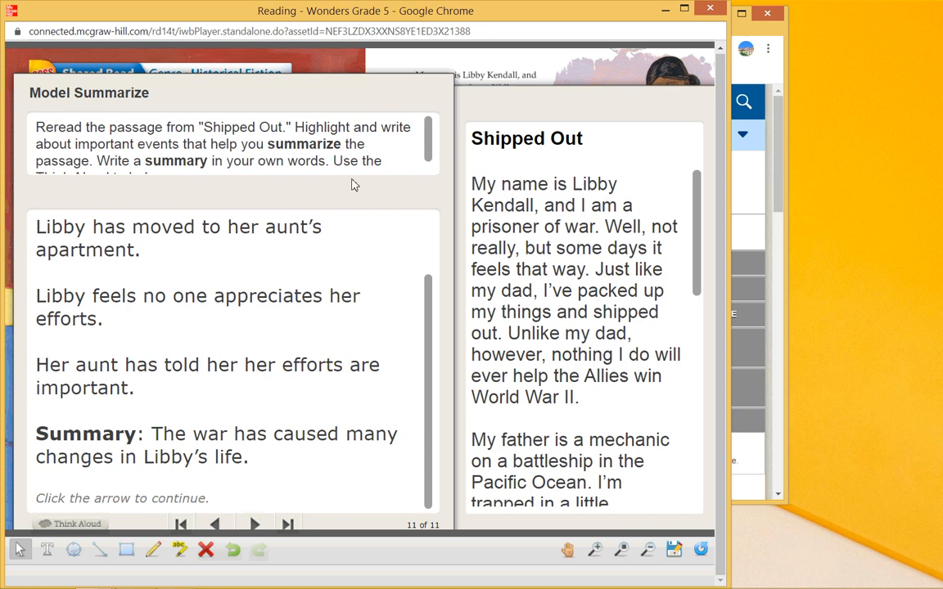
mouse_move(710, 6)
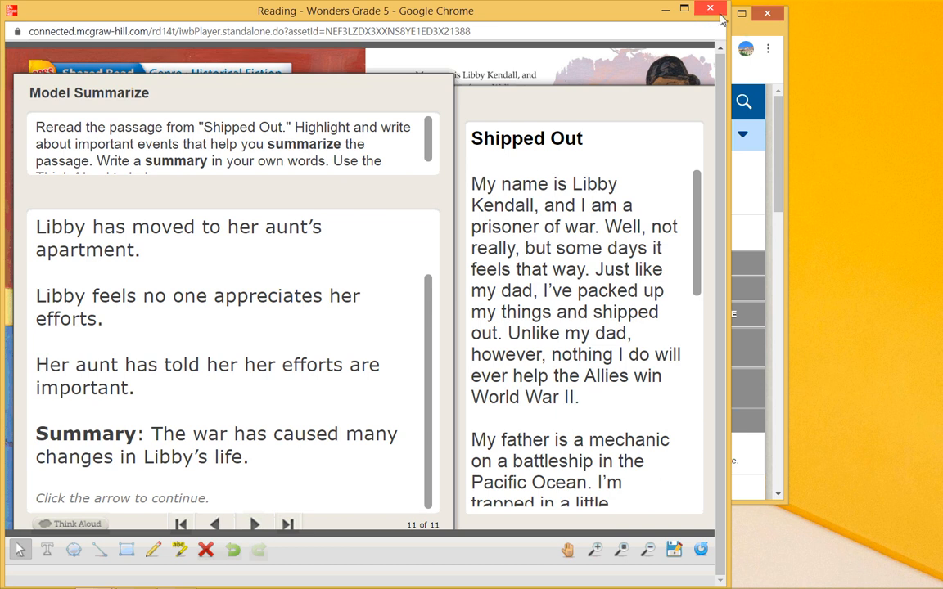
Step: Close the ebook and open the Day 2 Literature: Historical Fiction genre lesson from the planner
click(710, 9)
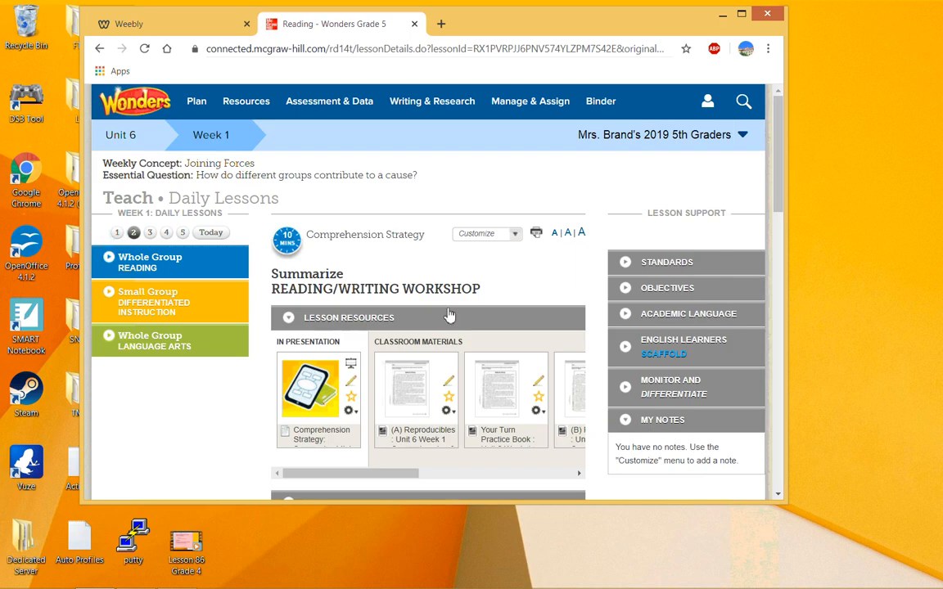
click(196, 102)
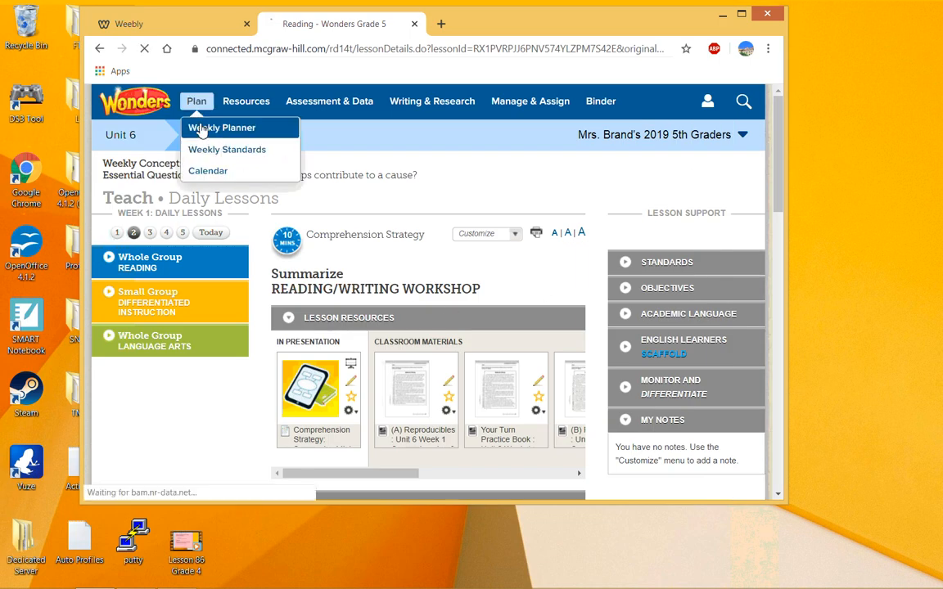
click(221, 128)
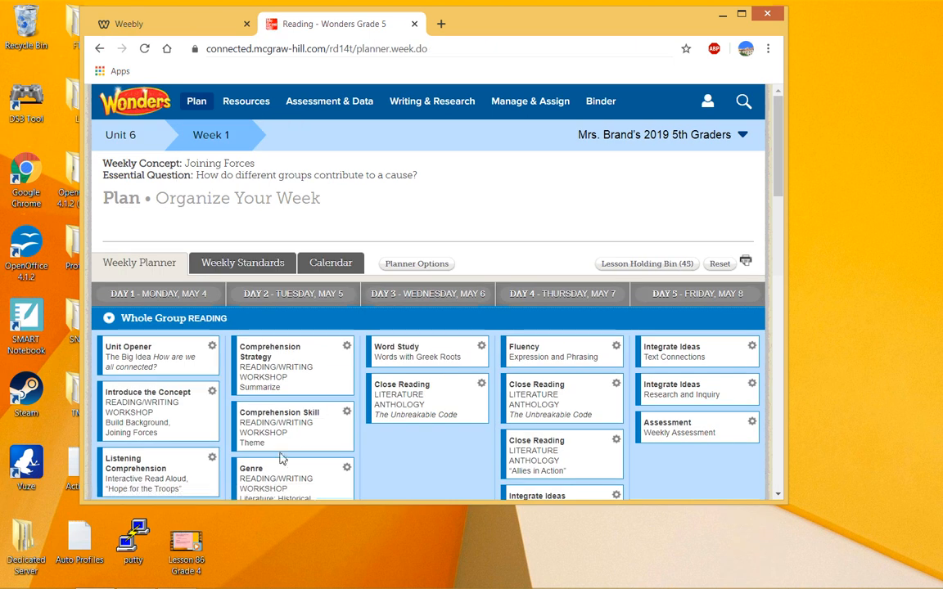
Step: Open the Genre: Historical Fiction resource, showing workshop pages 388–389 on Historical Fiction and Homophones
click(291, 474)
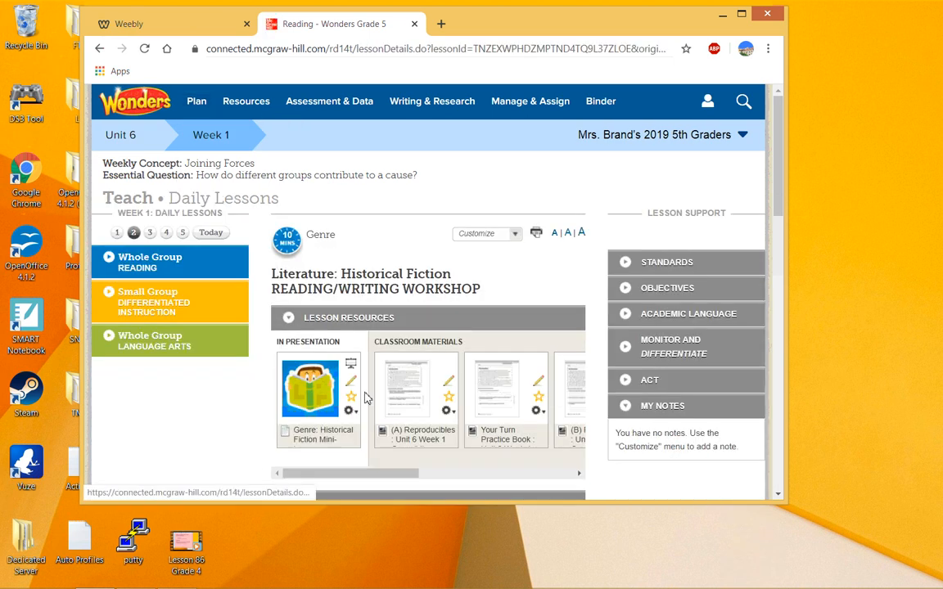
scroll(right, 3)
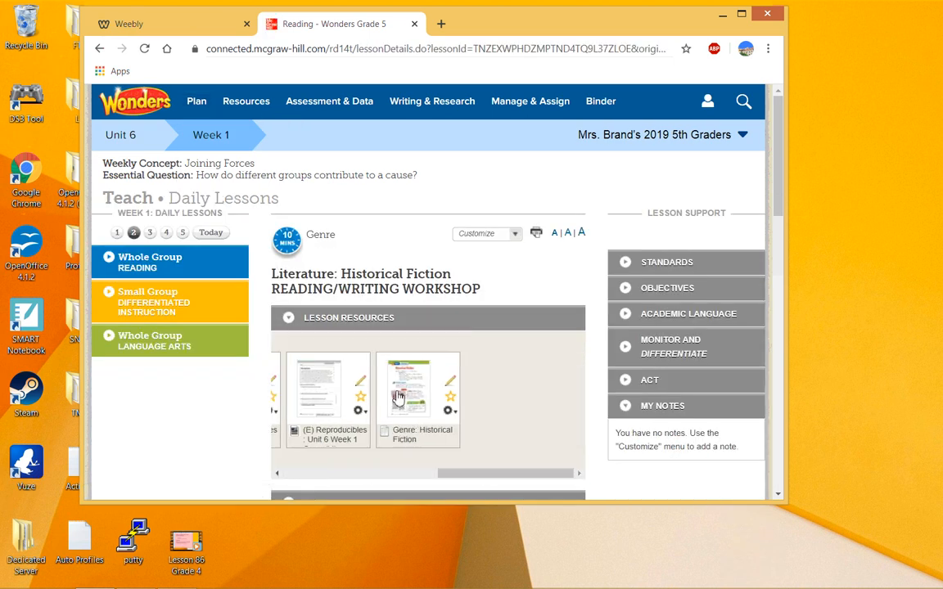
click(417, 390)
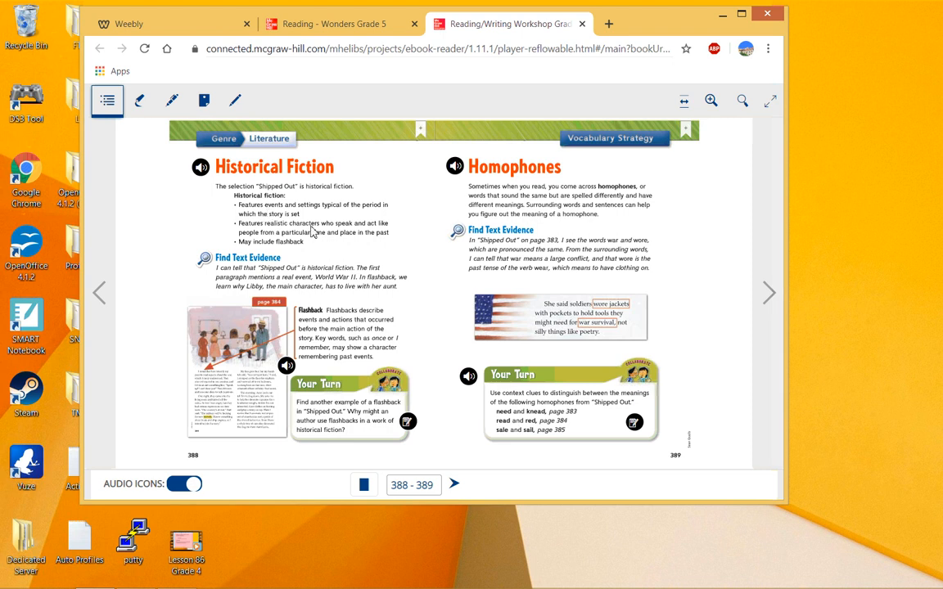
mouse_move(385, 232)
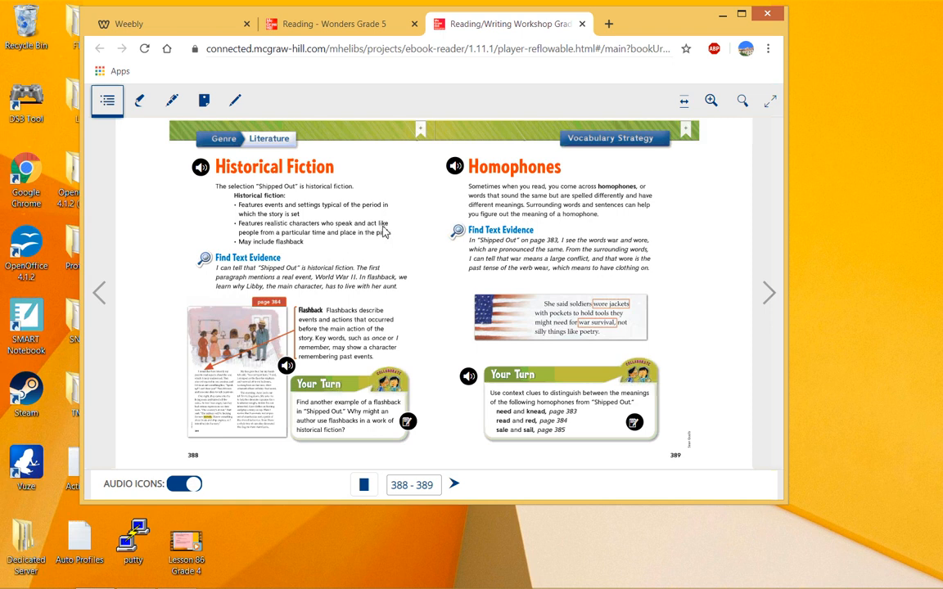
mouse_move(301, 244)
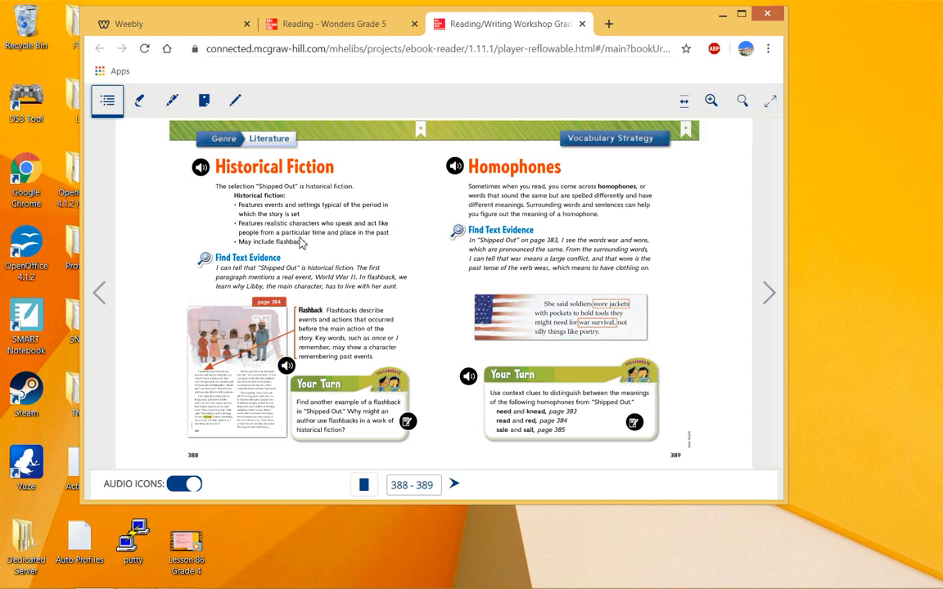
mouse_move(384, 245)
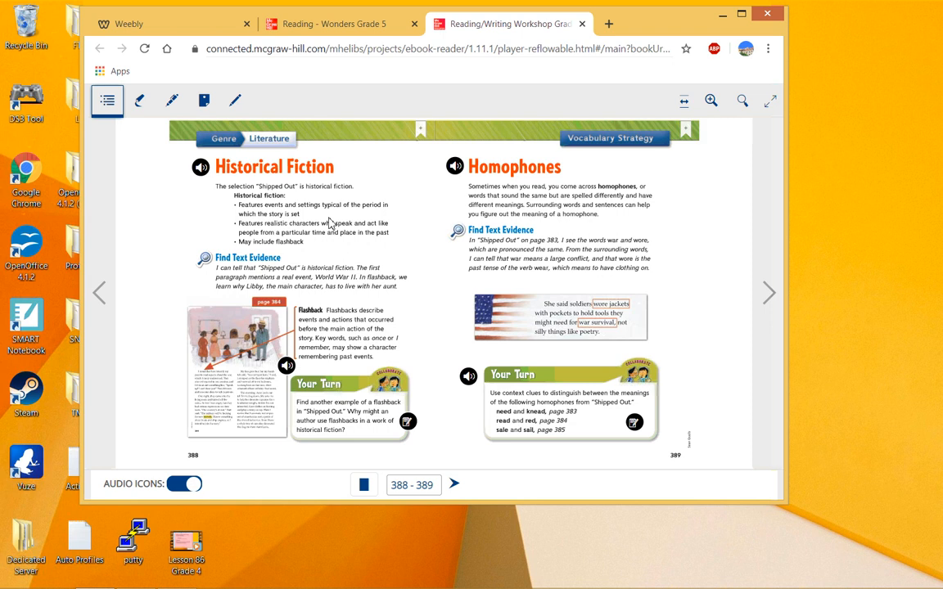
mouse_move(304, 252)
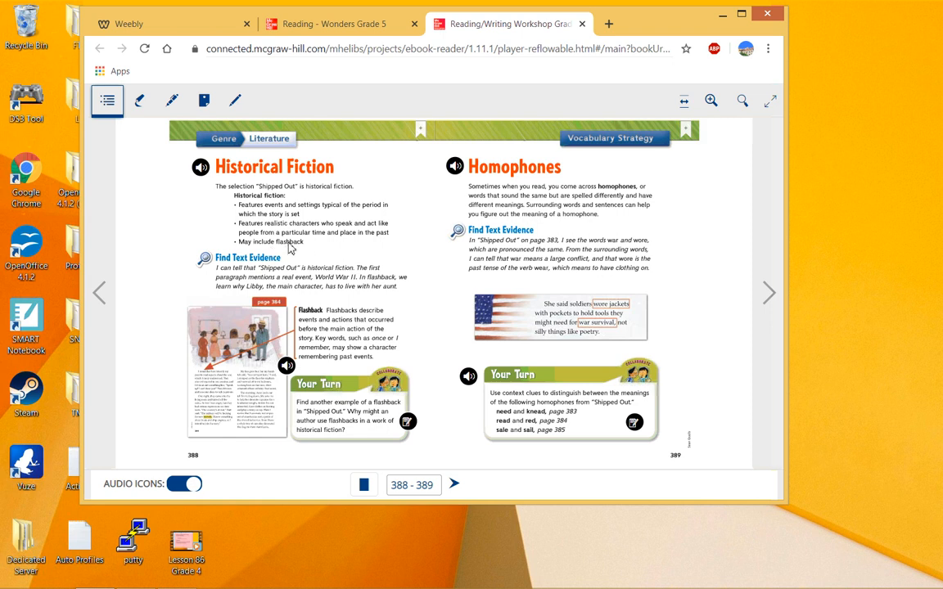
mouse_move(285, 252)
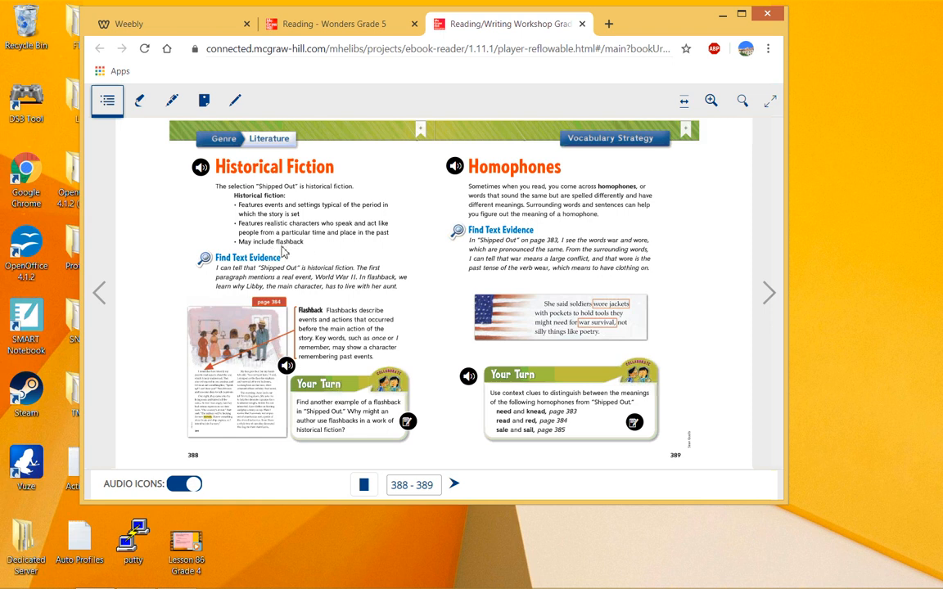
mouse_move(301, 324)
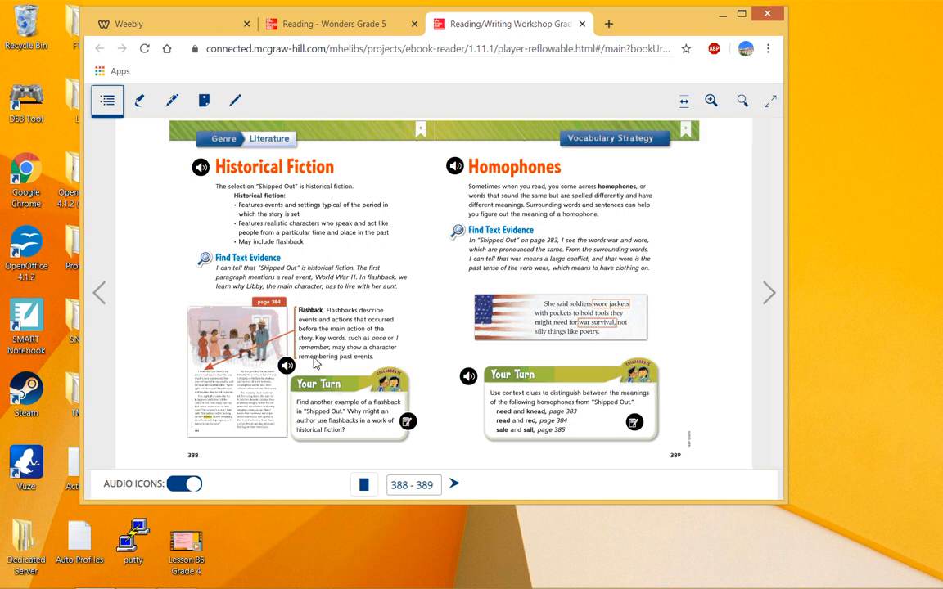
mouse_move(144, 360)
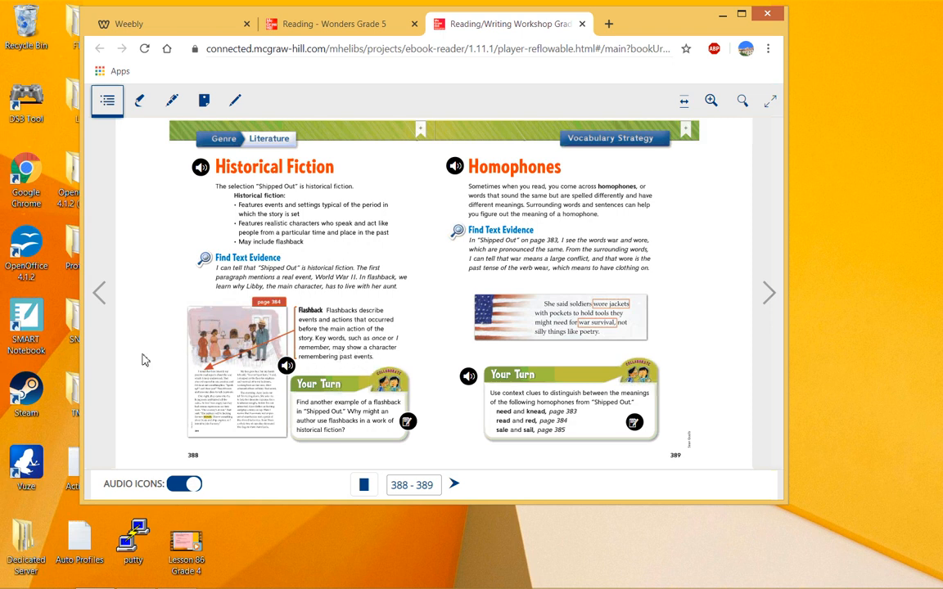
mouse_move(272, 377)
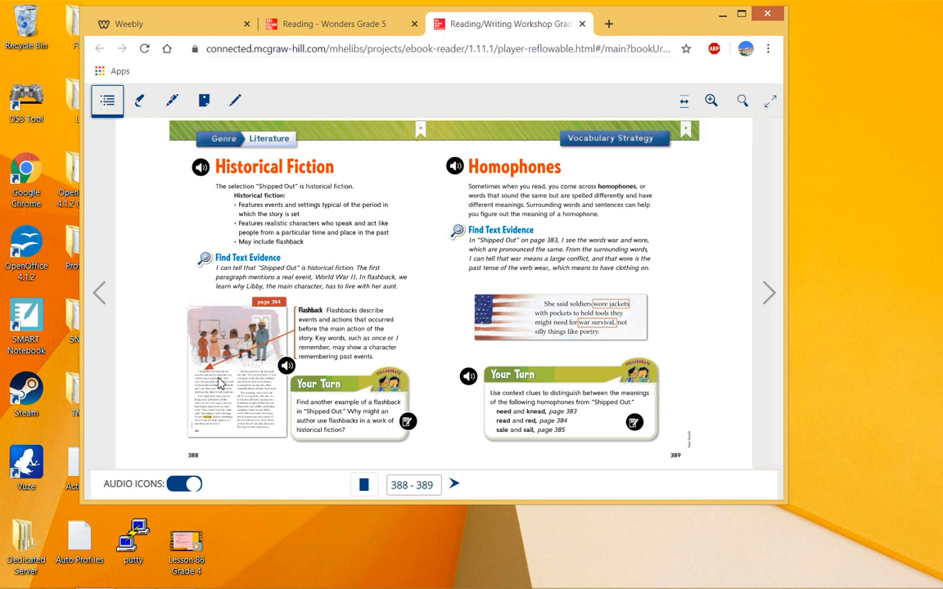
mouse_move(262, 189)
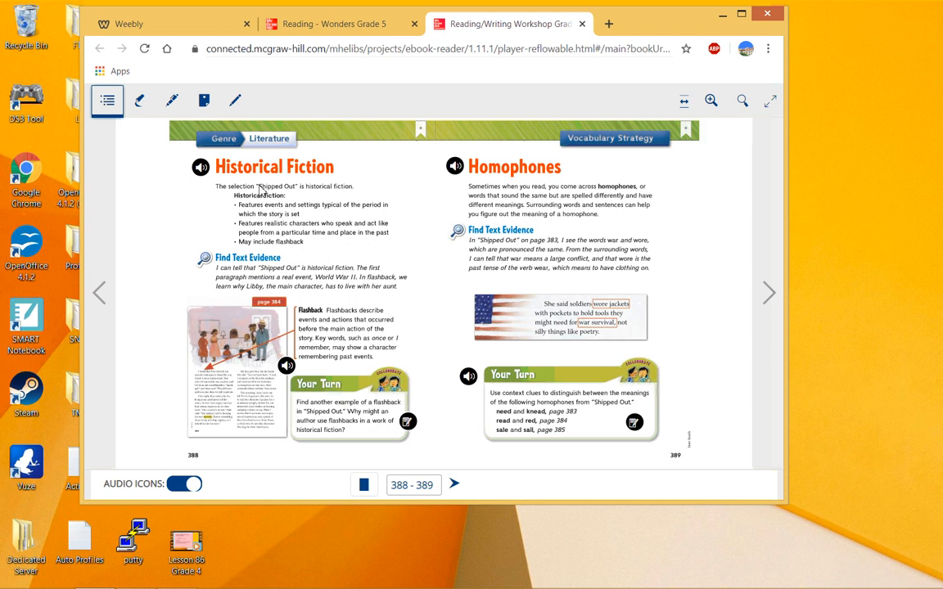
mouse_move(239, 291)
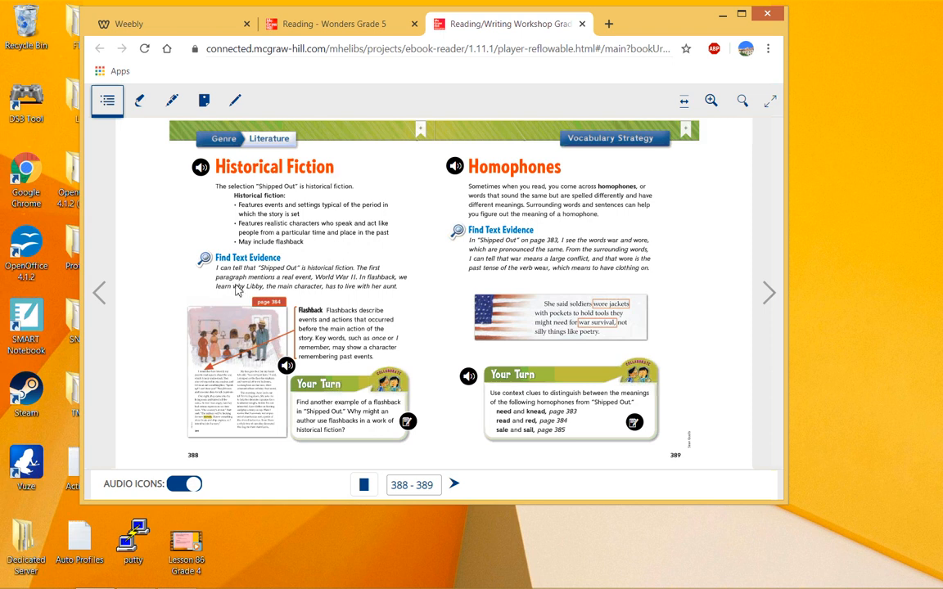
mouse_move(255, 226)
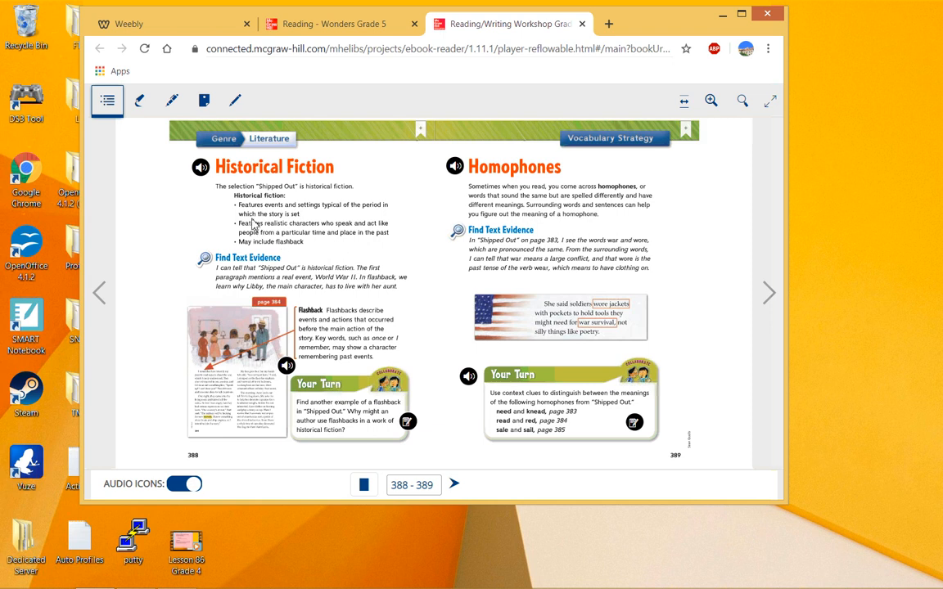
mouse_move(259, 258)
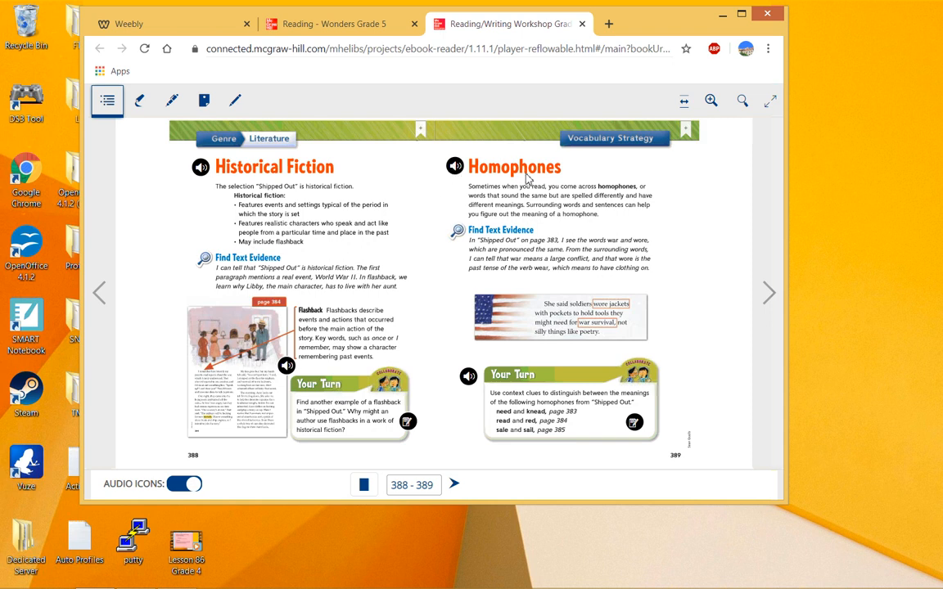
mouse_move(563, 255)
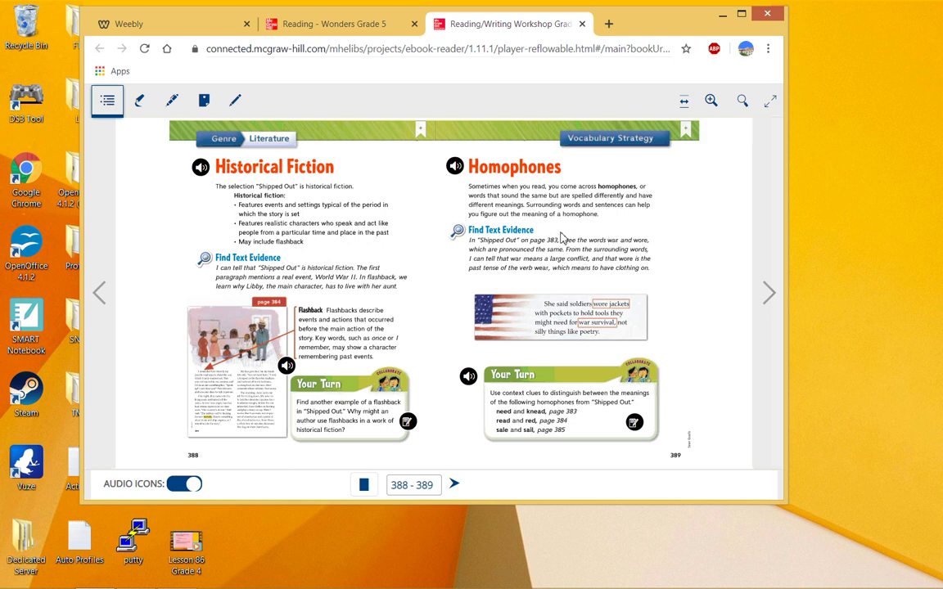
mouse_move(592, 318)
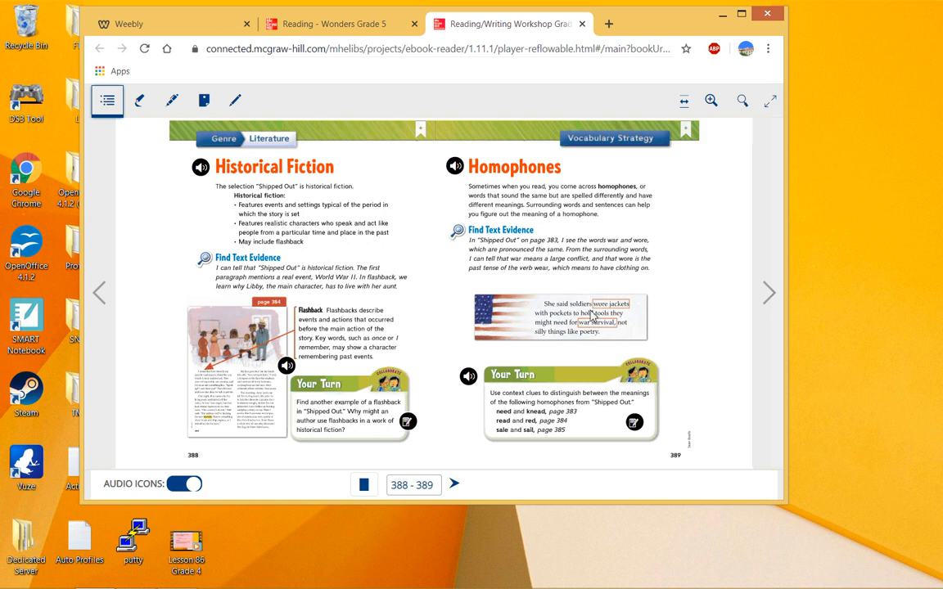
mouse_move(419, 338)
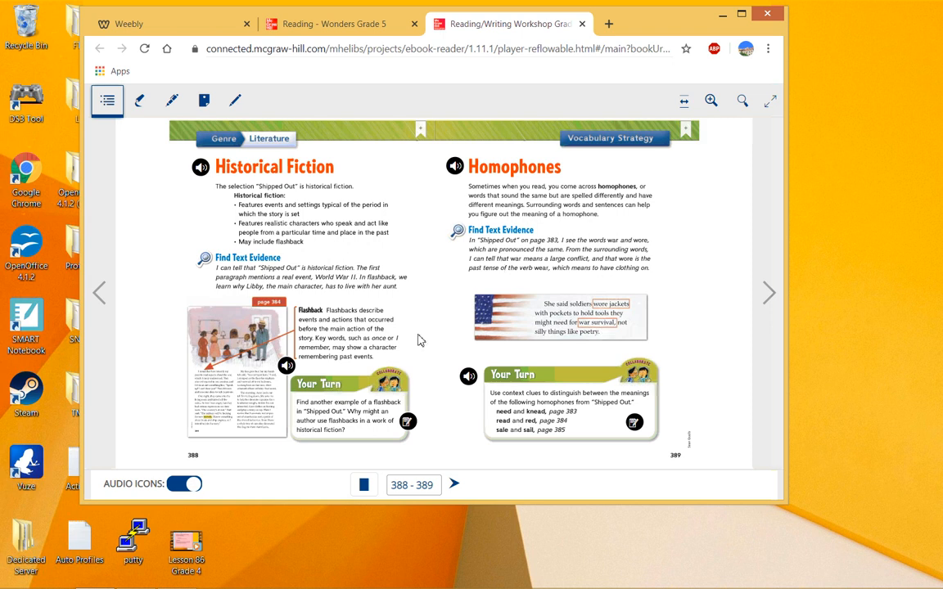
mouse_move(498, 432)
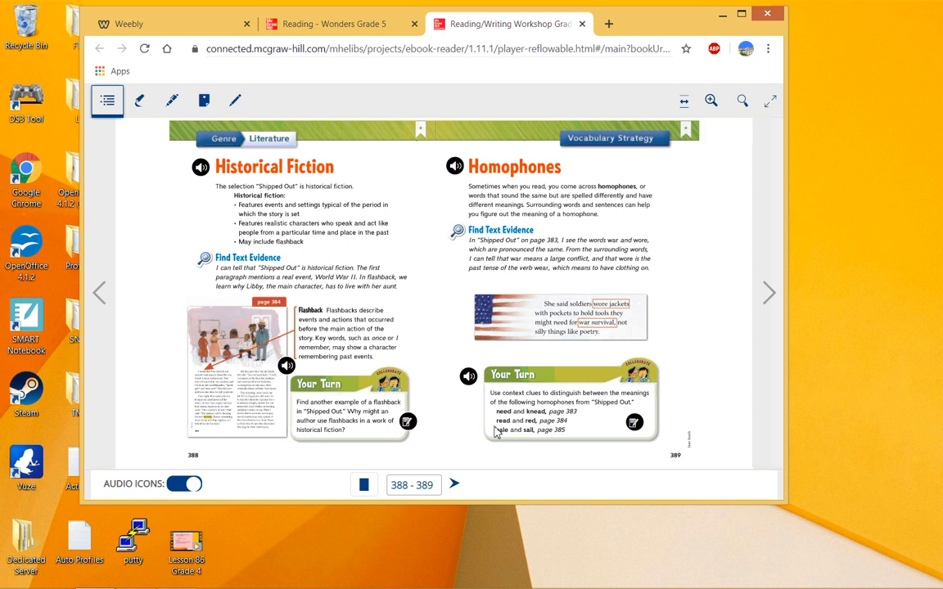
mouse_move(538, 432)
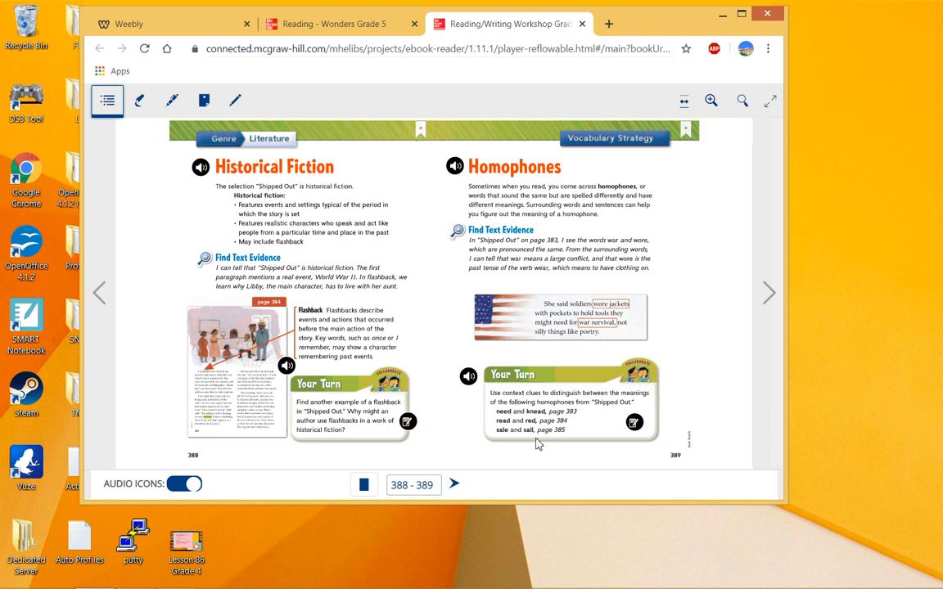
mouse_move(531, 272)
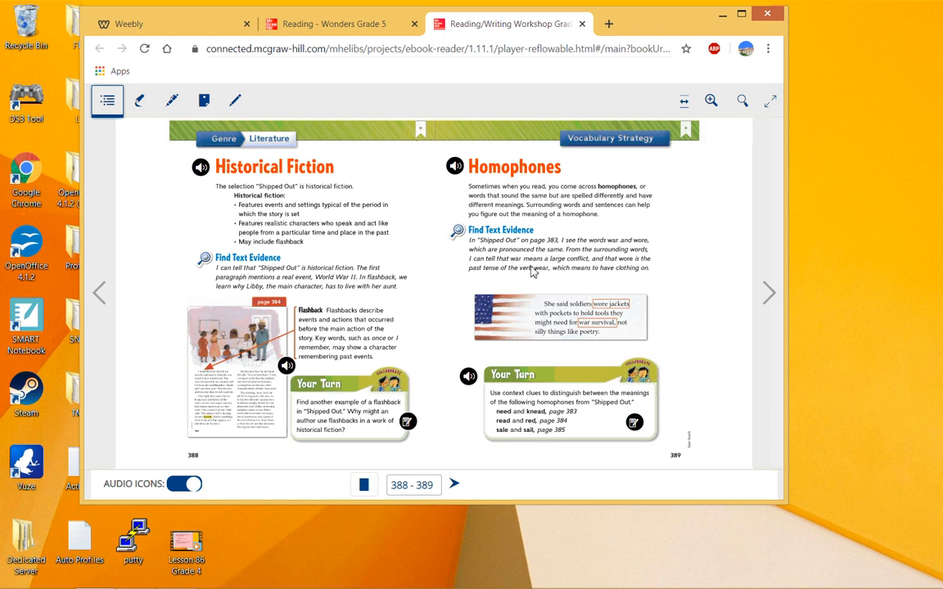
mouse_move(674, 245)
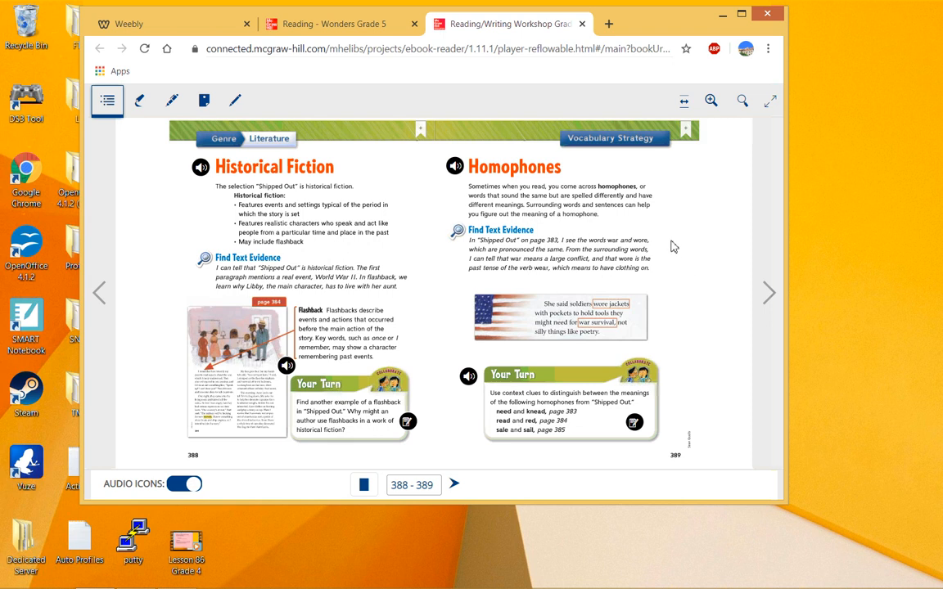
mouse_move(553, 316)
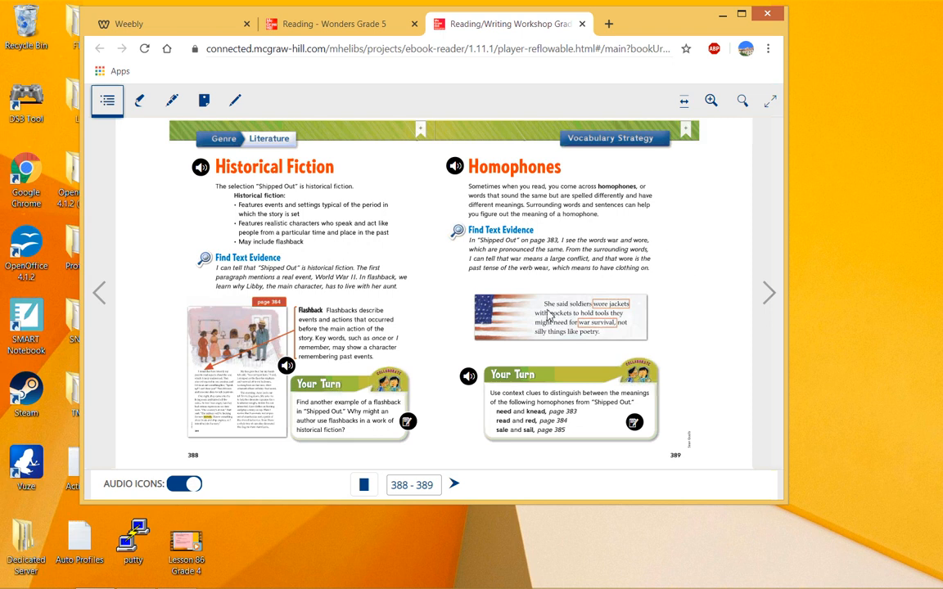
mouse_move(604, 318)
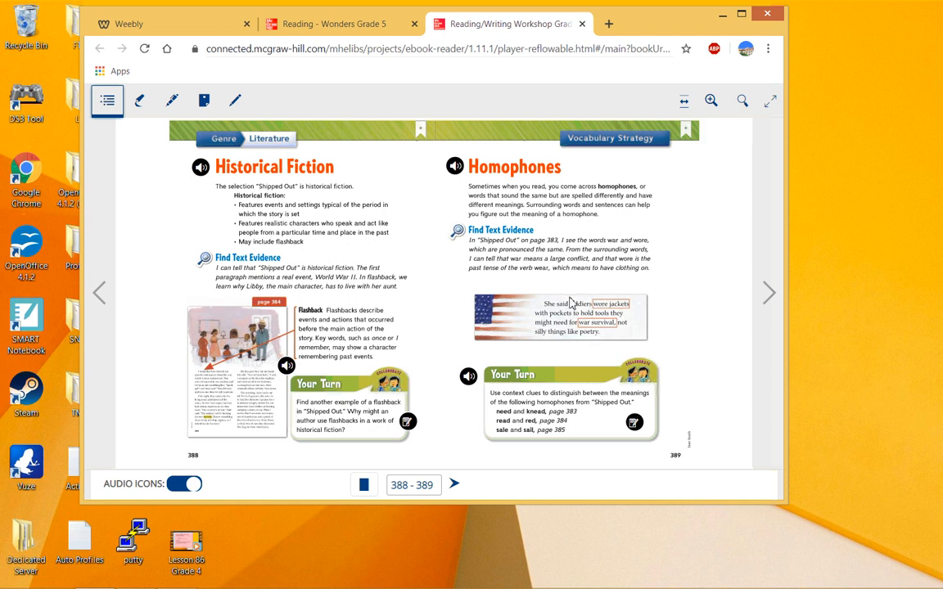
mouse_move(586, 311)
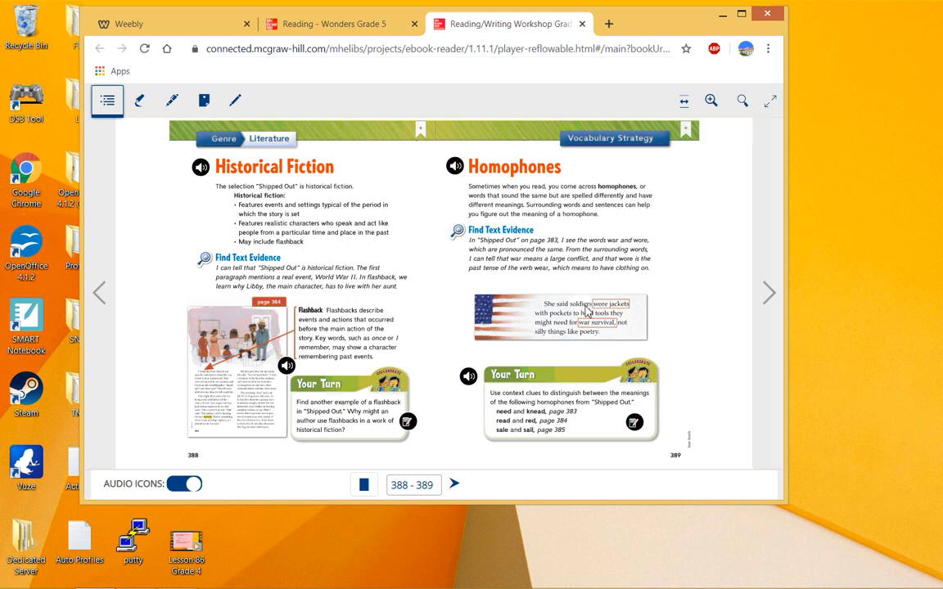
mouse_move(627, 314)
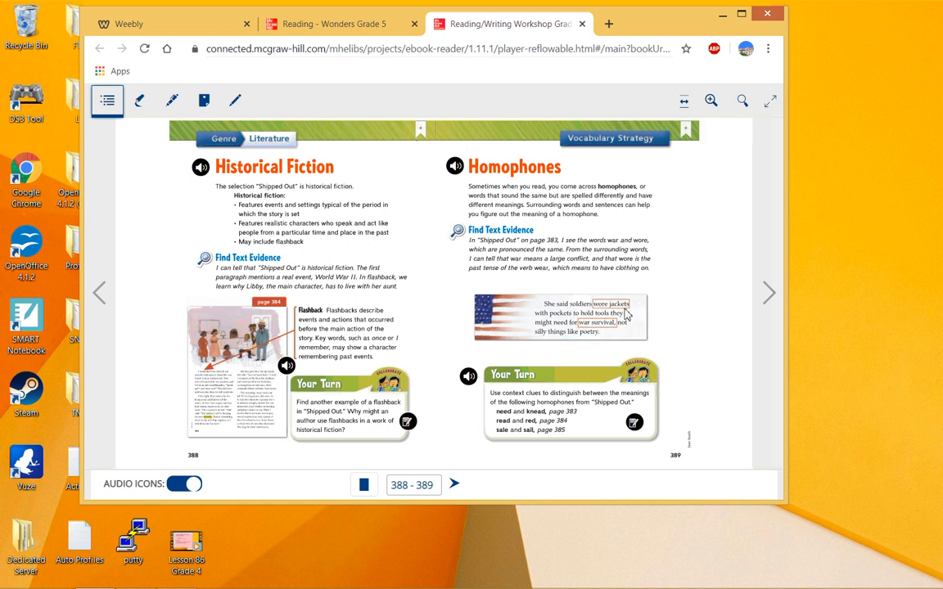
mouse_move(602, 308)
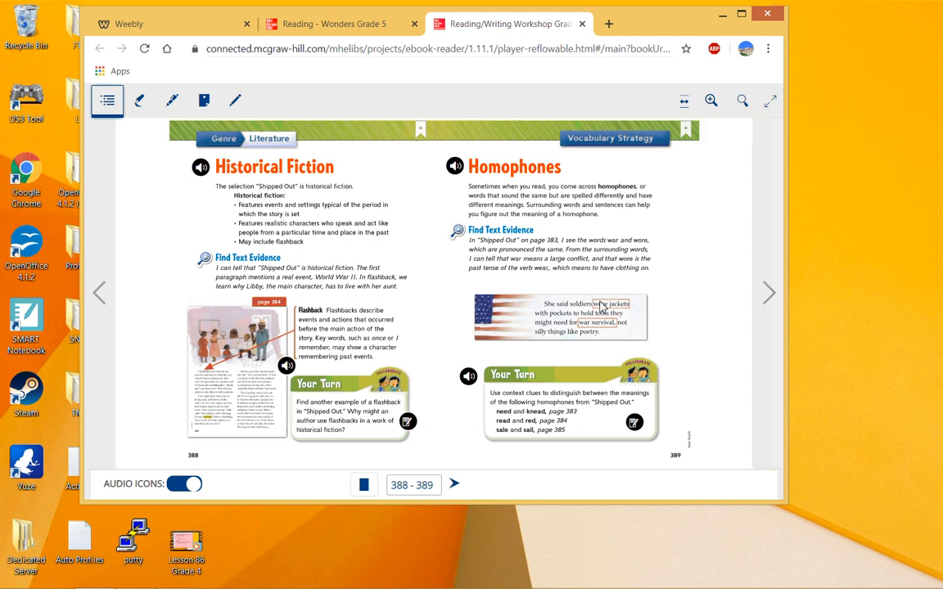
mouse_move(563, 291)
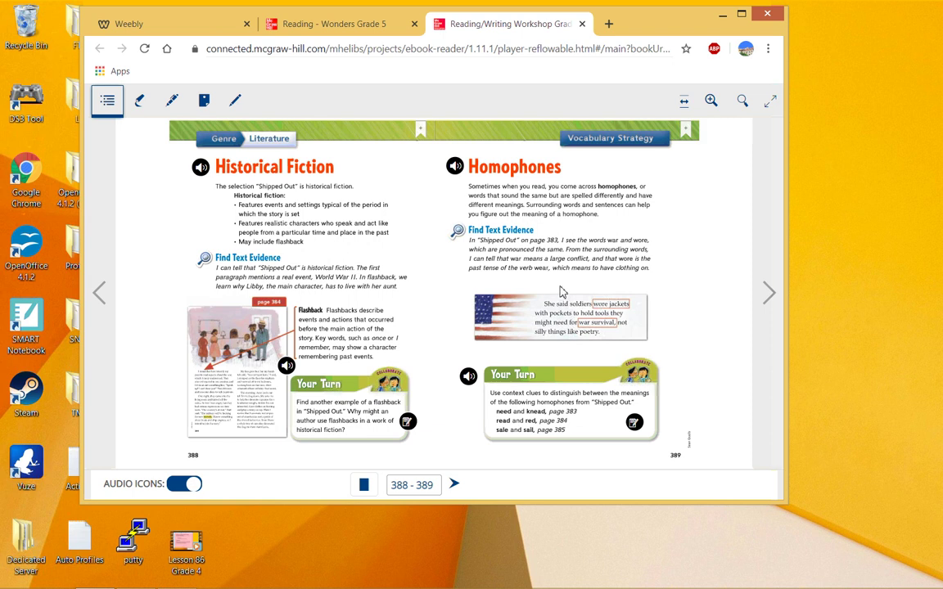
mouse_move(581, 298)
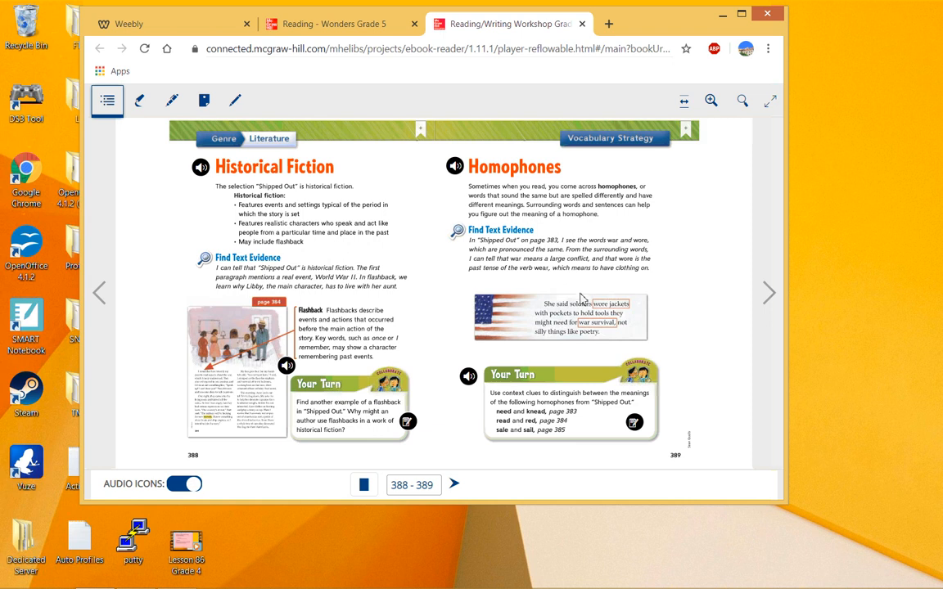
mouse_move(565, 331)
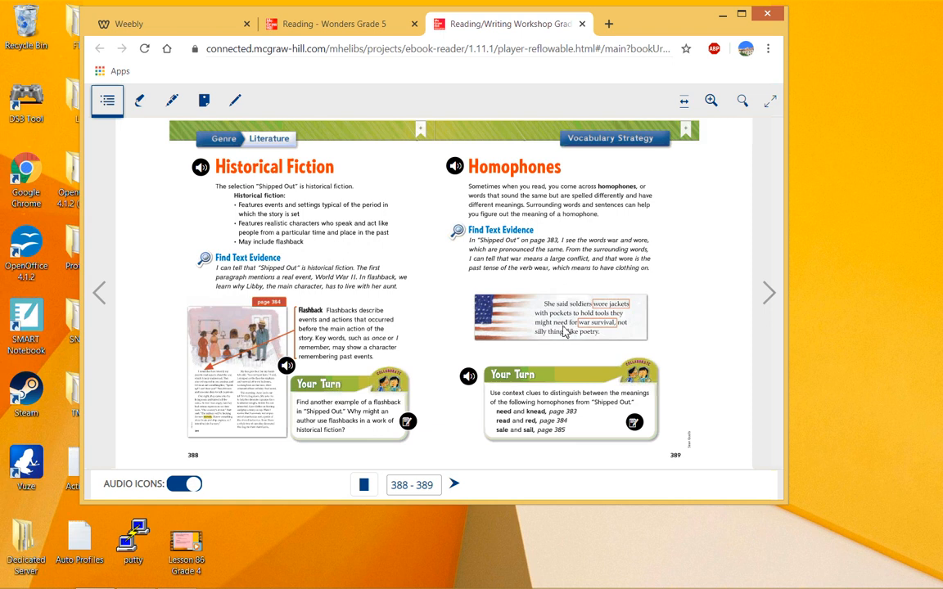
mouse_move(606, 332)
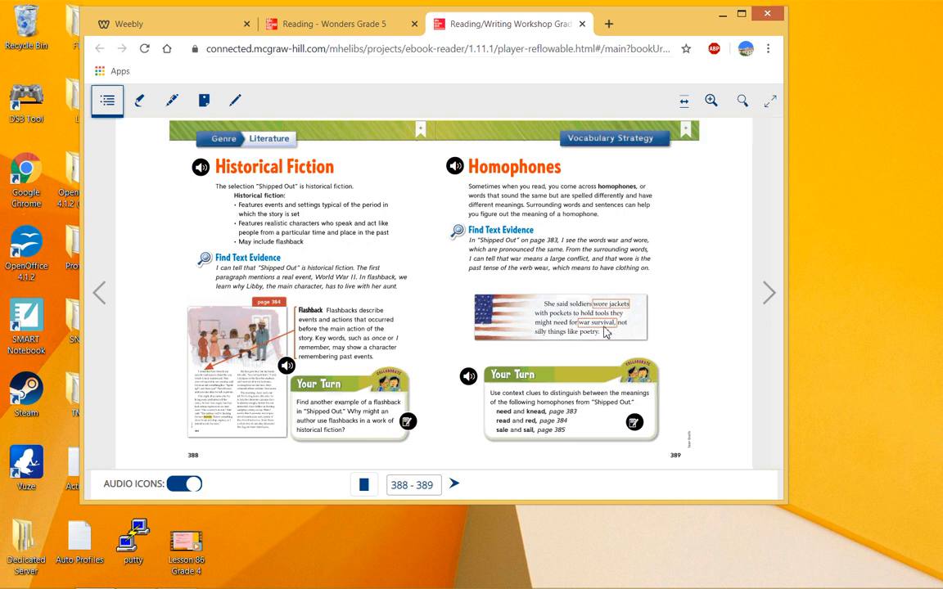
mouse_move(570, 328)
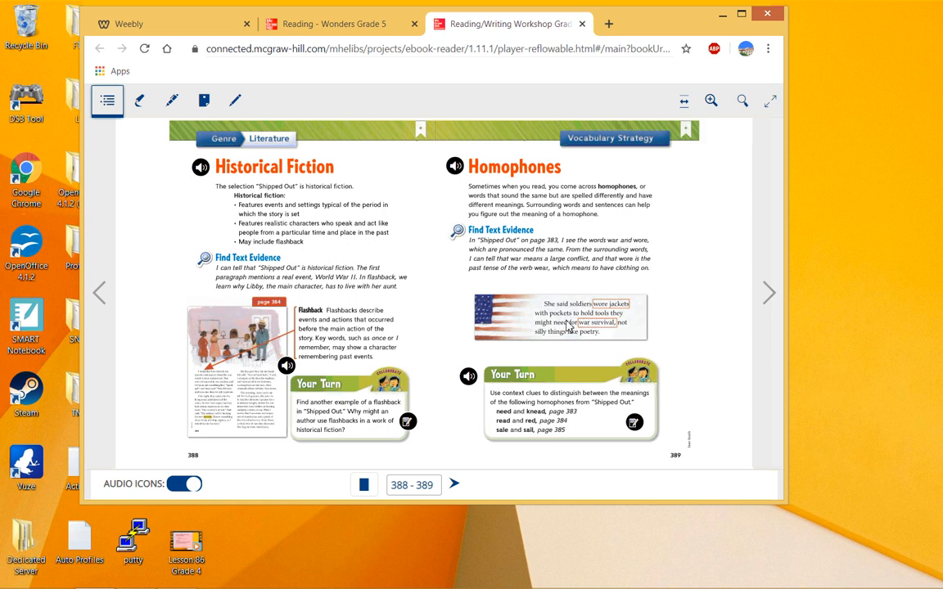
mouse_move(524, 425)
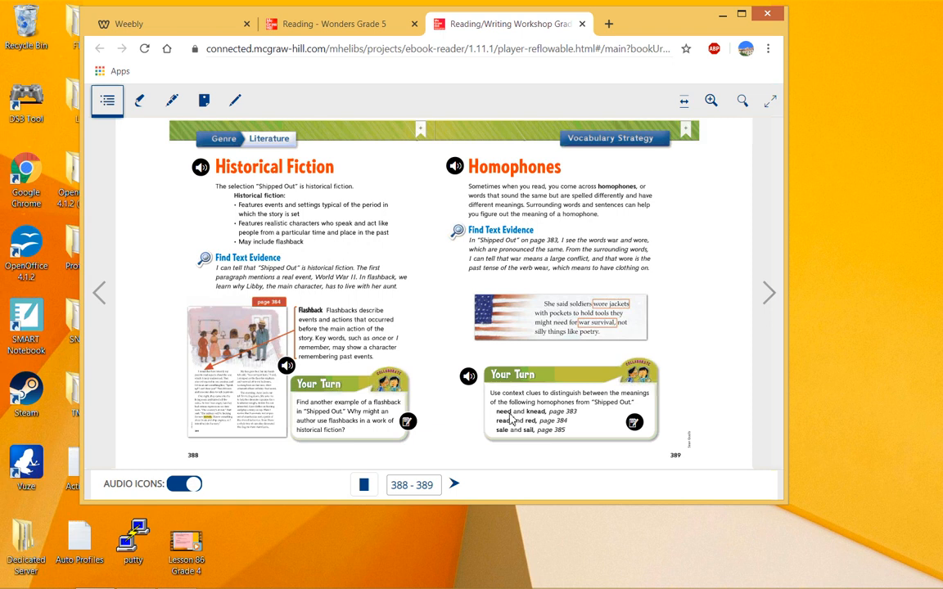
mouse_move(569, 401)
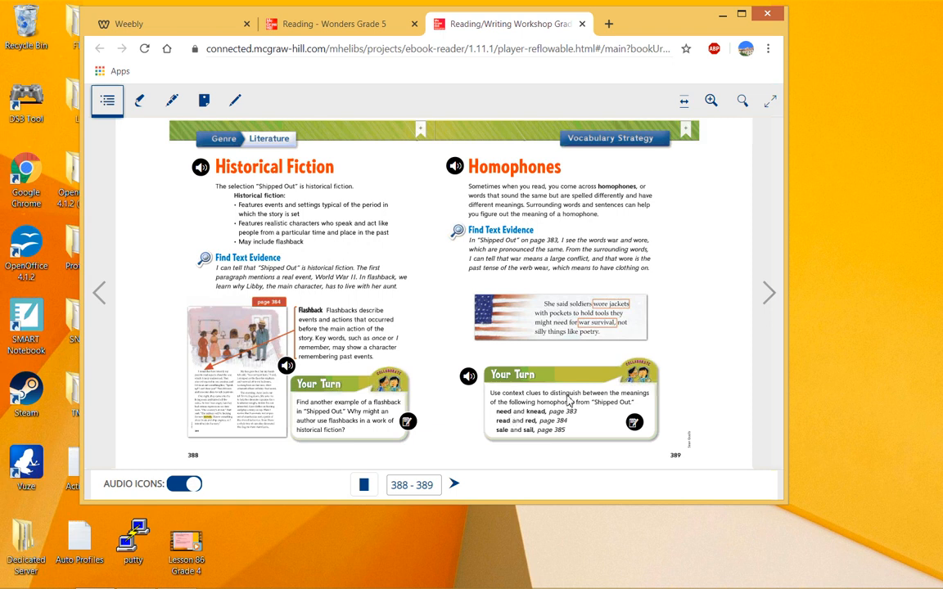
mouse_move(543, 406)
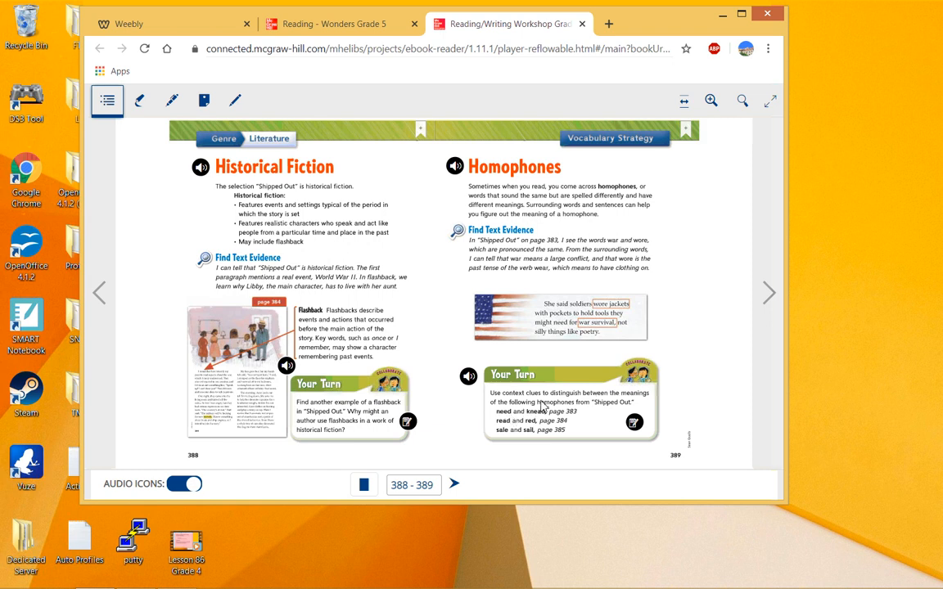
mouse_move(576, 409)
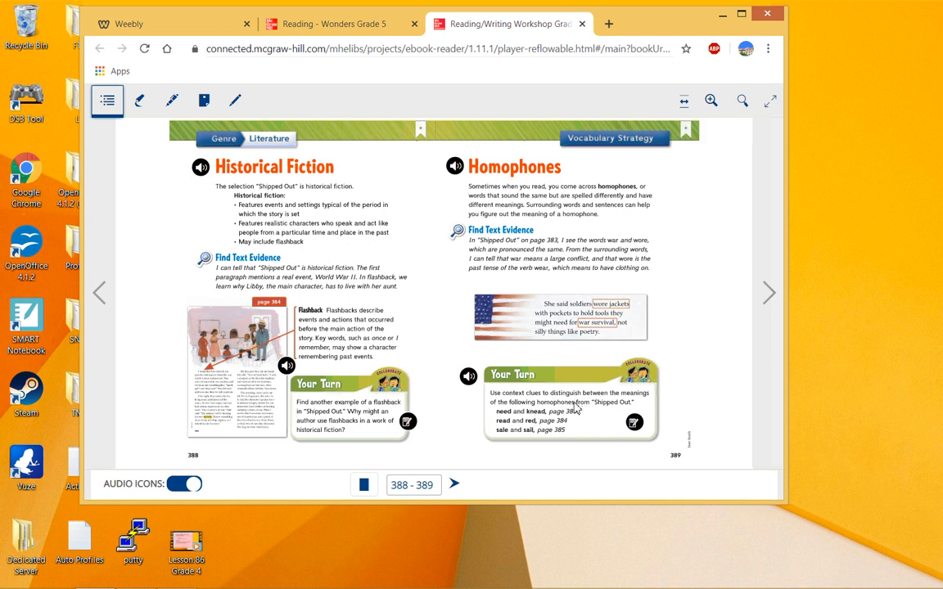
mouse_move(630, 394)
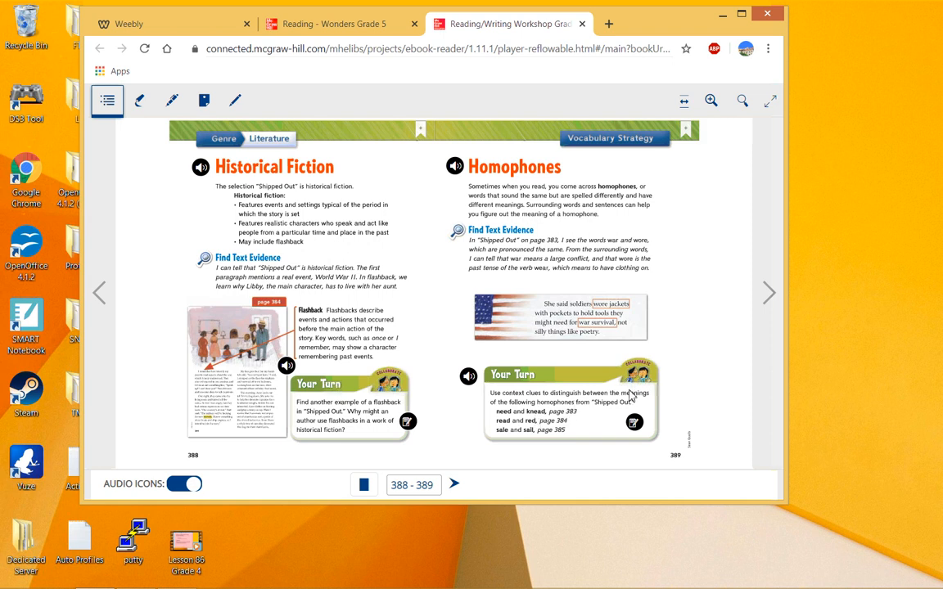
mouse_move(592, 393)
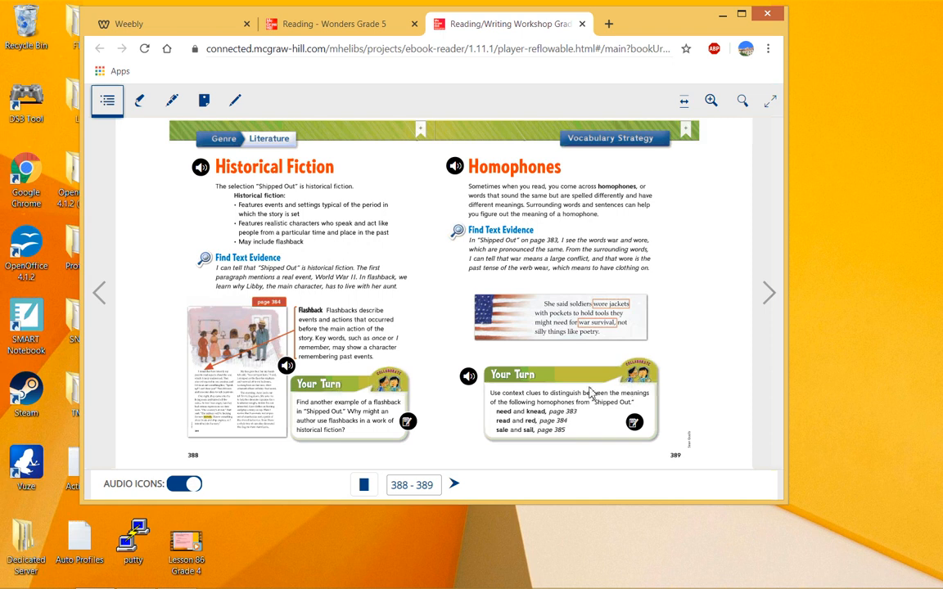
mouse_move(555, 435)
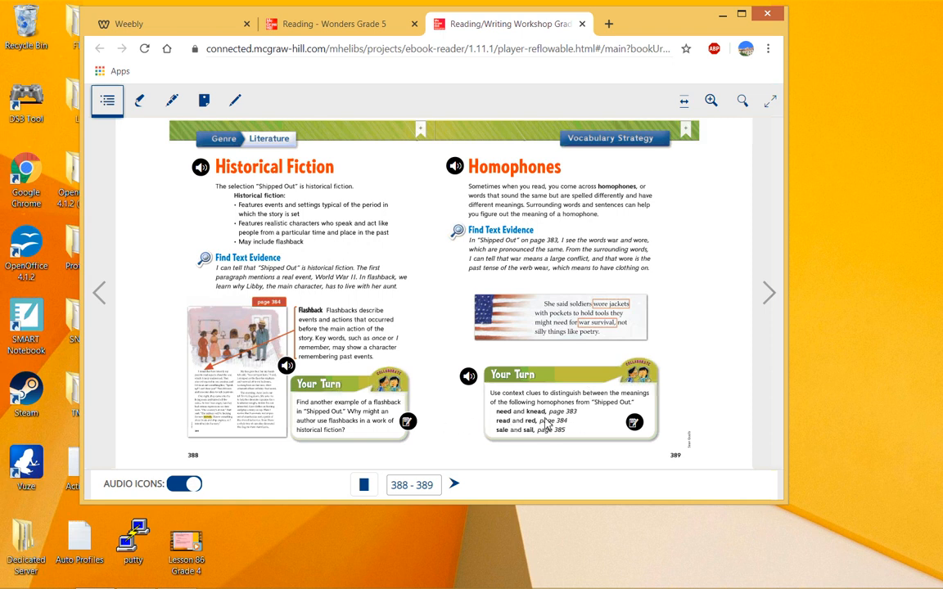
mouse_move(499, 428)
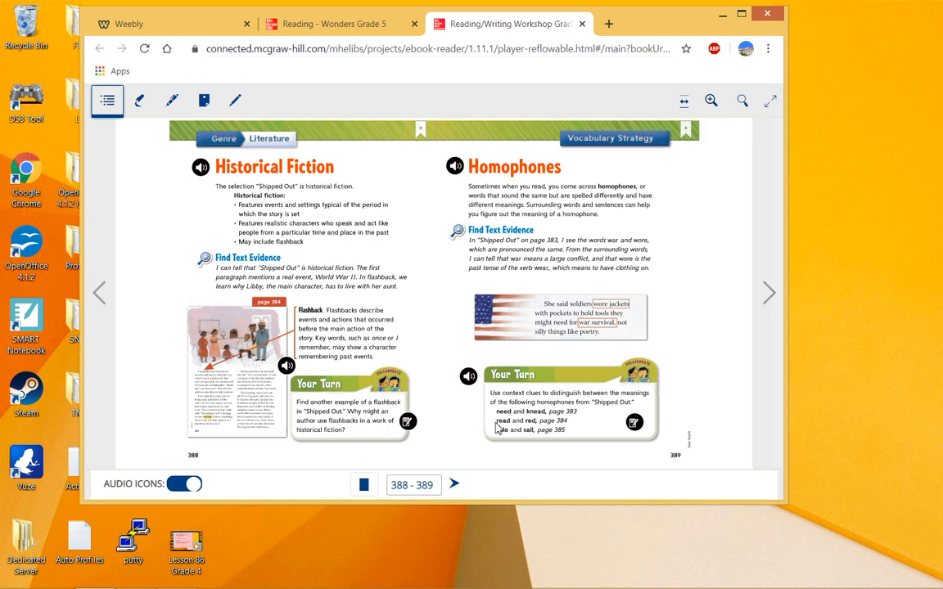
mouse_move(522, 432)
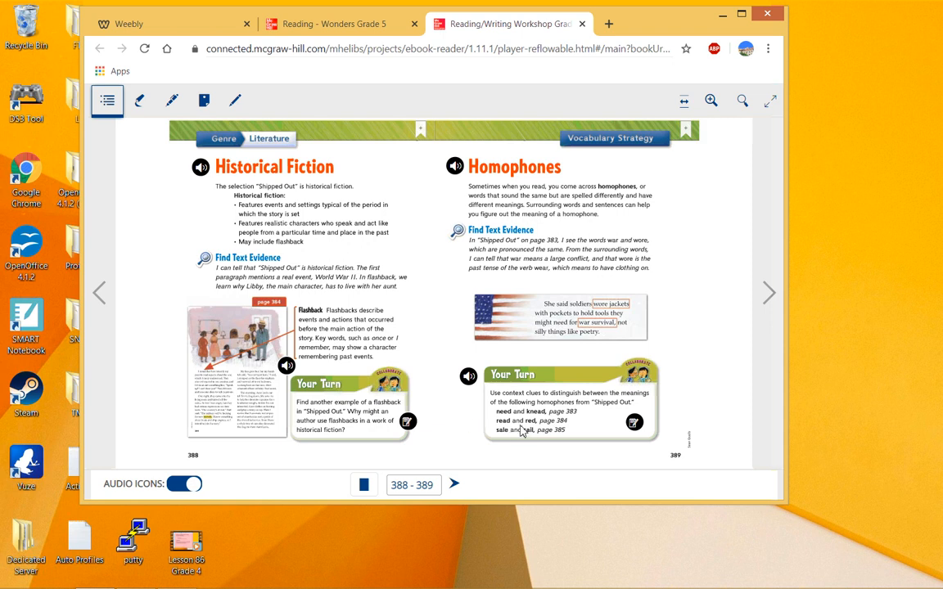
mouse_move(530, 426)
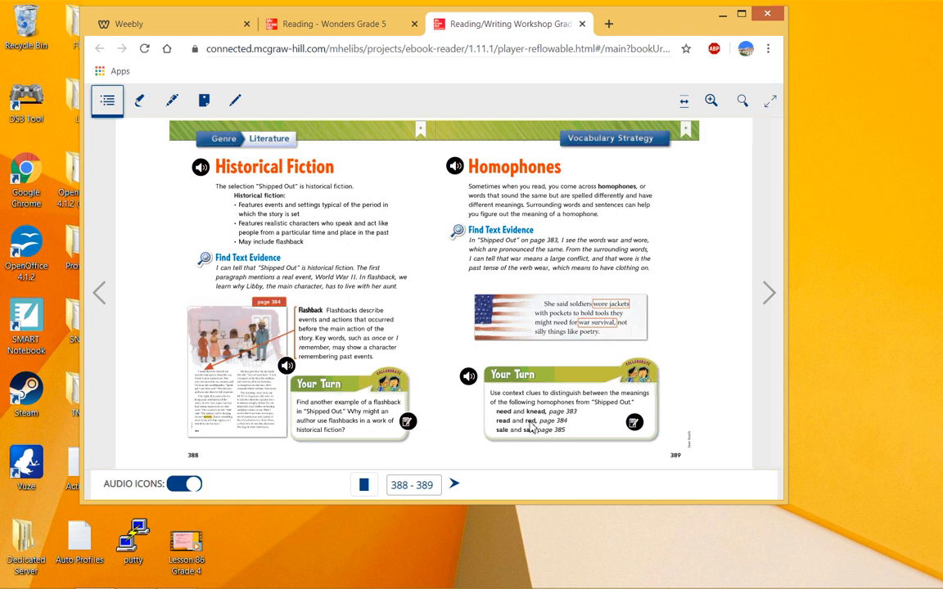
mouse_move(501, 438)
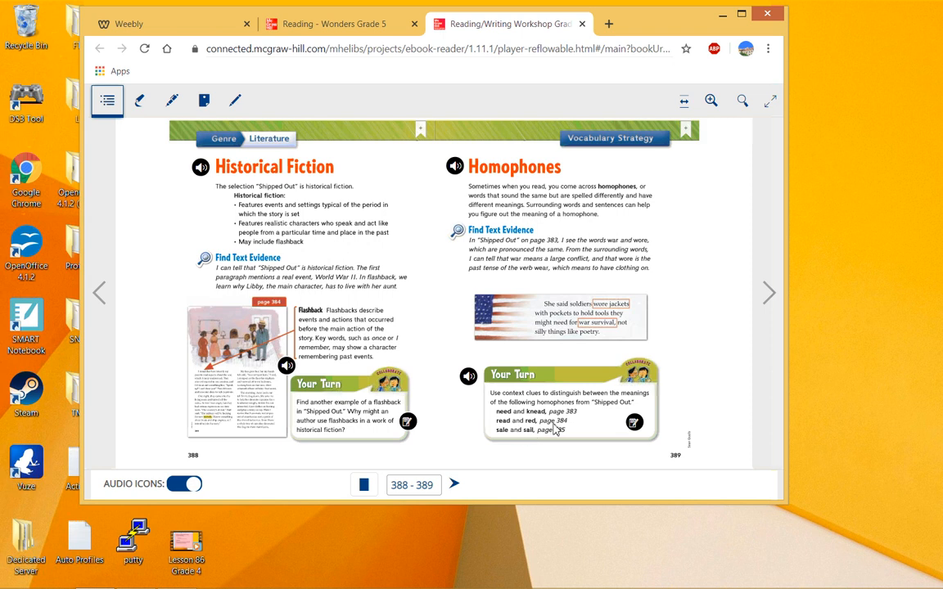
mouse_move(527, 440)
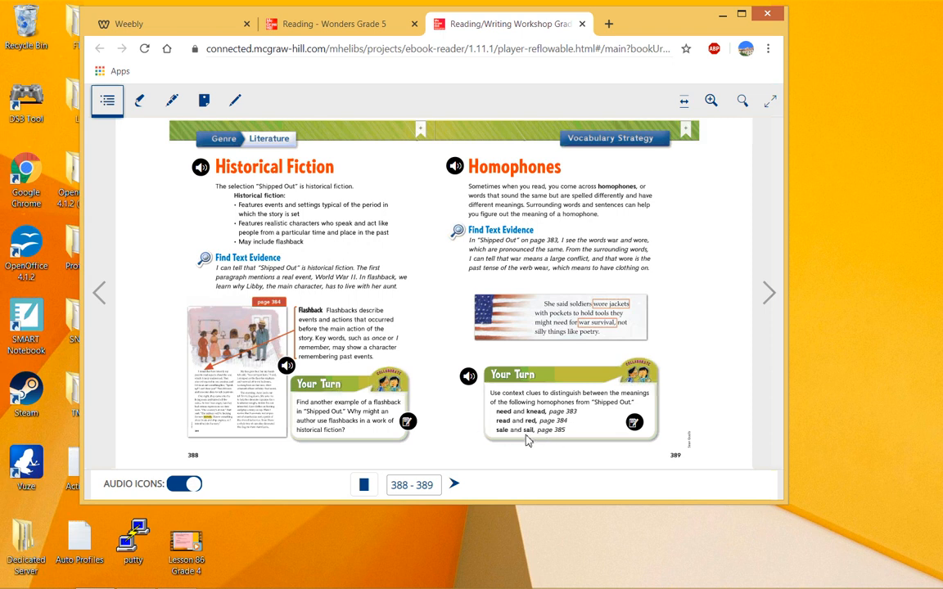
mouse_move(684, 366)
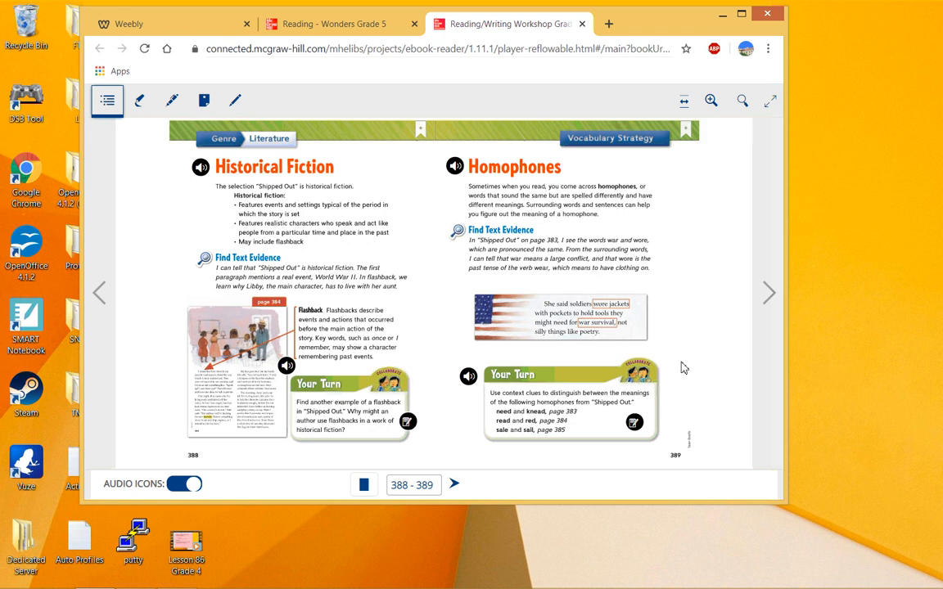
mouse_move(523, 334)
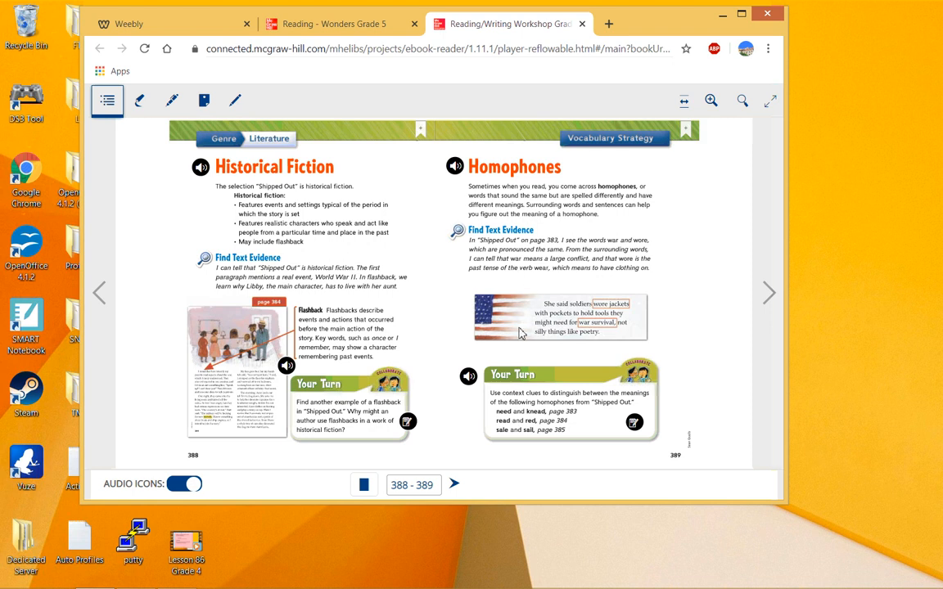
mouse_move(527, 288)
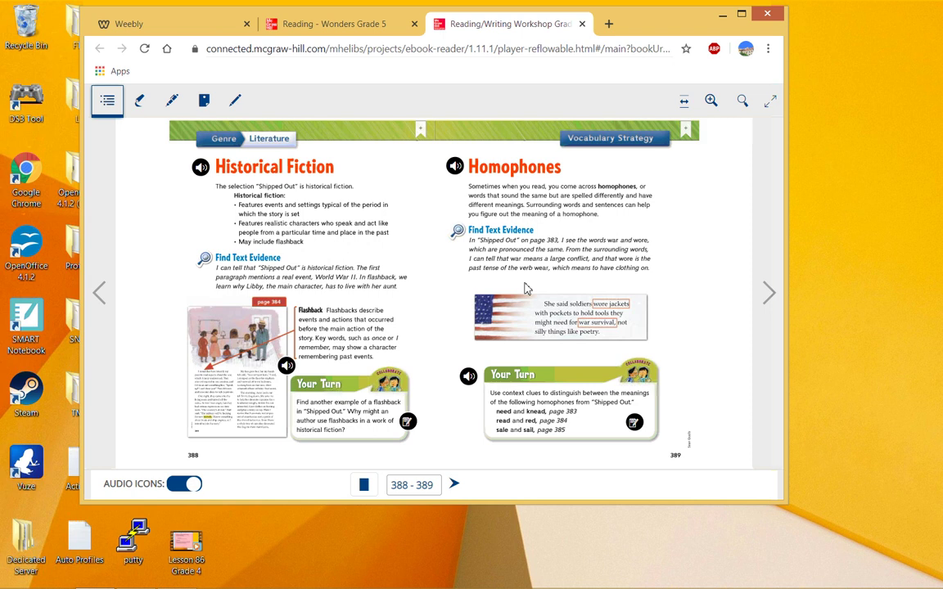
mouse_move(510, 248)
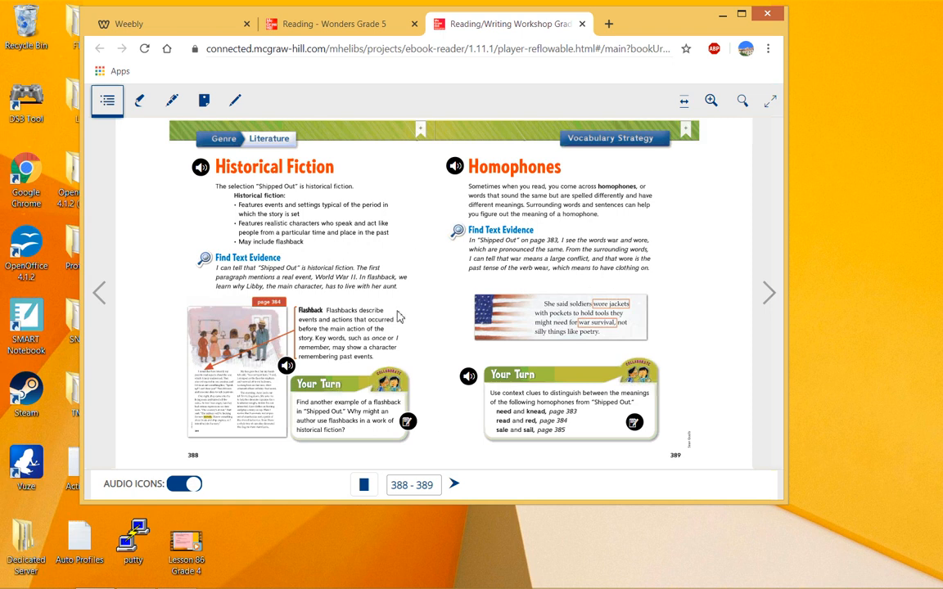
mouse_move(668, 264)
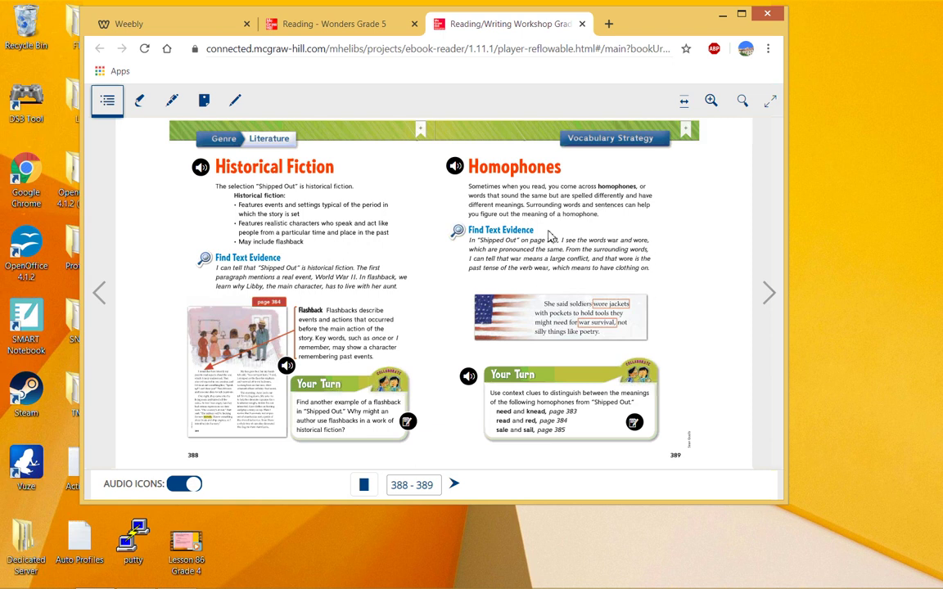
mouse_move(661, 153)
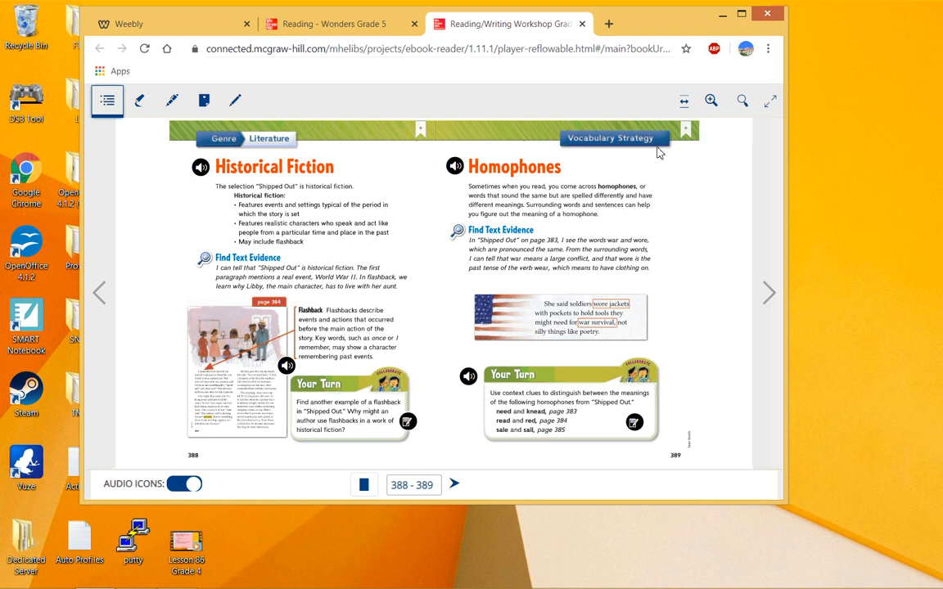
mouse_move(207, 177)
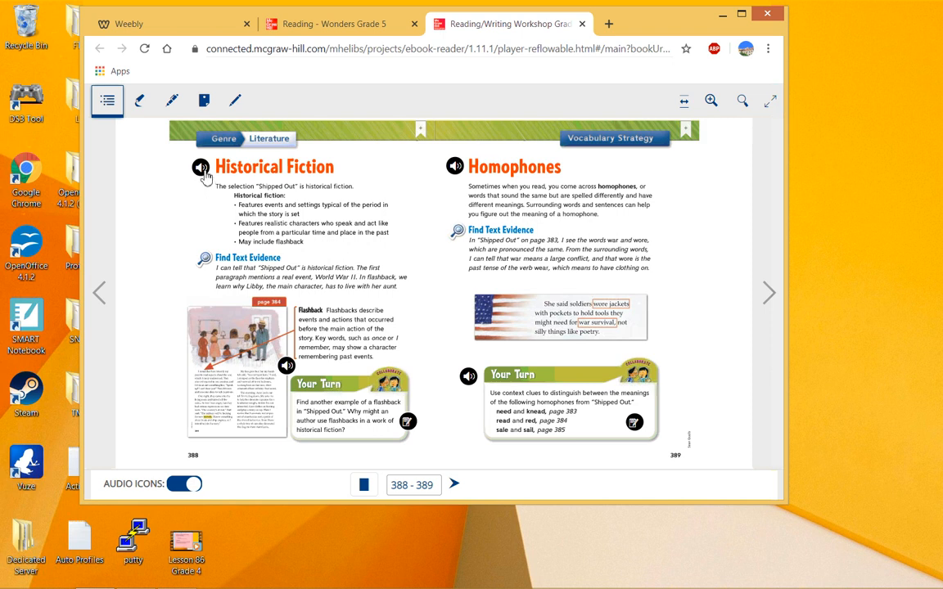